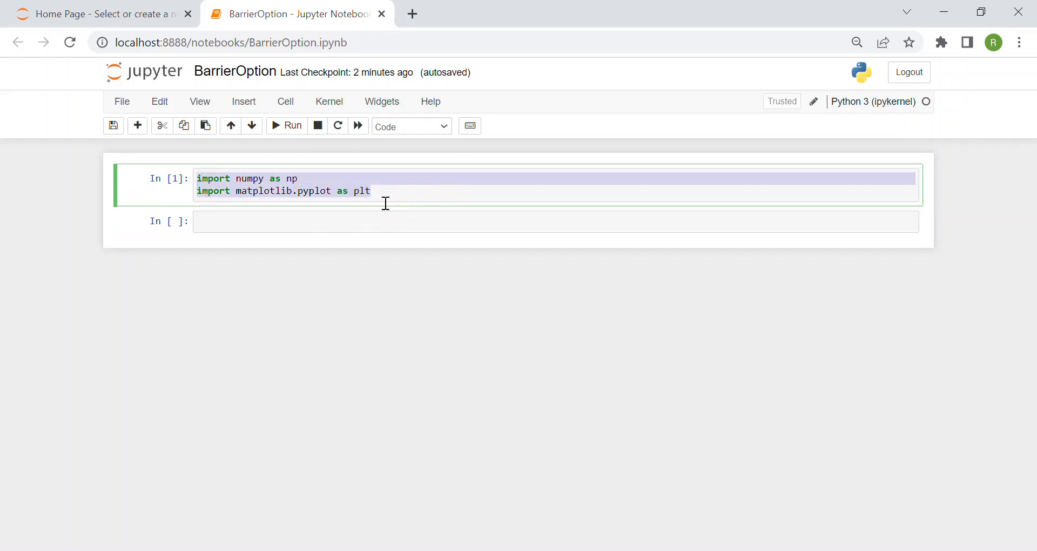
Begin a def line naming the function underlyingPriceSimulation.
{"action": "left_click", "coordinate": [239, 191]}
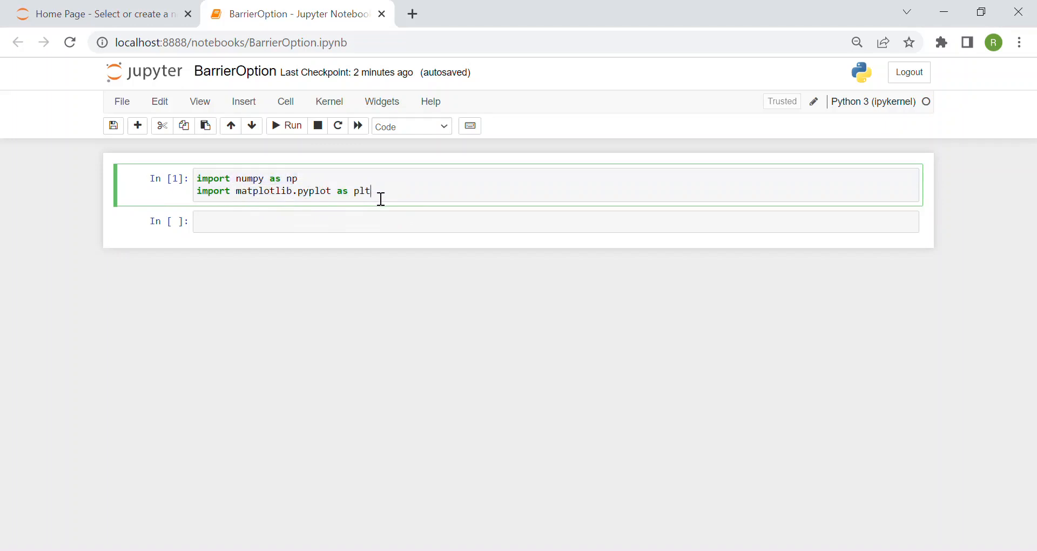
{"action": "mouse_move", "coordinate": [394, 197]}
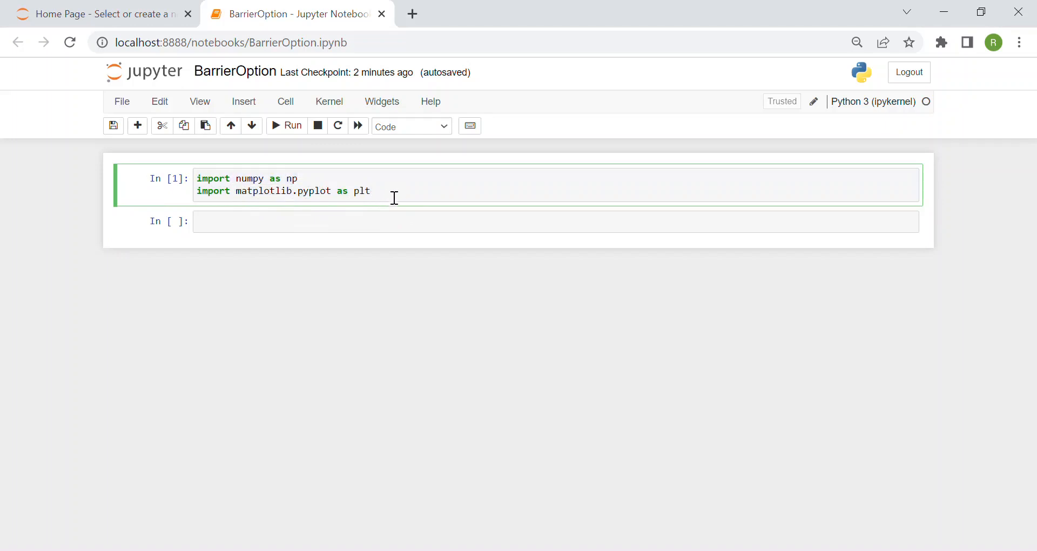
{"action": "mouse_move", "coordinate": [372, 209]}
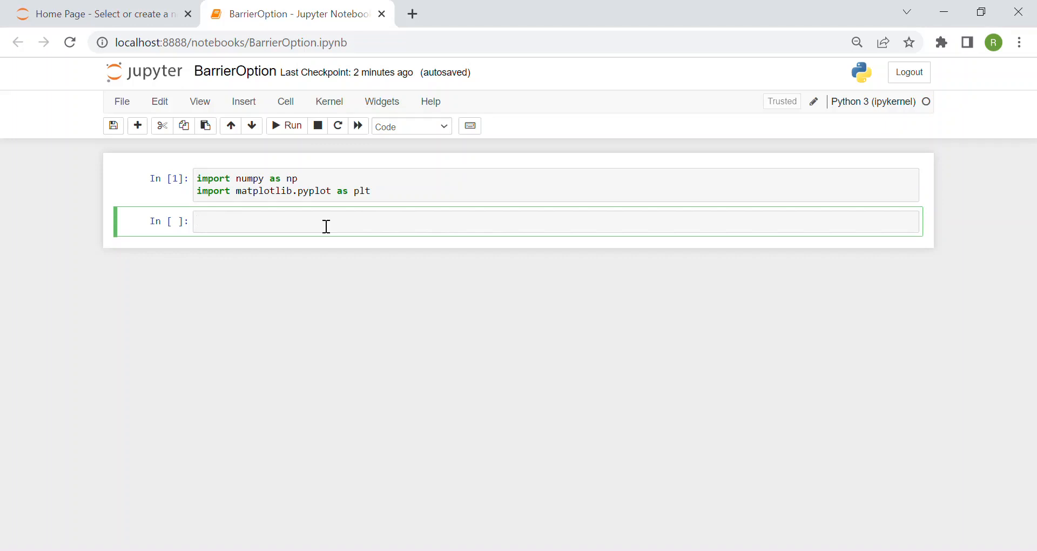
{"action": "type", "text": "def"}
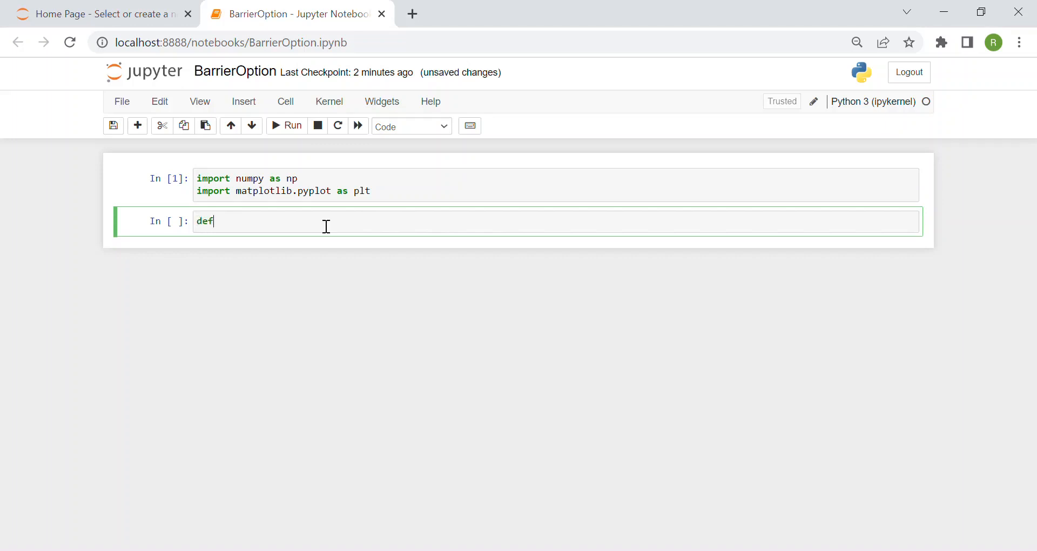
{"action": "type", "text": "und"}
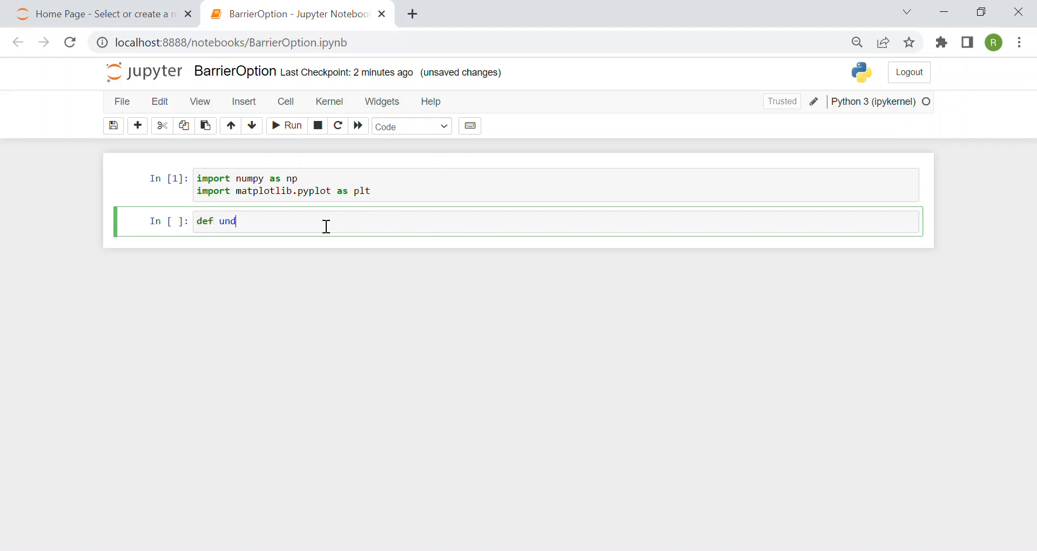
{"action": "key", "text": "Backspace"}
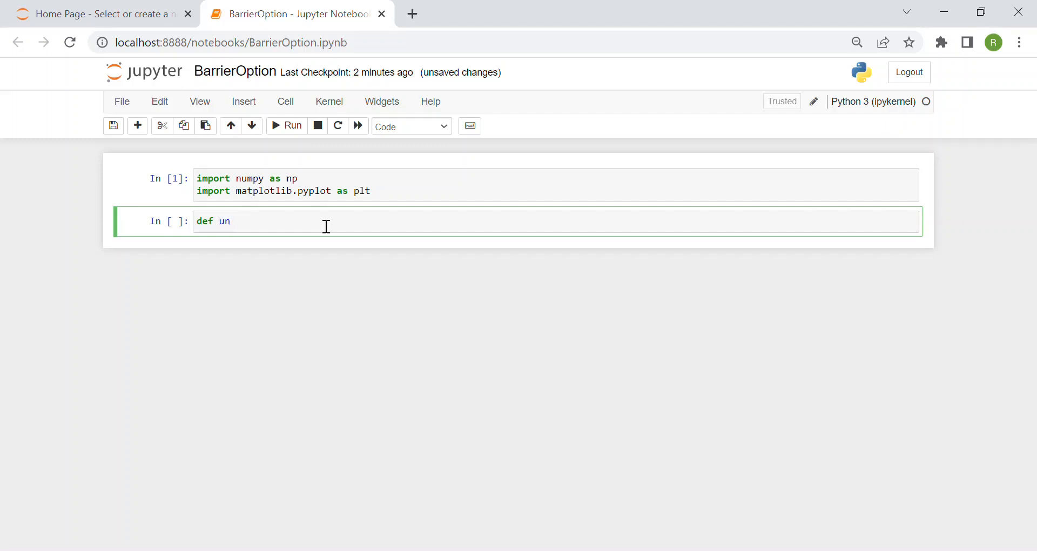
{"action": "type", "text": "derlying"}
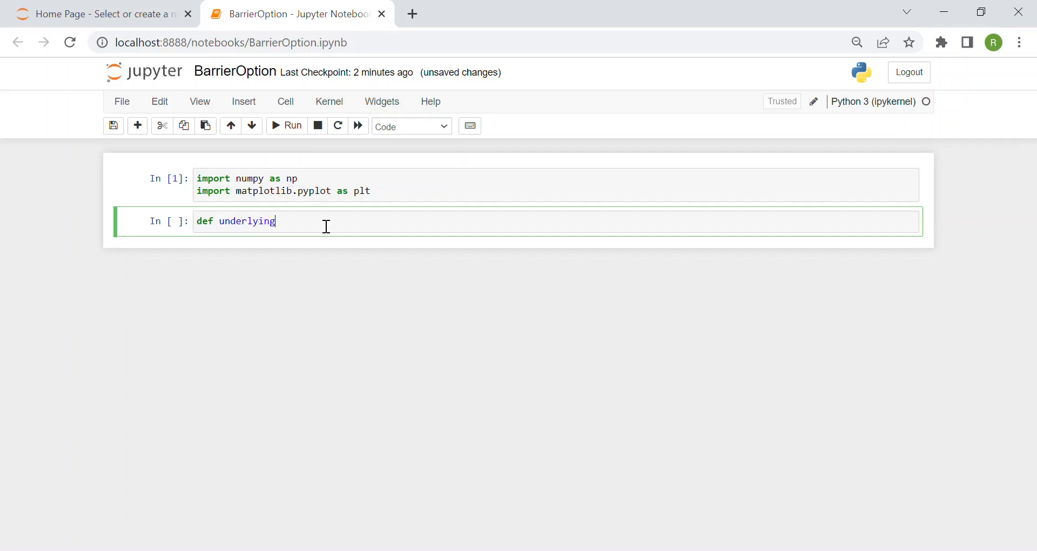
{"action": "type", "text": "PriceSim"}
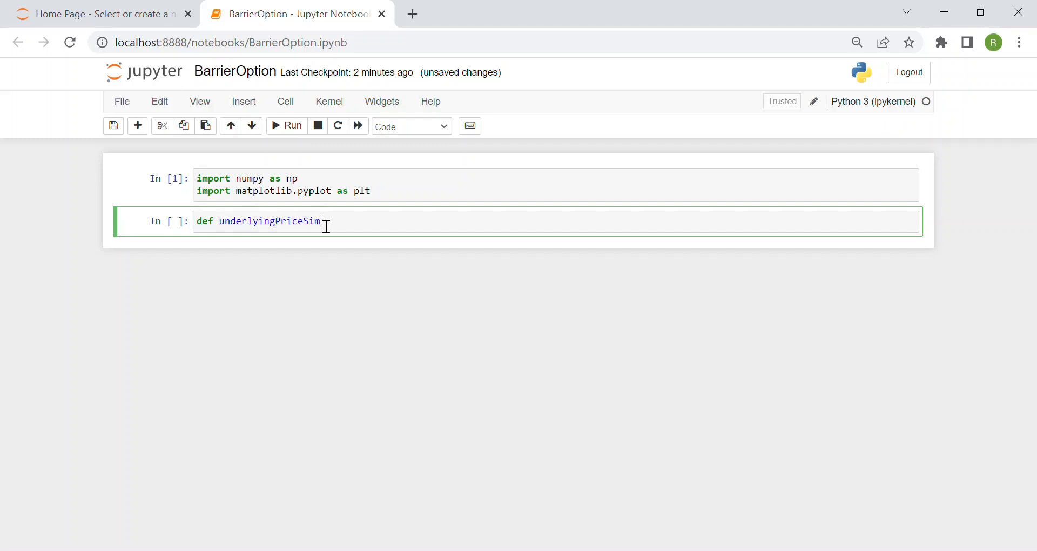
{"action": "type", "text": "ulation()"}
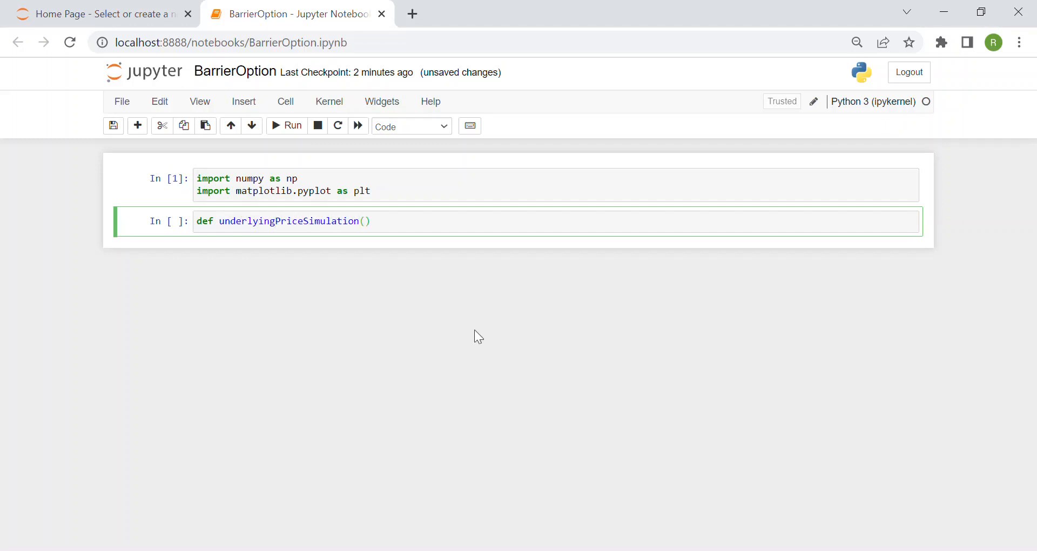
Give the function the parameters S0, r, vol, T, Nt and Nsim.
{"action": "type", "text": "S0"}
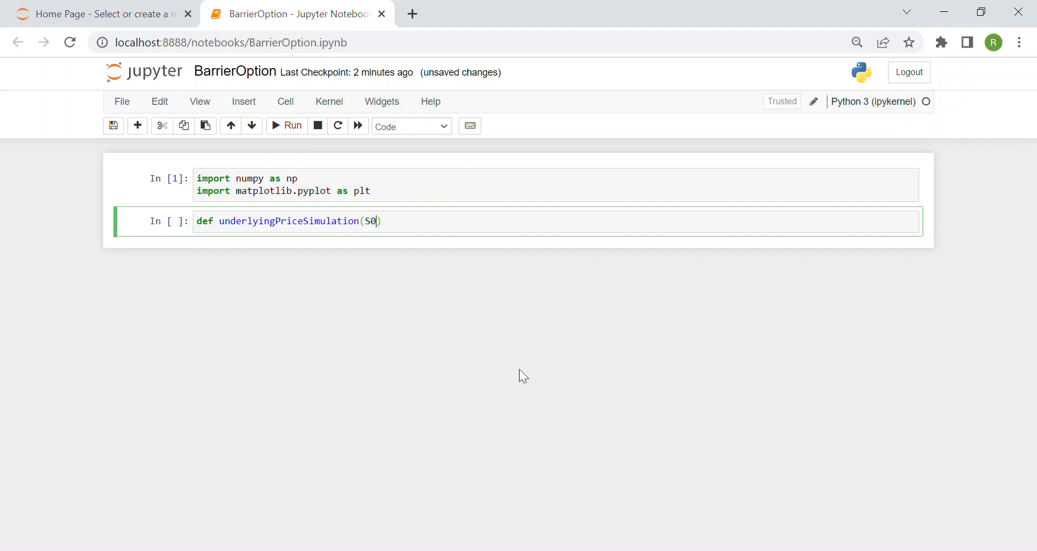
{"action": "type", "text": ","}
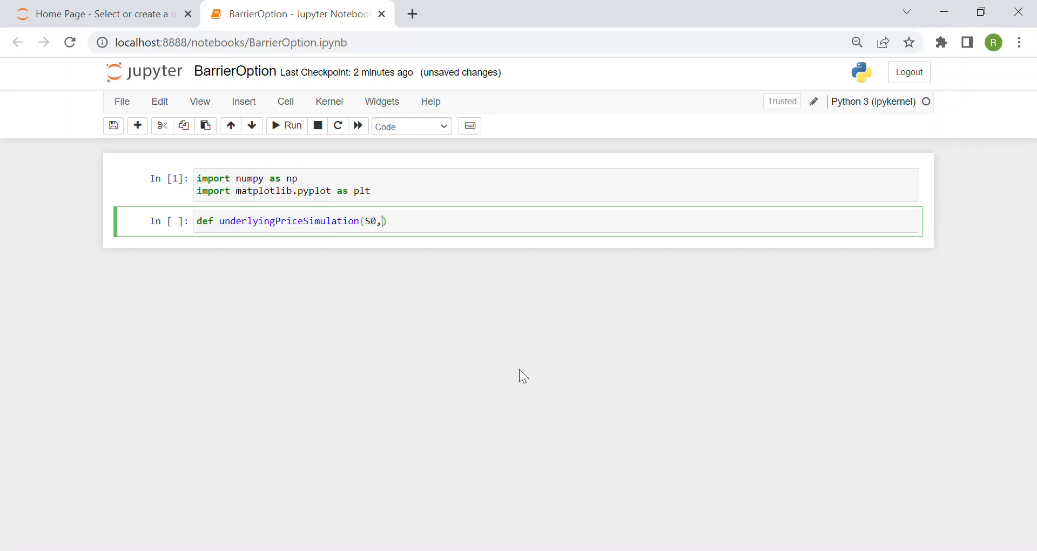
{"action": "type", "text": "r,"}
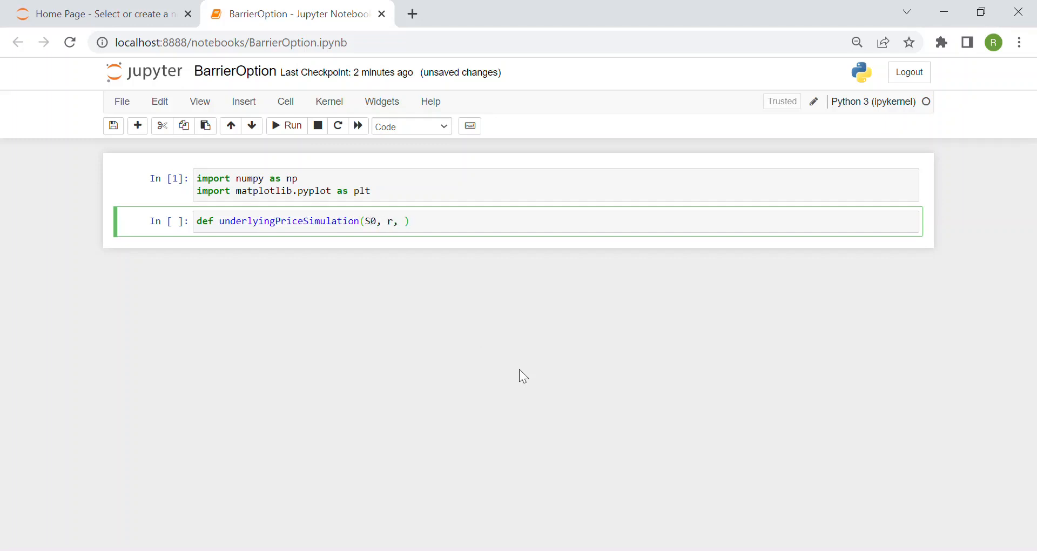
{"action": "type", "text": "vol,"}
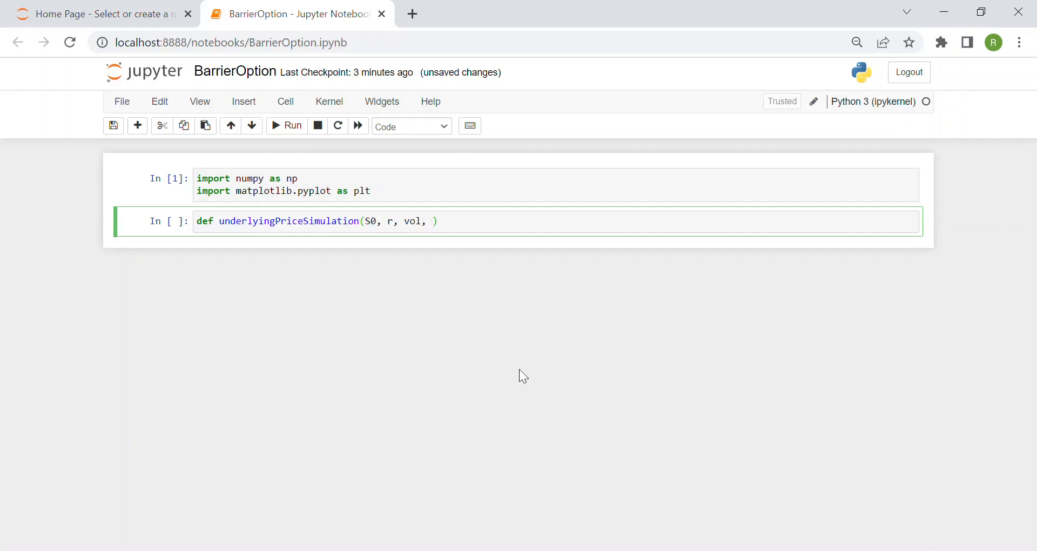
{"action": "type", "text": "T,"}
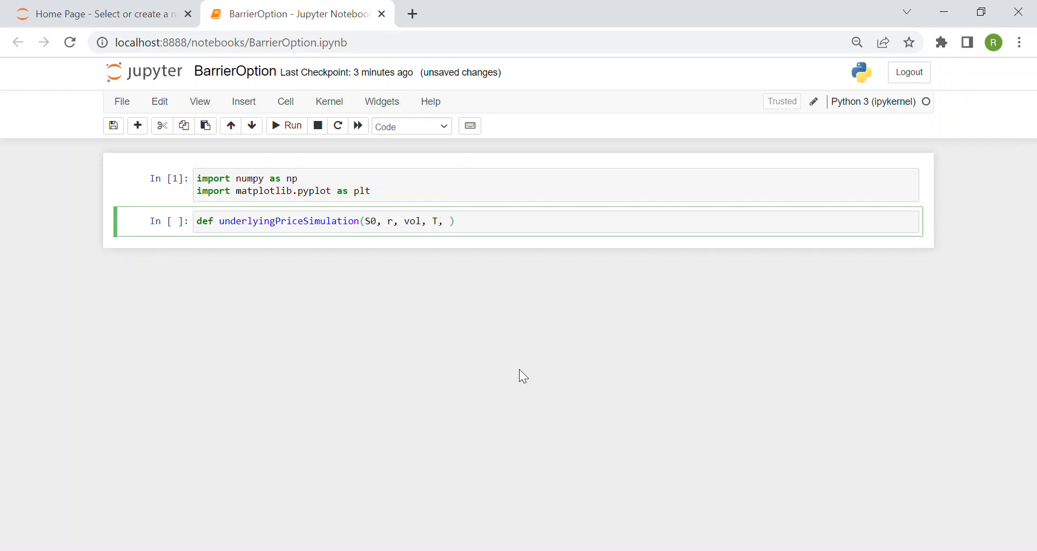
{"action": "type", "text": "Nt"}
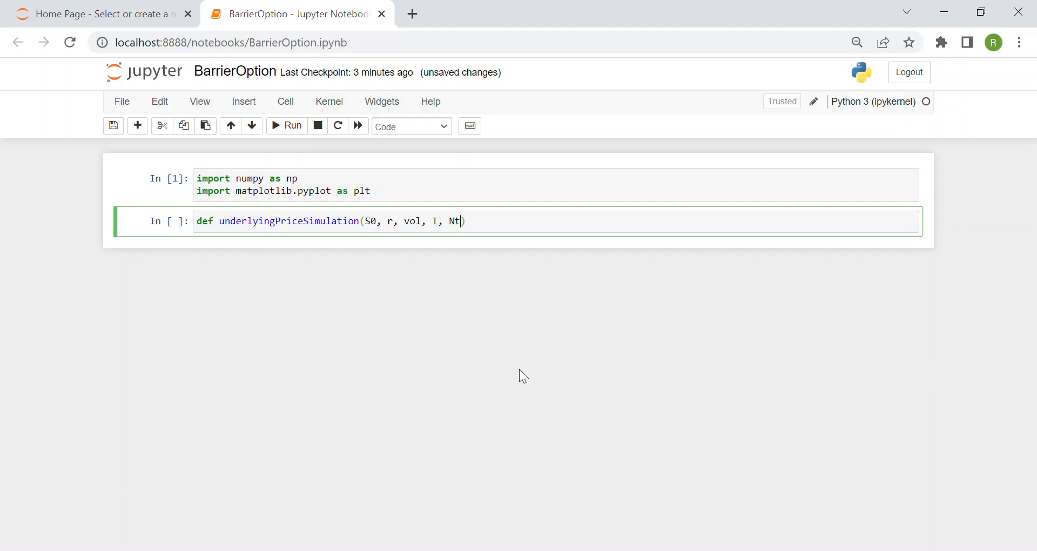
{"action": "type", "text": ","}
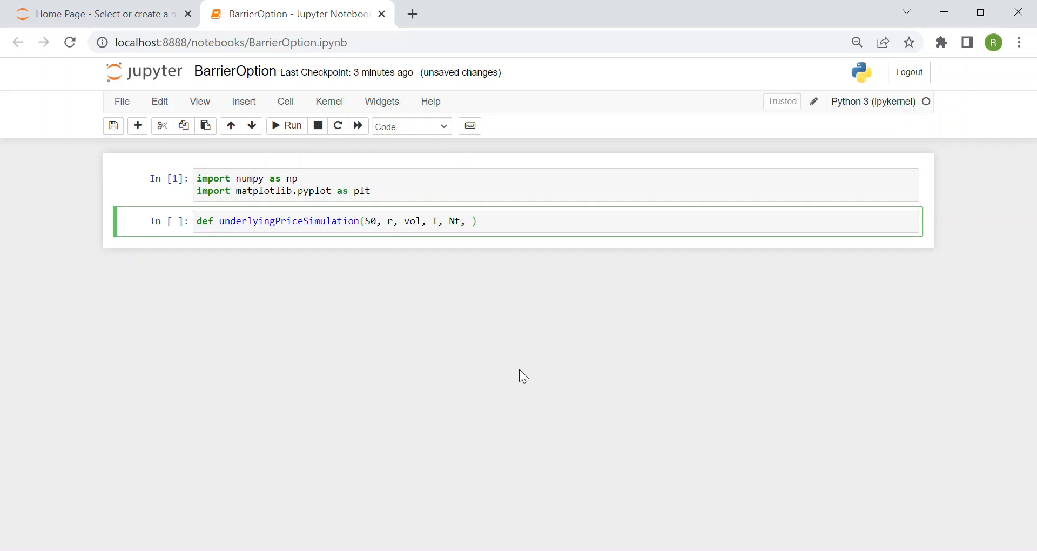
{"action": "mouse_move", "coordinate": [576, 246]}
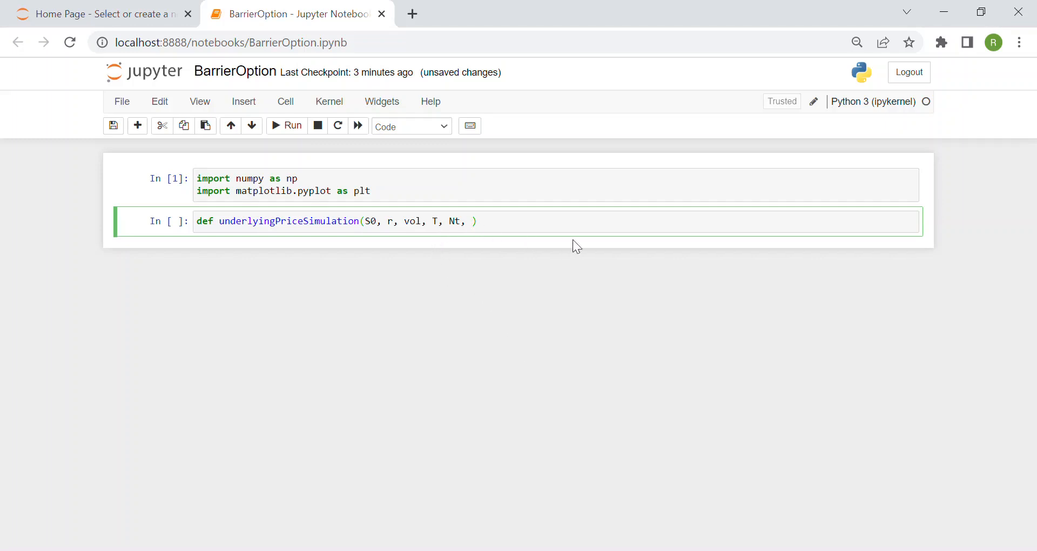
{"action": "type", "text": "Nsim"}
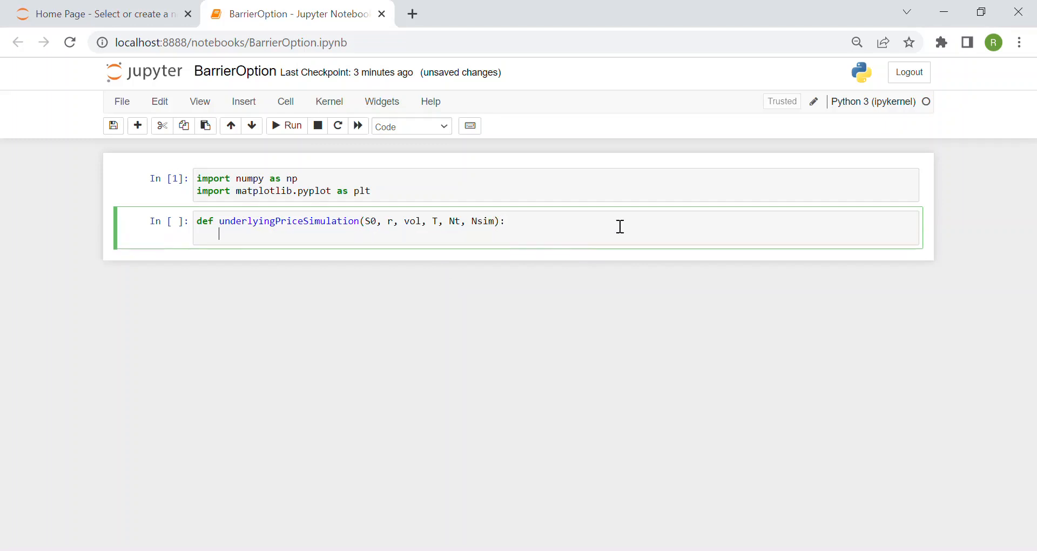
Add dt = T/Nt and paths = np.zeros((Nsim, Nt+1)) to the function body.
{"action": "type", "text": "dt"}
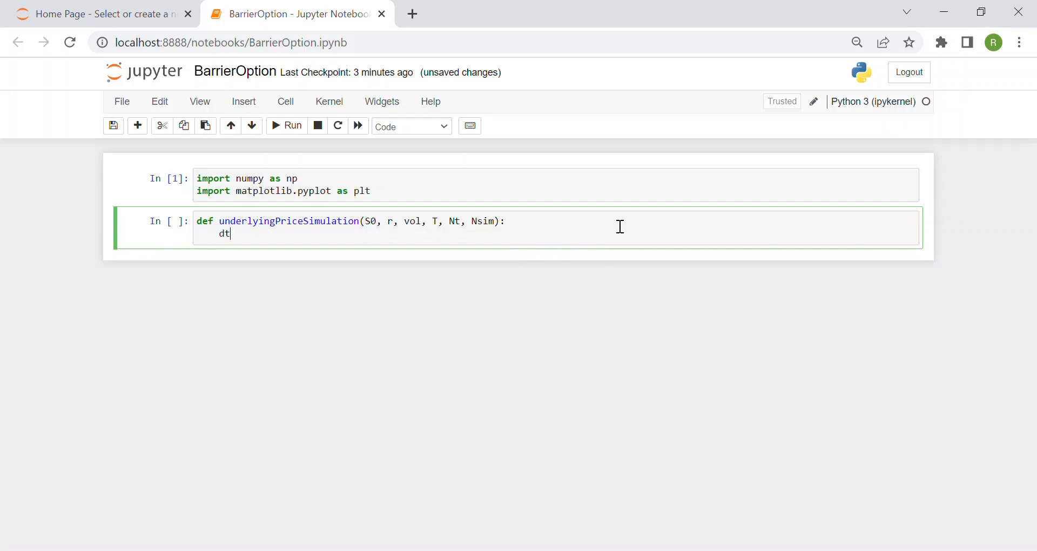
{"action": "type", "text": "="}
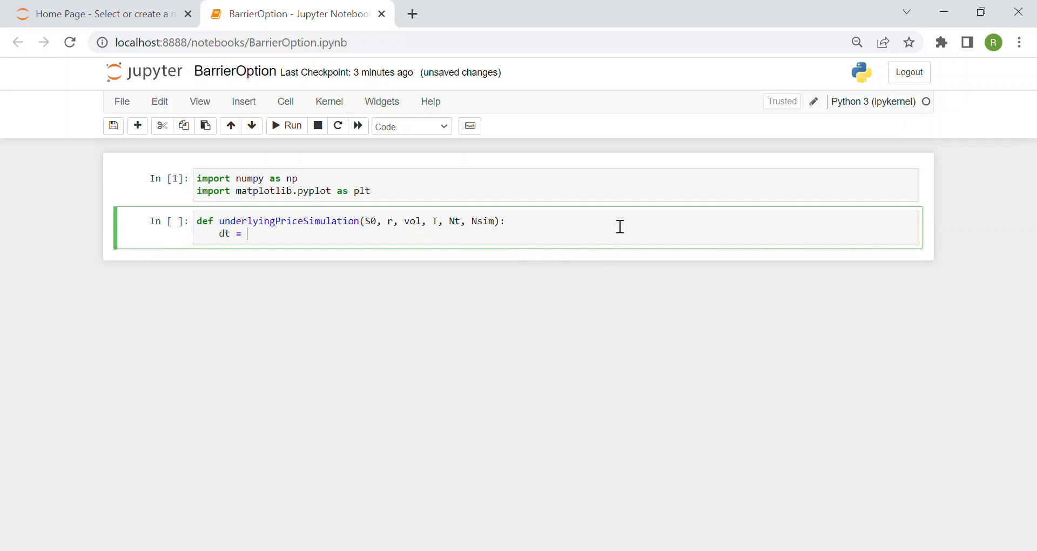
{"action": "type", "text": "T/Nt"}
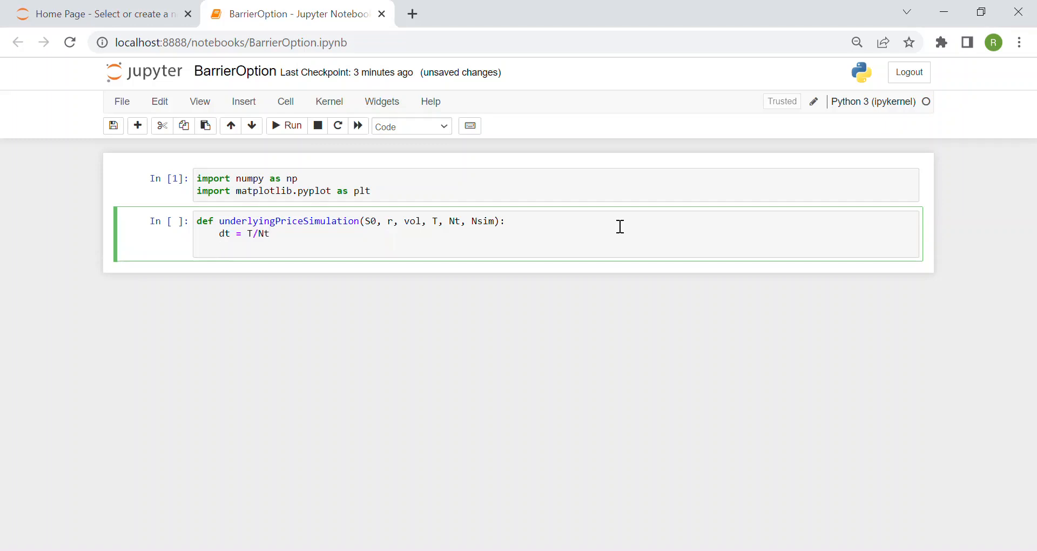
{"action": "type", "text": "paths"}
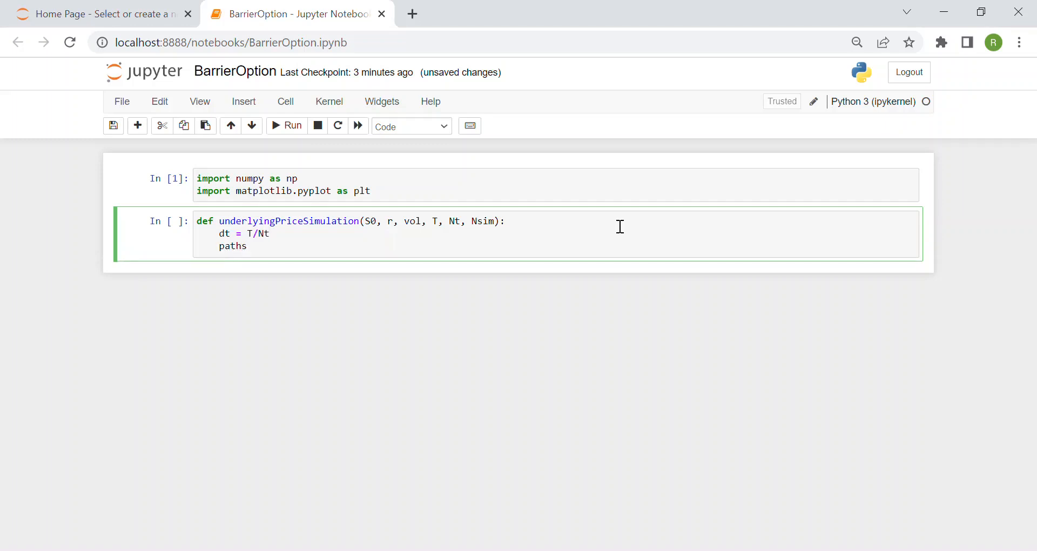
{"action": "type", "text": "= n"}
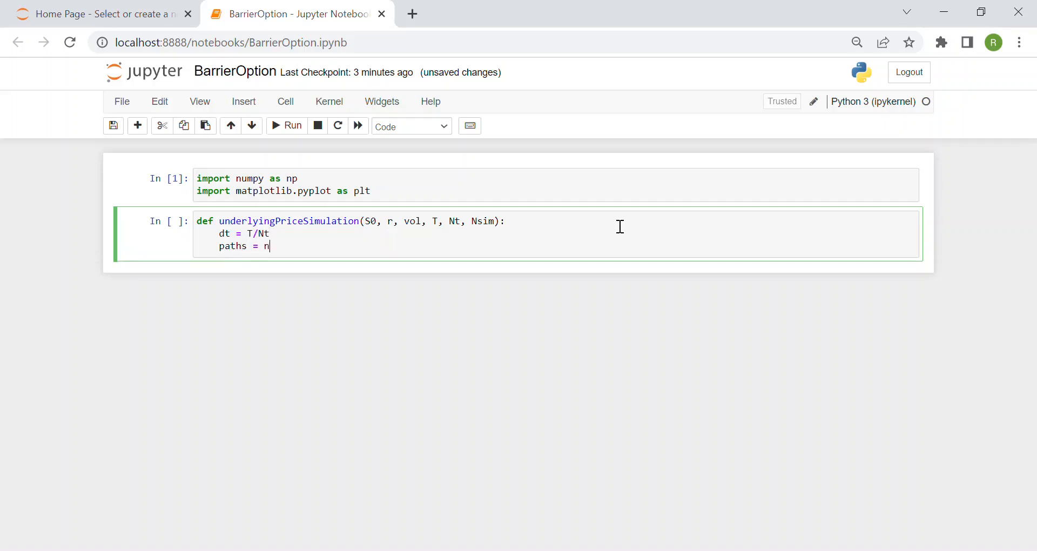
{"action": "type", "text": "p.zeros("}
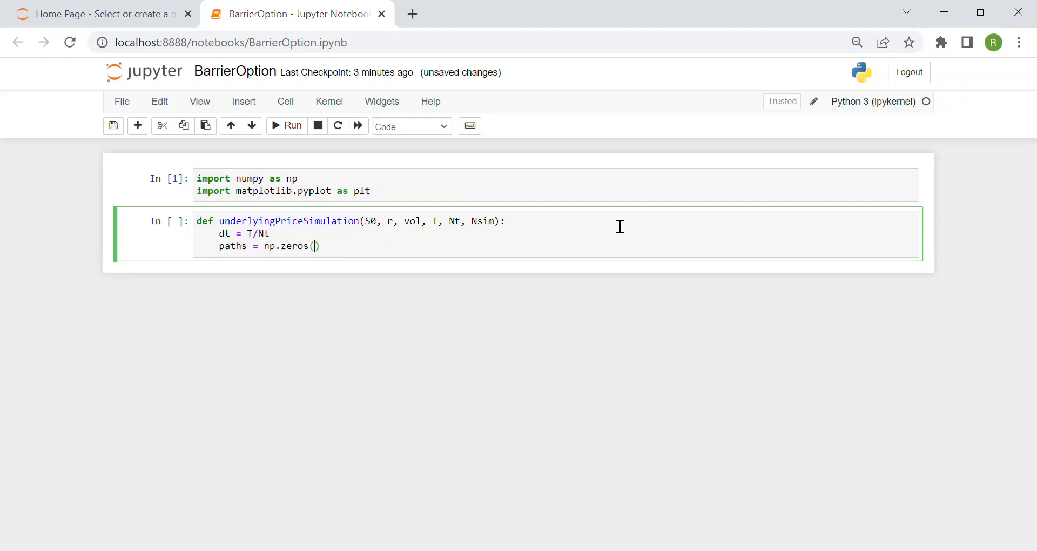
{"action": "type", "text": "(N"}
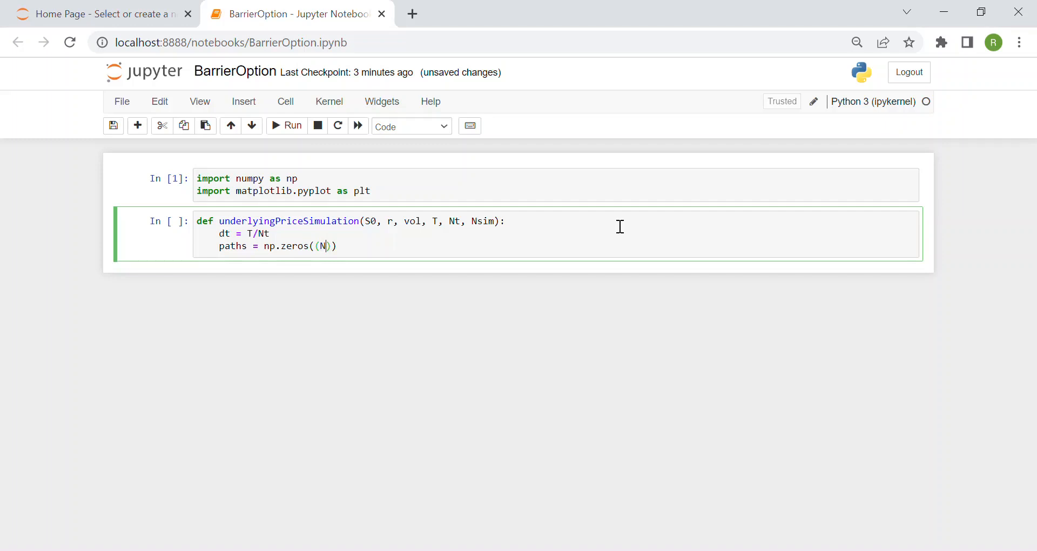
{"action": "type", "text": "sim,"}
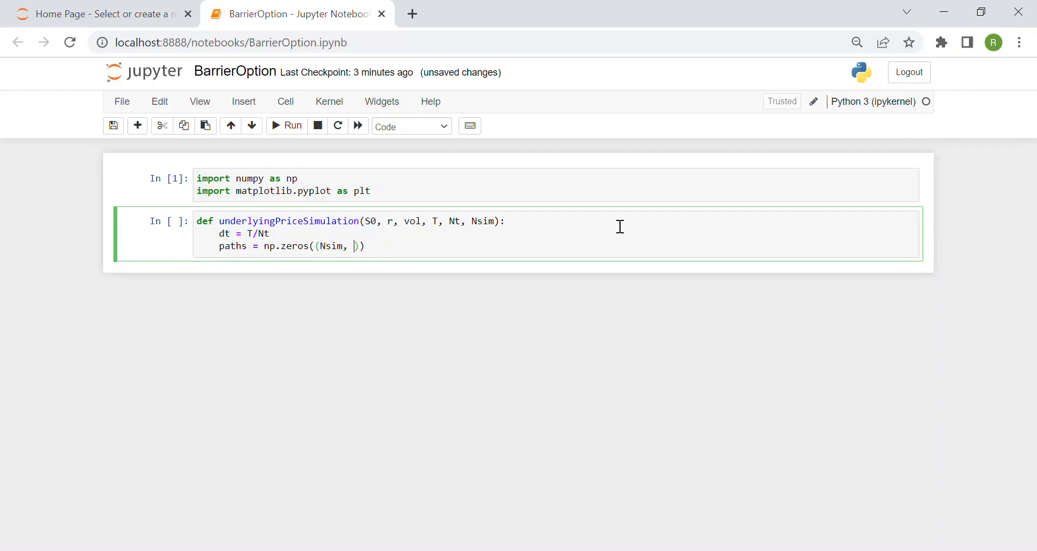
{"action": "type", "text": "N"}
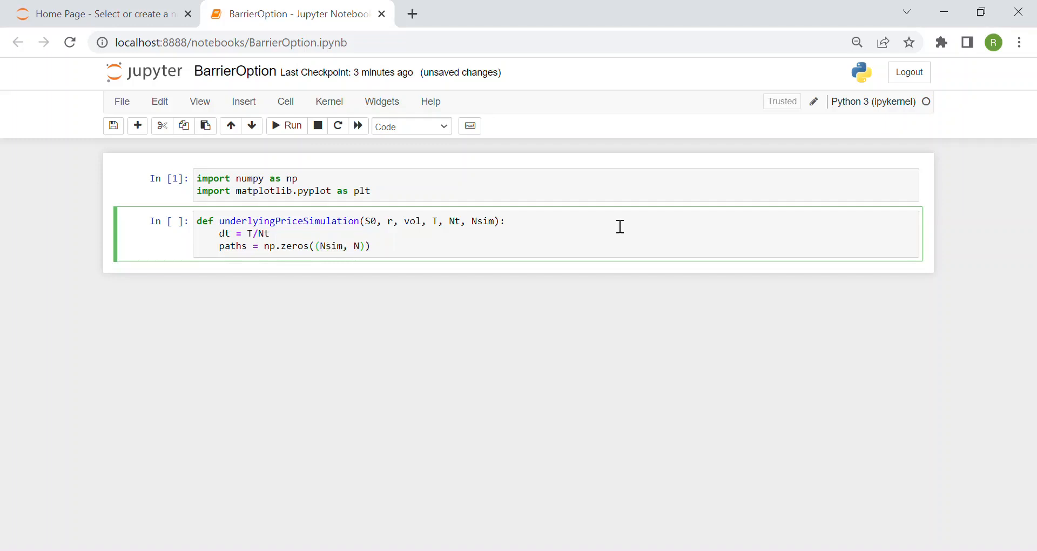
{"action": "type", "text": "t+1"}
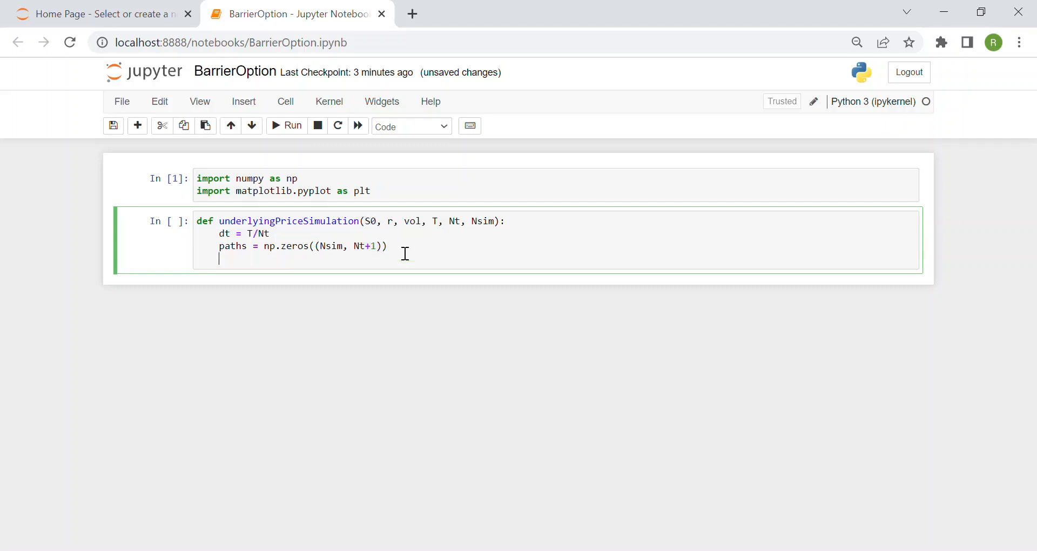
Set the first column of paths to S0 with paths[:,0] = S0.
{"action": "type", "text": "paths"}
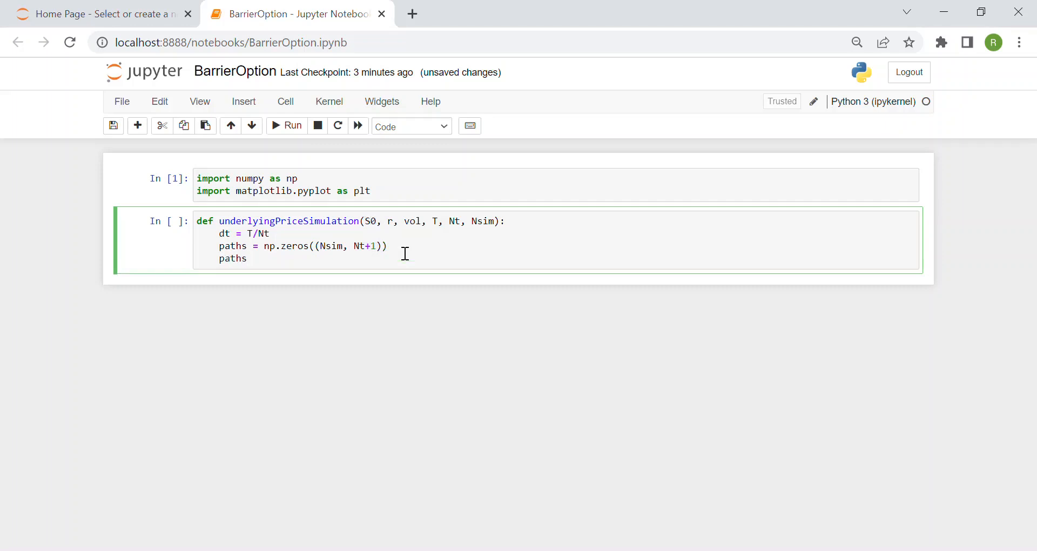
{"action": "type", "text": "[]"}
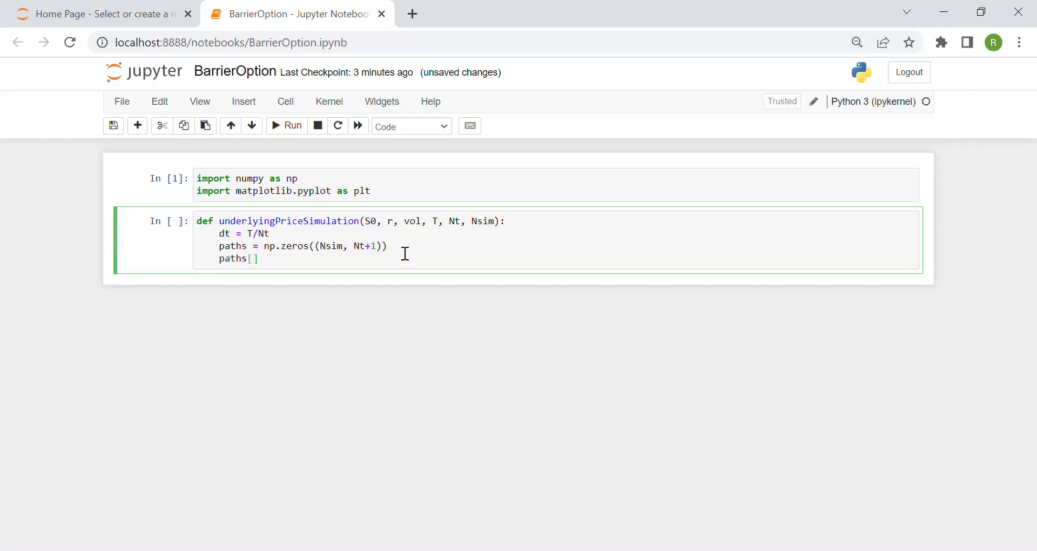
{"action": "type", "text": ":,"}
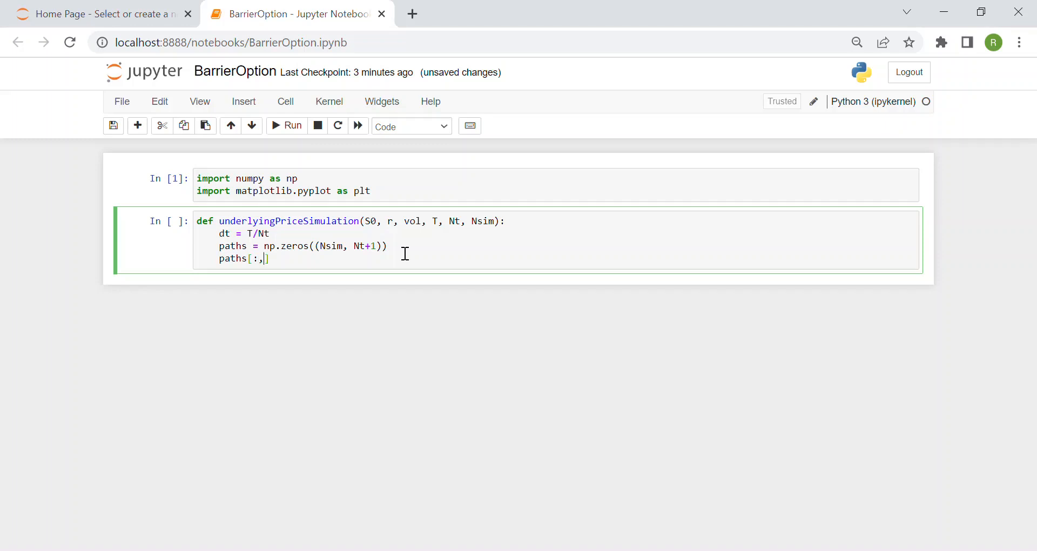
{"action": "type", "text": "0] ="}
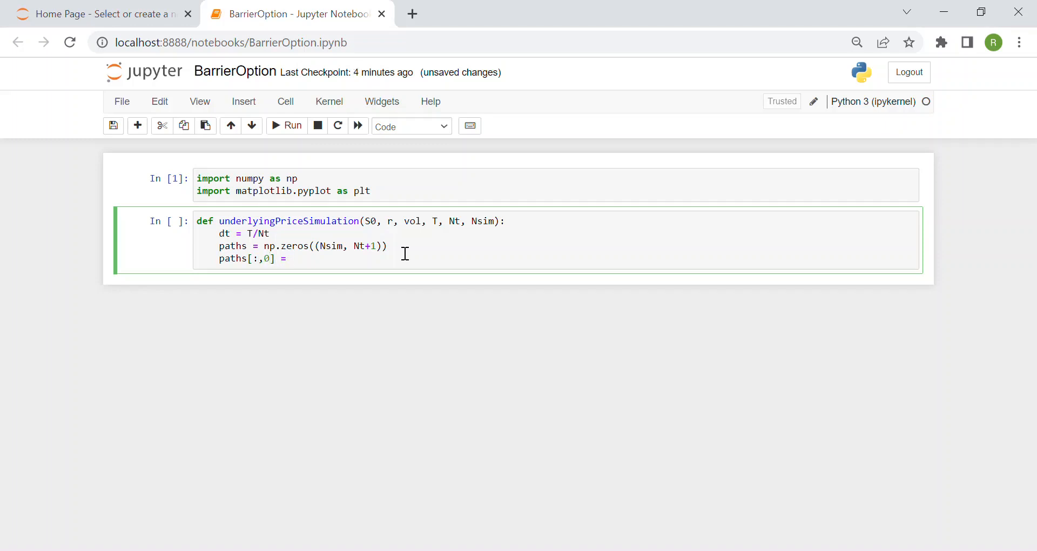
{"action": "type", "text": "S0"}
{"action": "type", "text": "f"}
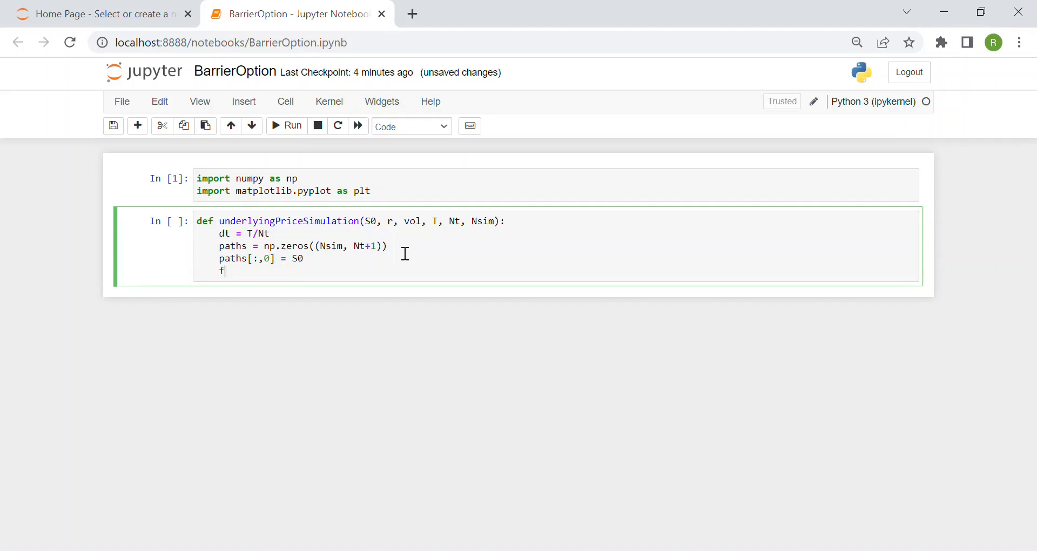
Add a loop for i in range(1, Nt+1).
{"action": "type", "text": "or i in range"}
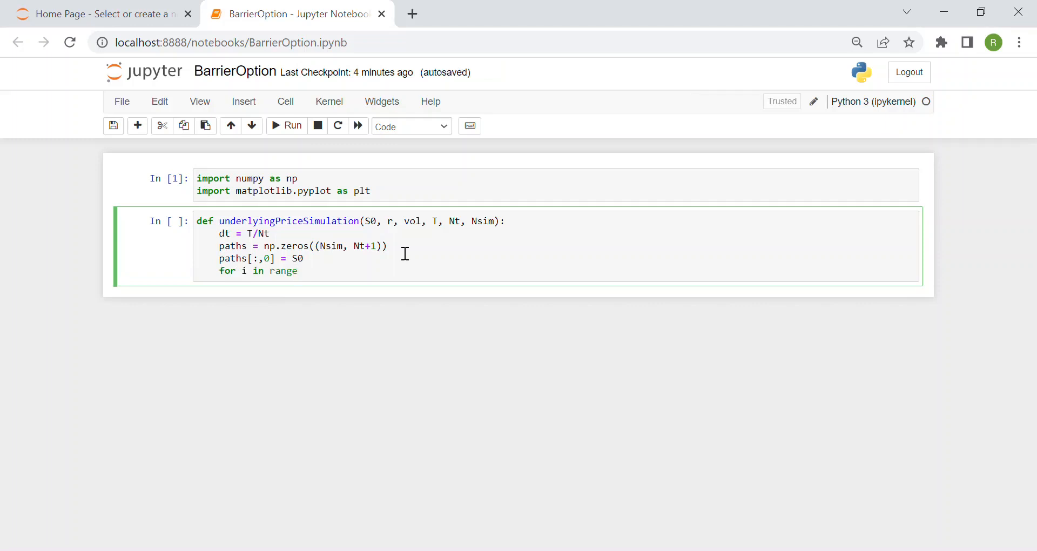
{"action": "type", "text": "(1, N"}
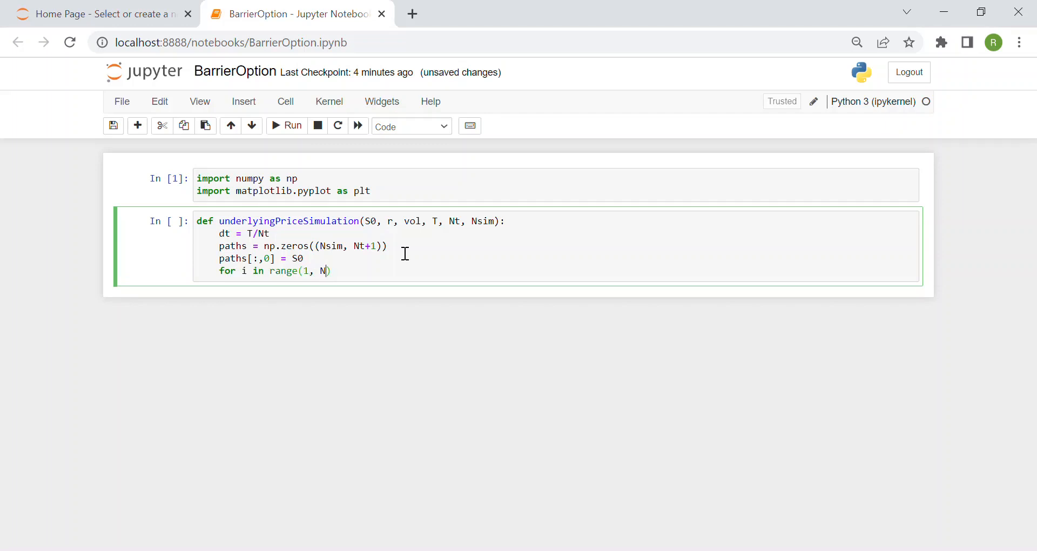
{"action": "type", "text": "t"}
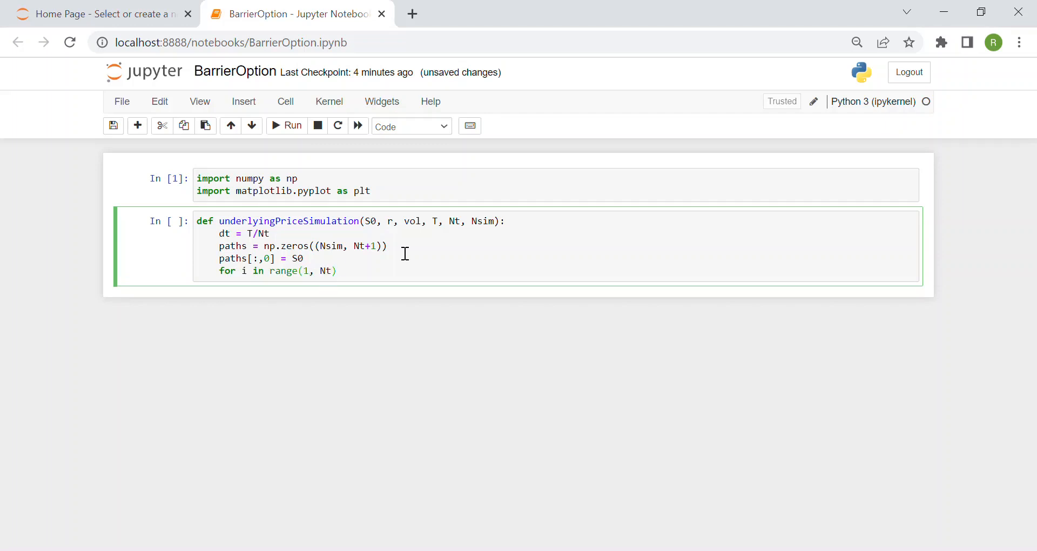
{"action": "type", "text": "+1):"}
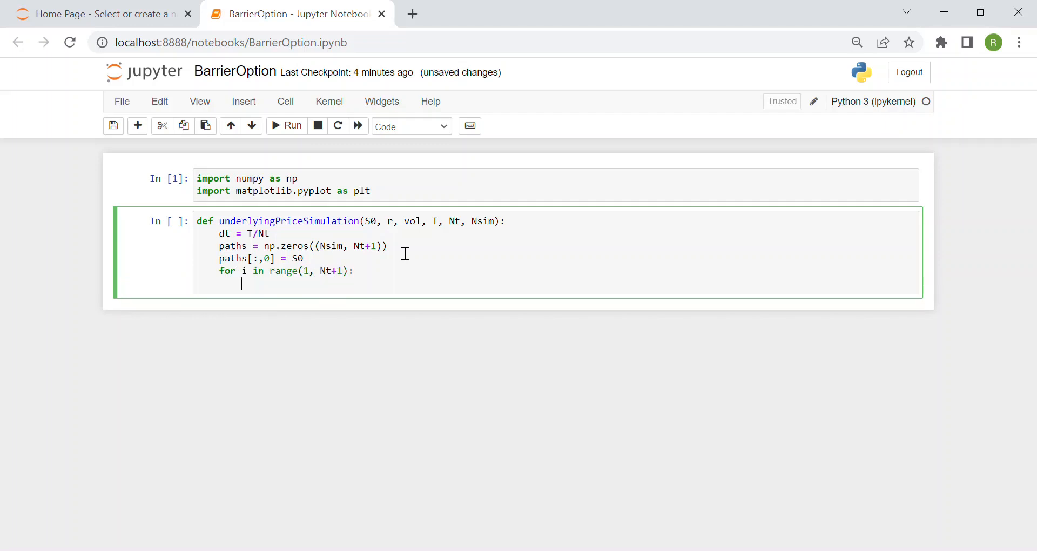
Inside the loop, draw z = np.random.normal(0,1,Nsim).
{"action": "type", "text": "z ="}
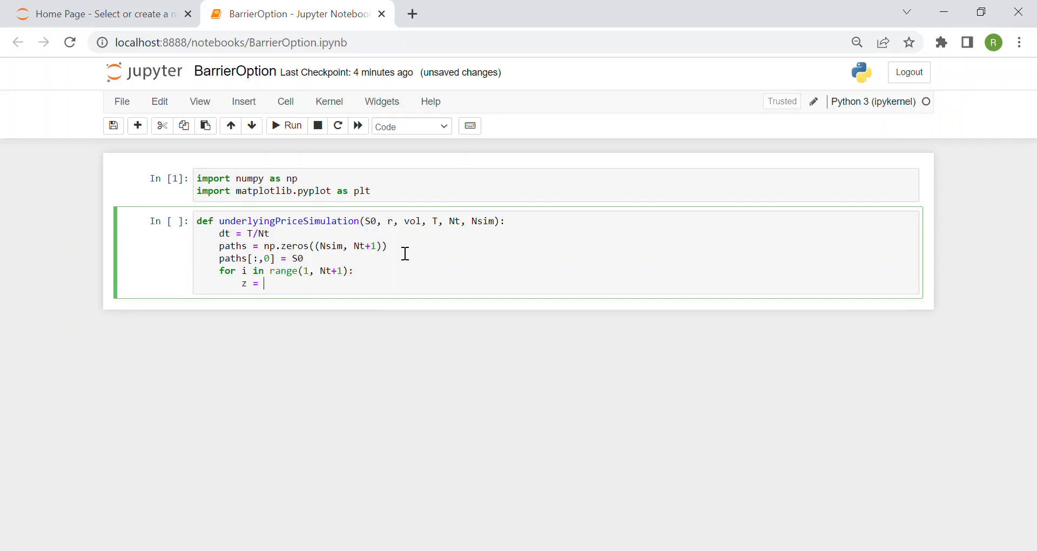
{"action": "type", "text": "np"}
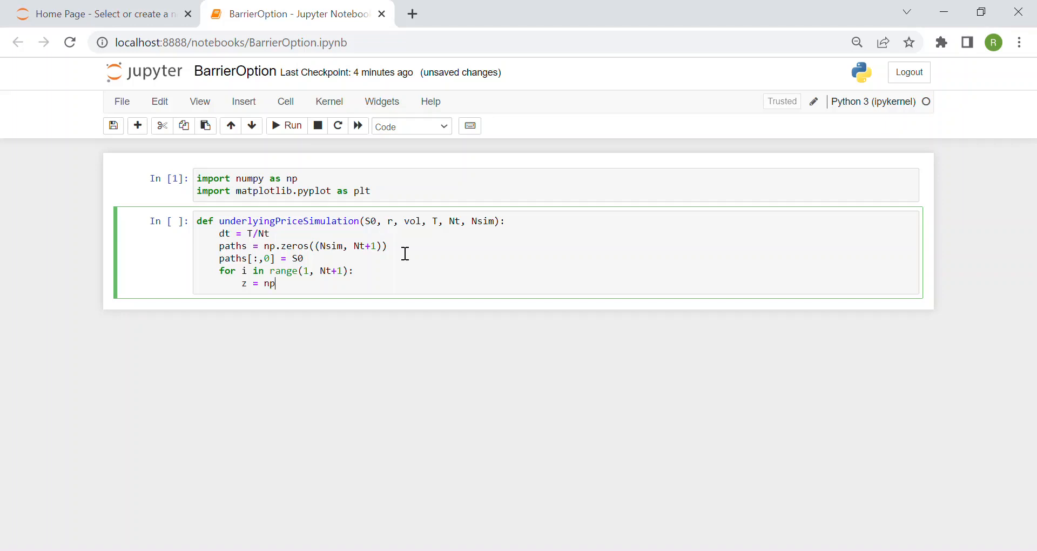
{"action": "type", "text": ".random"}
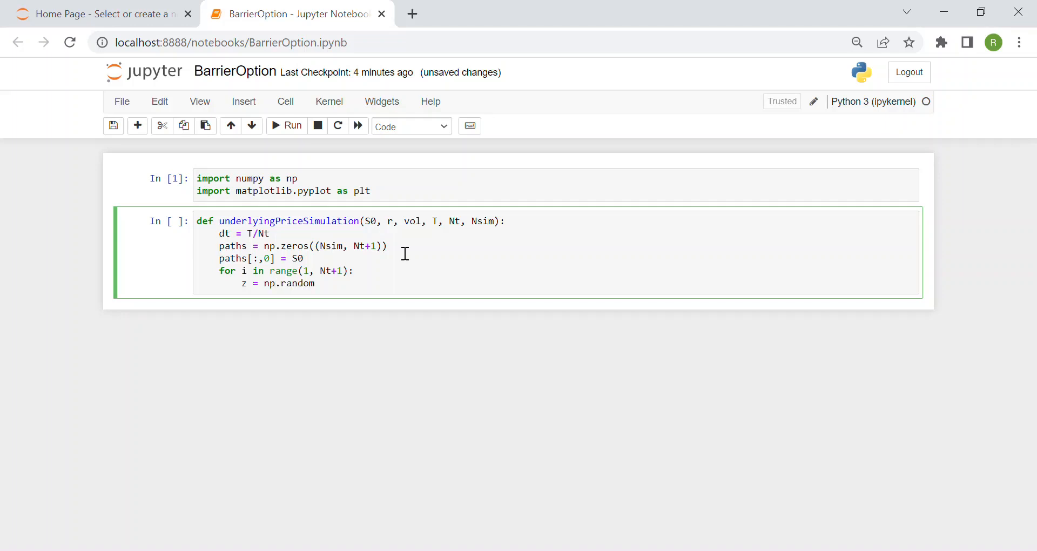
{"action": "type", "text": ".normal()"}
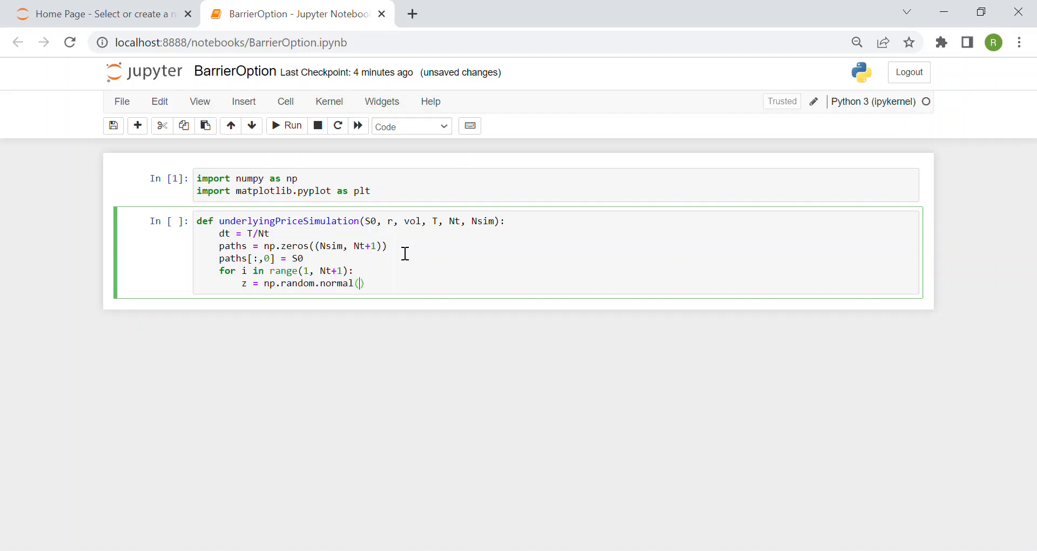
{"action": "type", "text": "0,1,"}
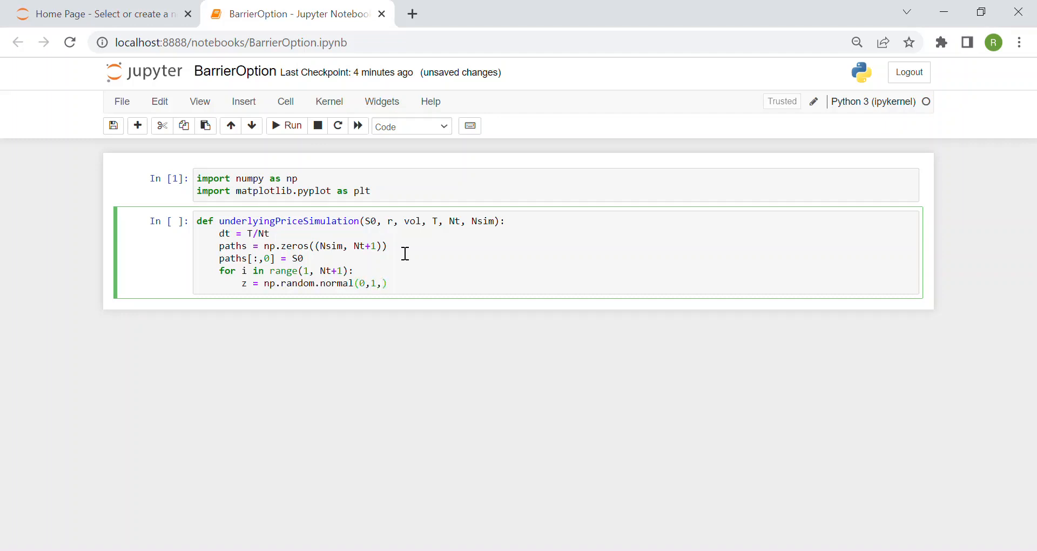
{"action": "type", "text": "Nsim"}
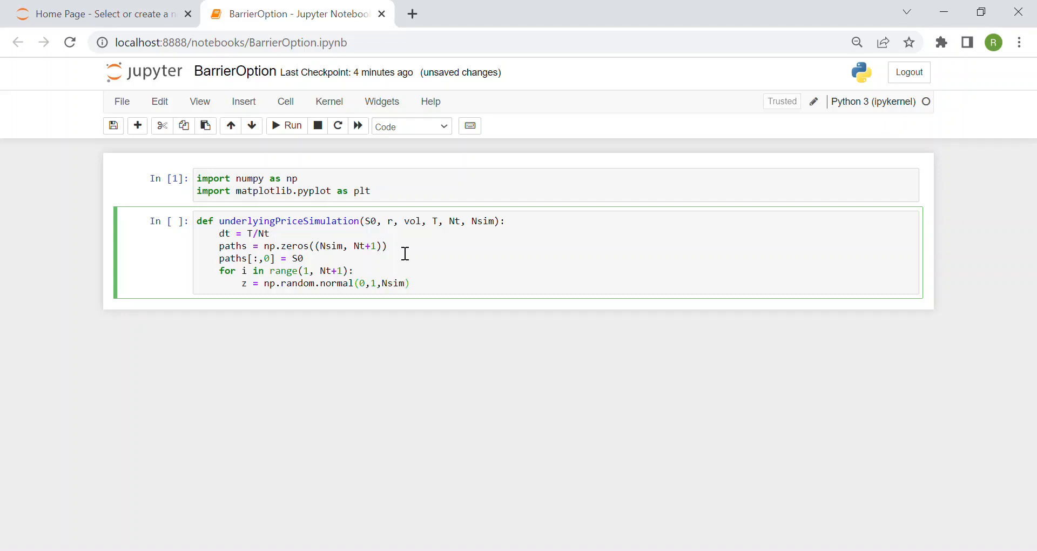
Begin the path update line paths[:,i] = paths[:,i, fixing a mistyped word.
{"action": "type", "text": "paths"}
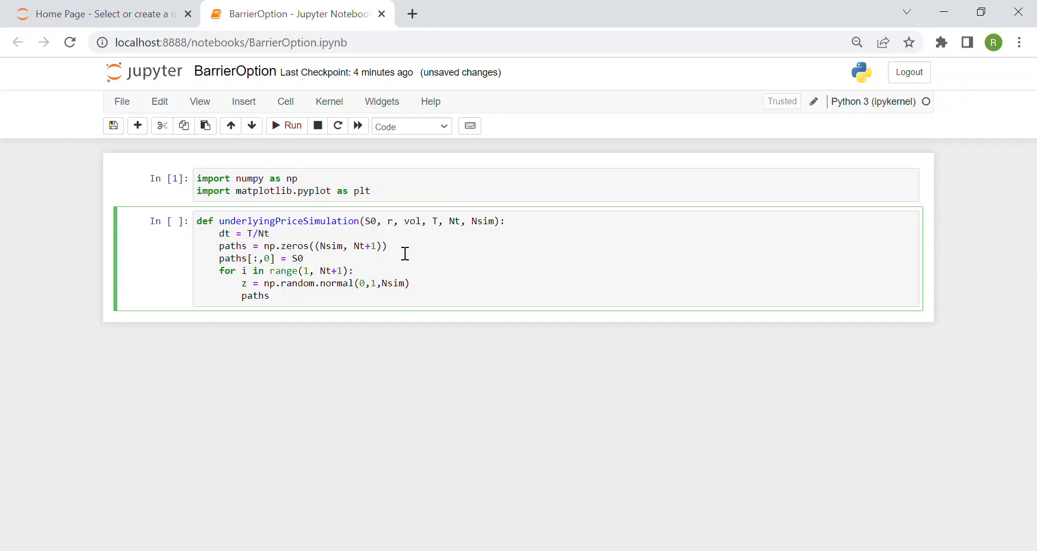
{"action": "type", "text": "[:]"}
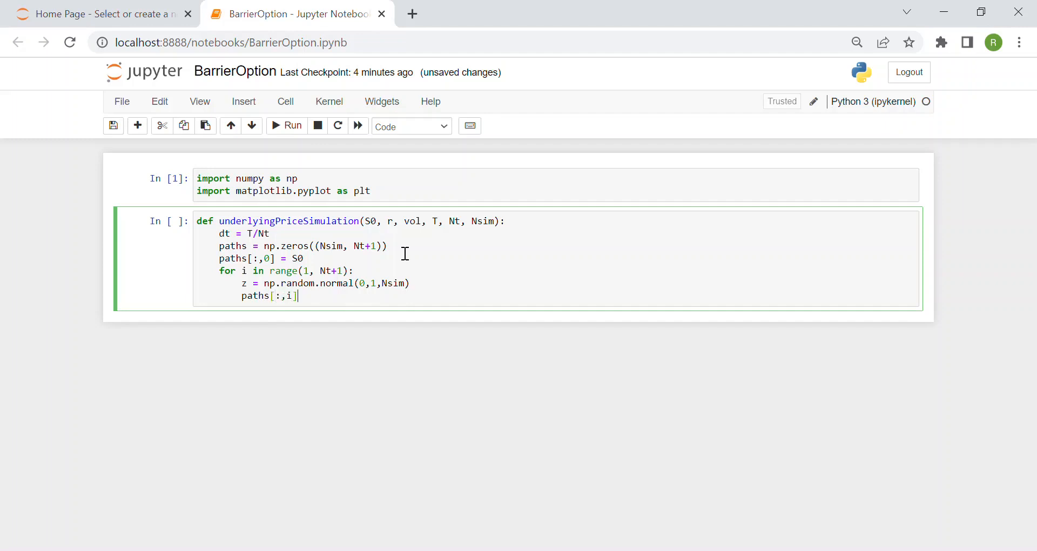
{"action": "type", "text": "="}
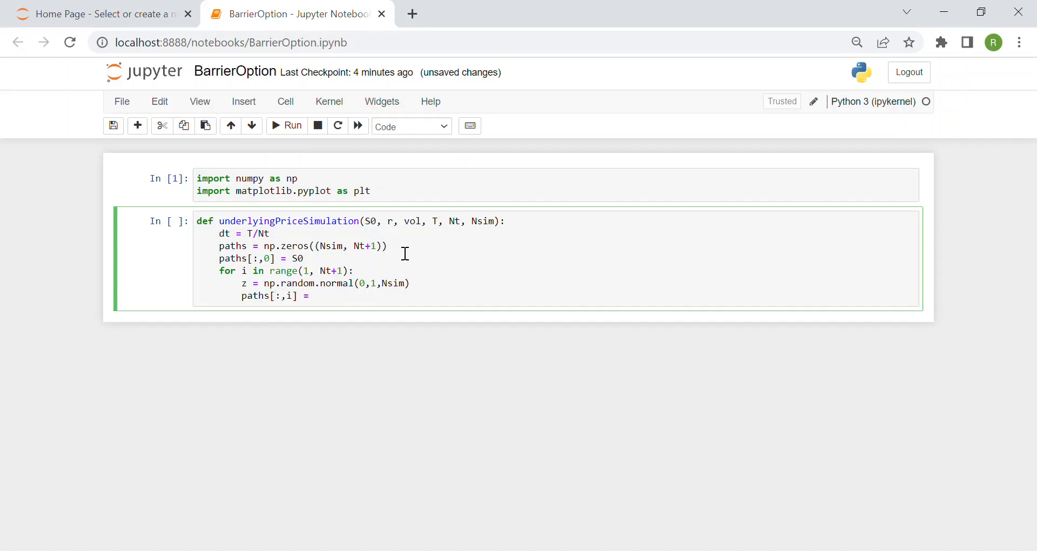
{"action": "type", "text": "aths]"}
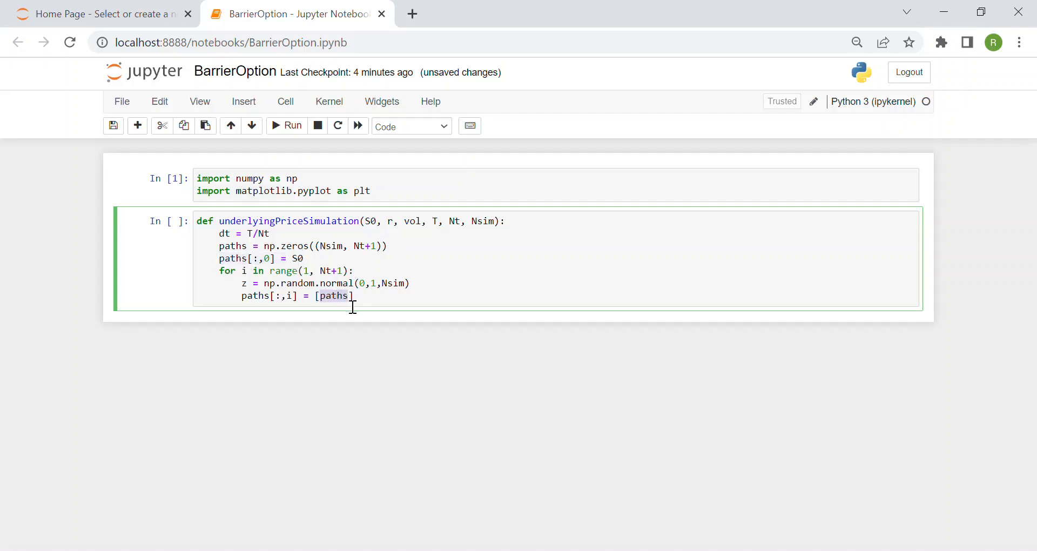
{"action": "key", "text": "Backspace"}
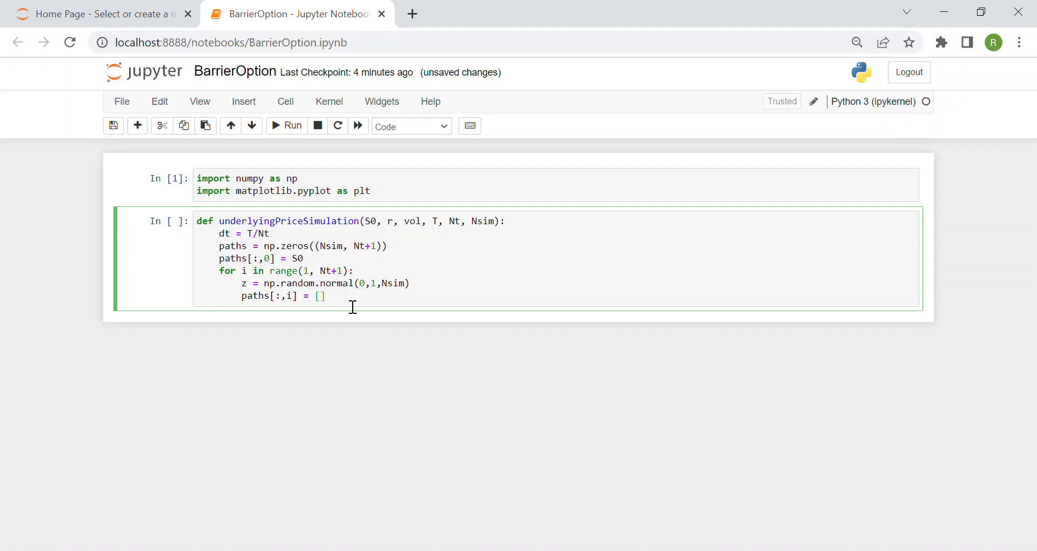
{"action": "type", "text": "paths"}
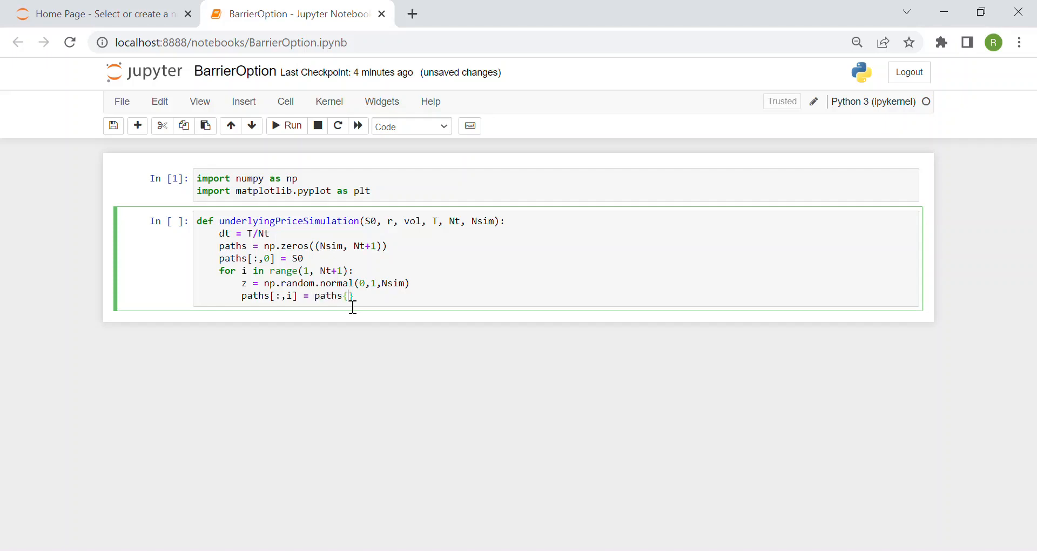
{"action": "type", "text": "{:,i"}
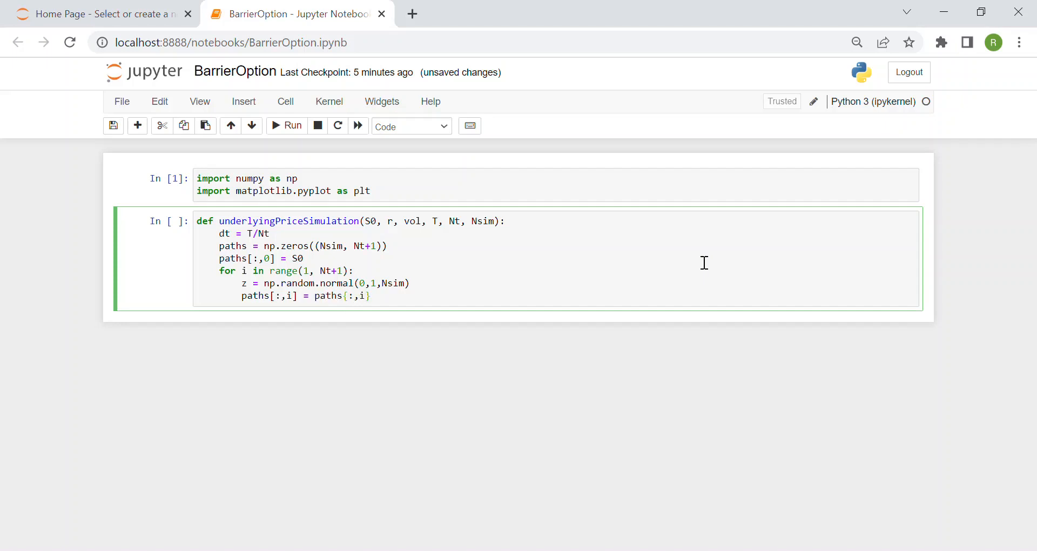
Extend the update with paths[:,i-1] * np.exp((r - 0.5*vol**2) * dt.
{"action": "type", "text": "-1"}
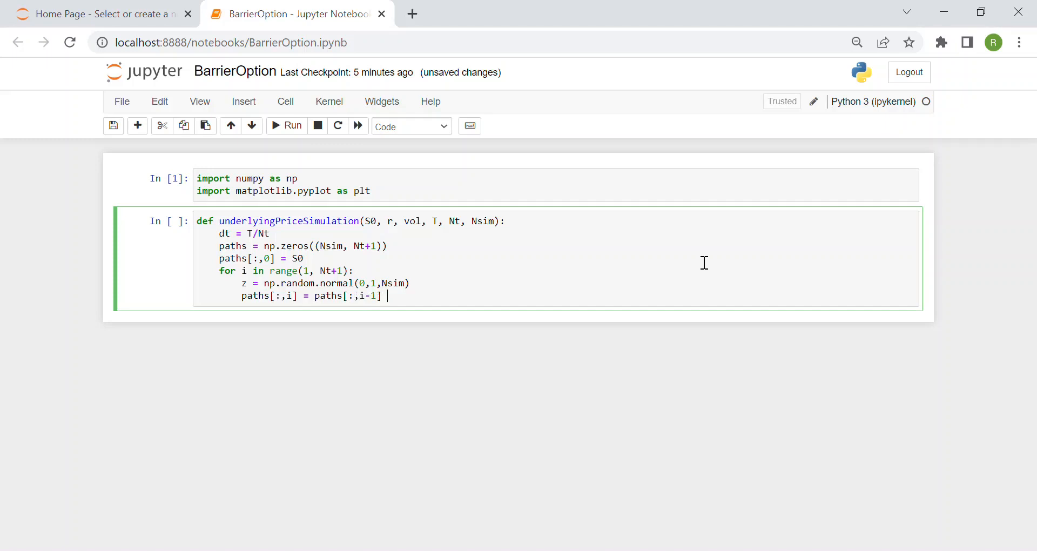
{"action": "type", "text": "* np.exp"}
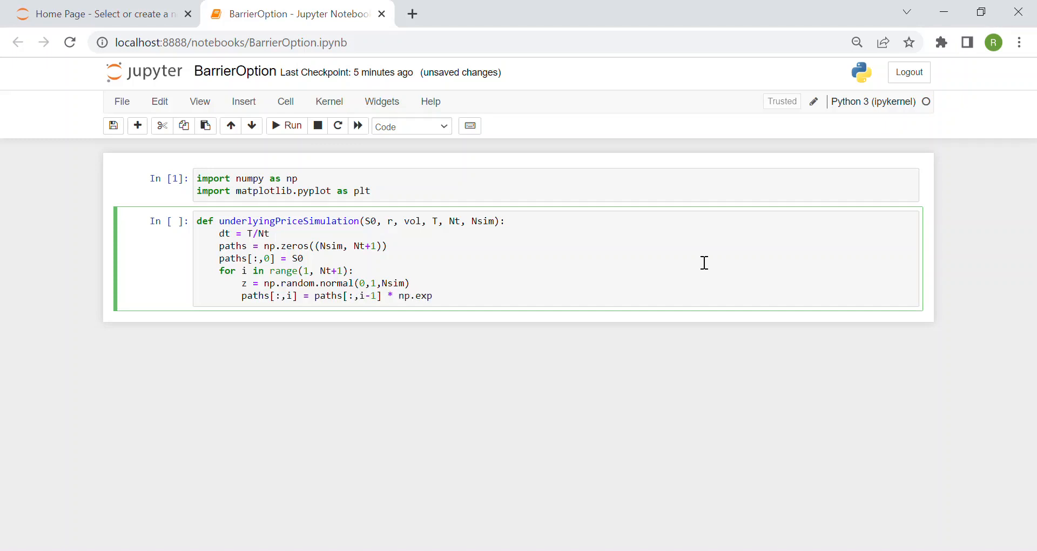
{"action": "type", "text": "(("}
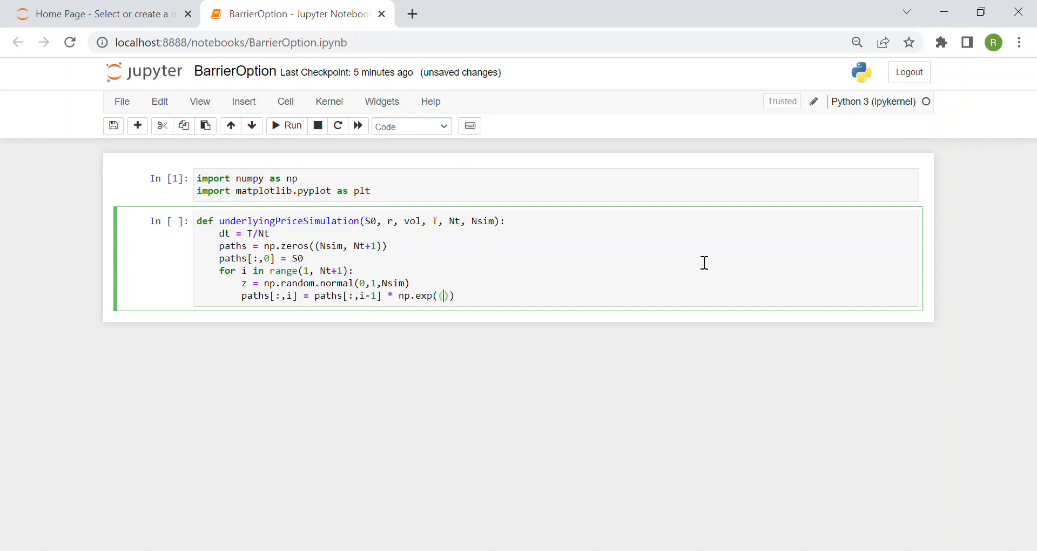
{"action": "type", "text": "r -"}
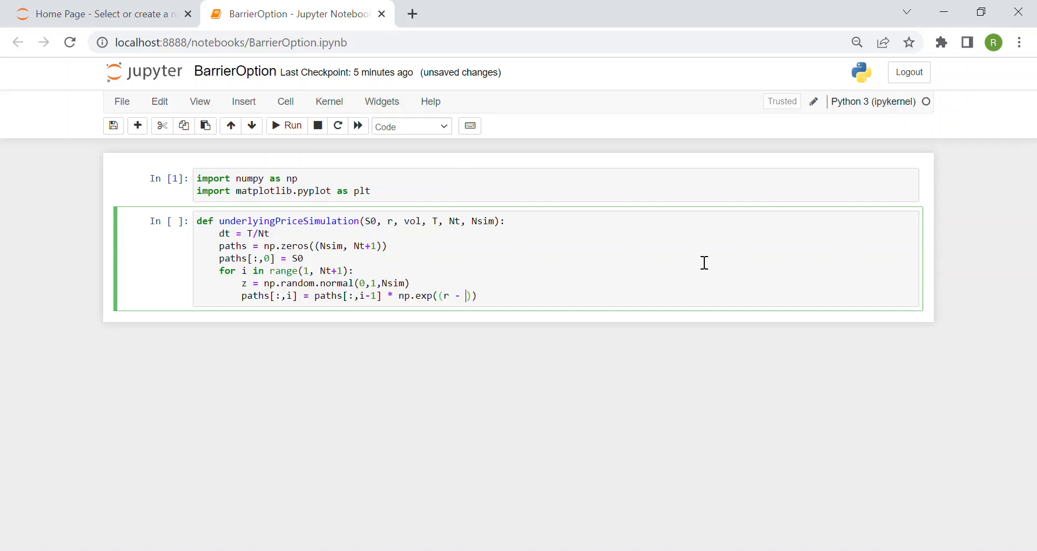
{"action": "type", "text": "0.5"}
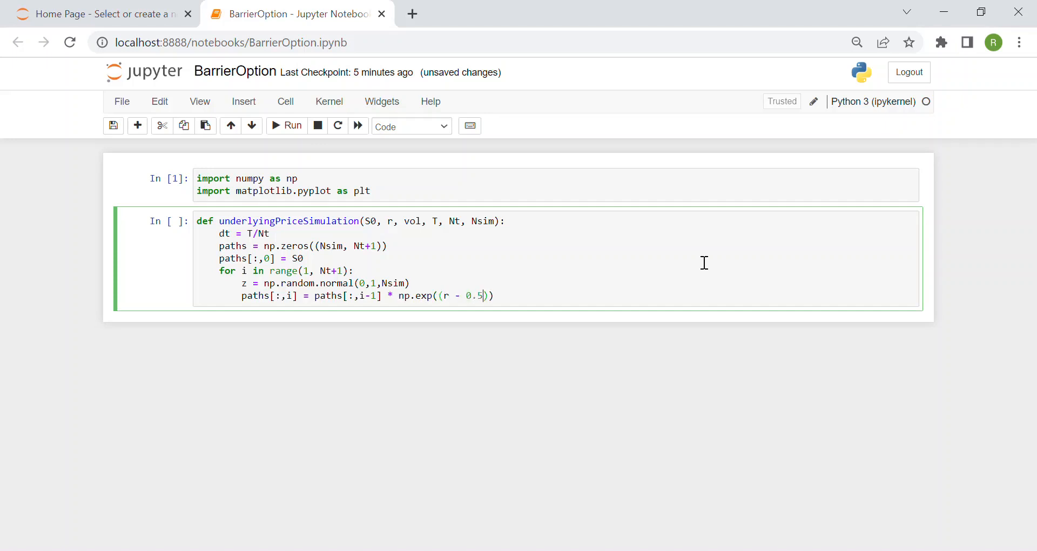
{"action": "type", "text": "vol"}
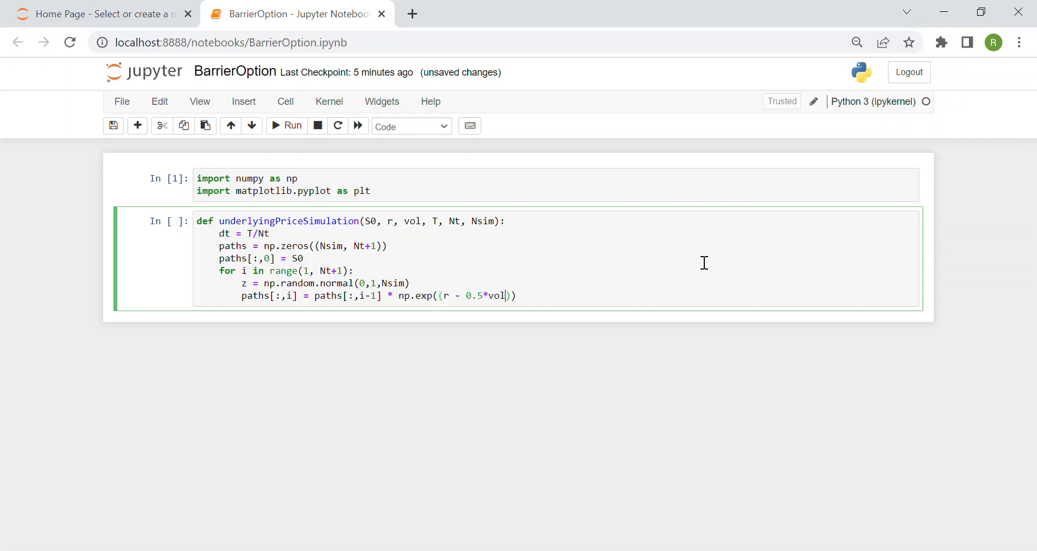
{"action": "type", "text": "**2"}
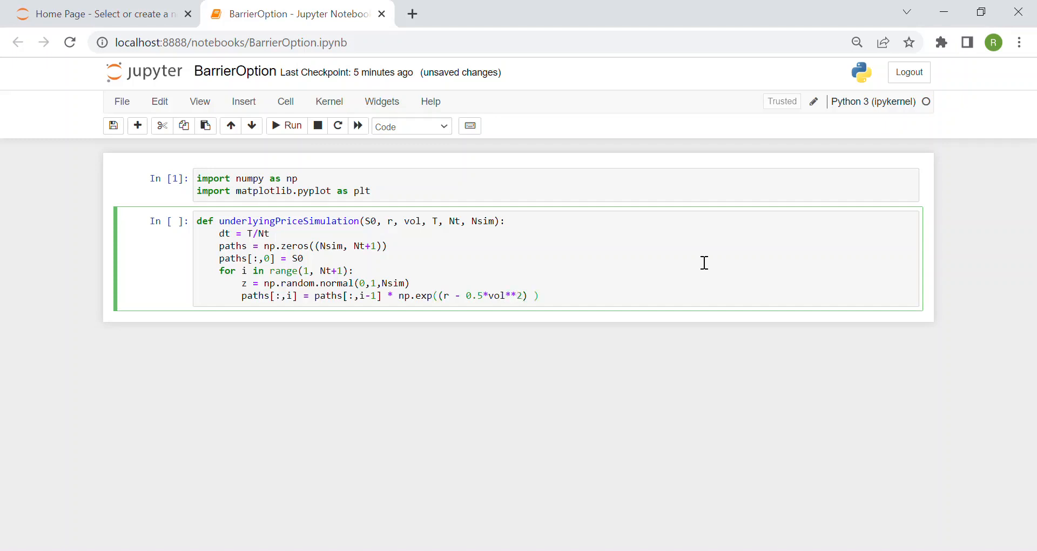
{"action": "type", "text": "* dt"}
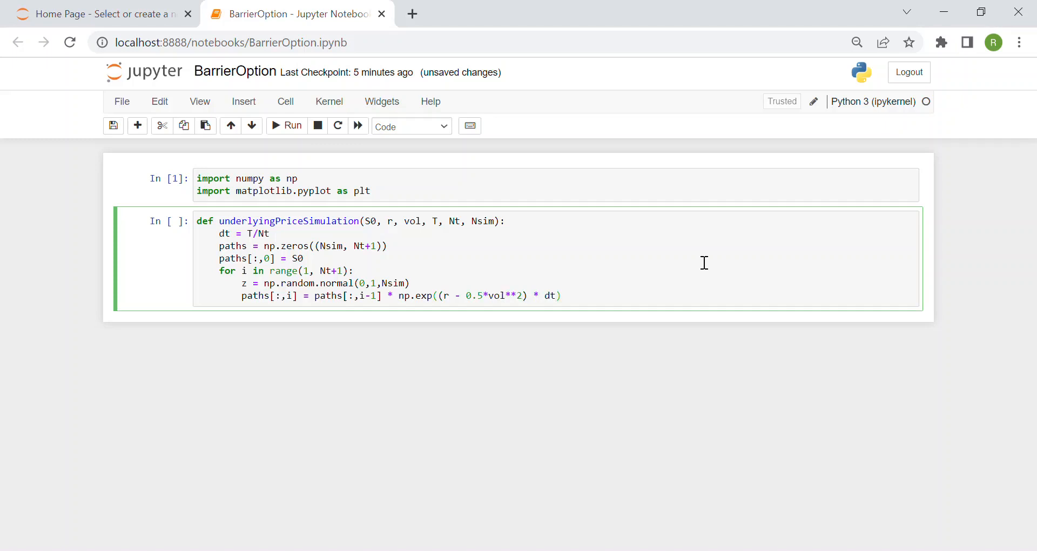
Add the vol * np.sqrt(dt) * z shock term and return paths.
{"action": "type", "text": "+"}
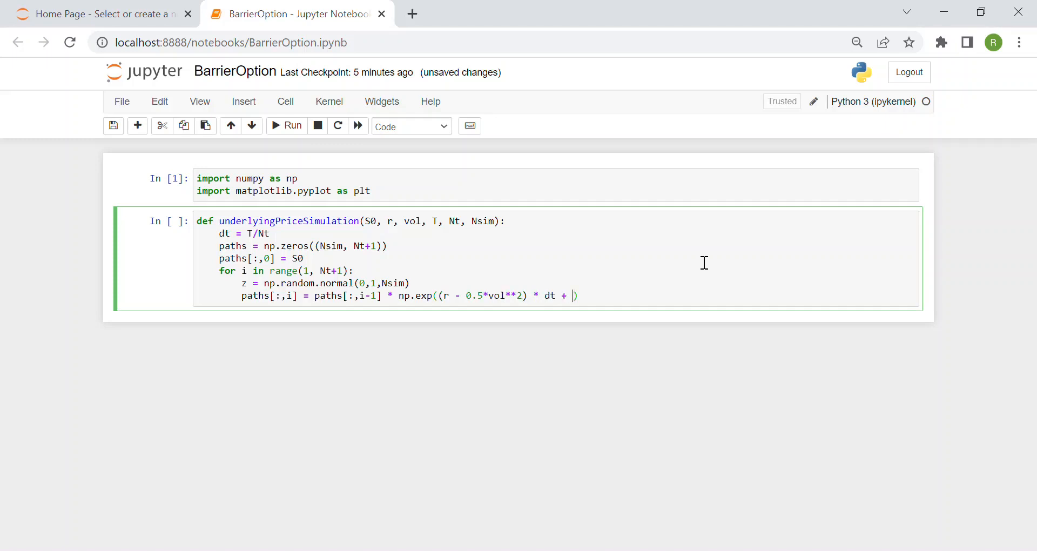
{"action": "type", "text": "vol *"}
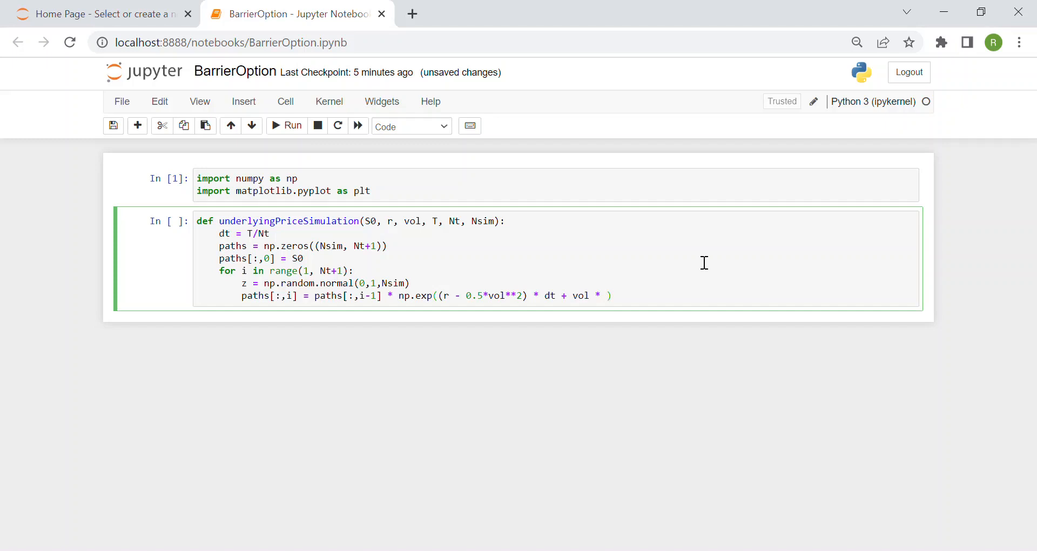
{"action": "type", "text": "np"}
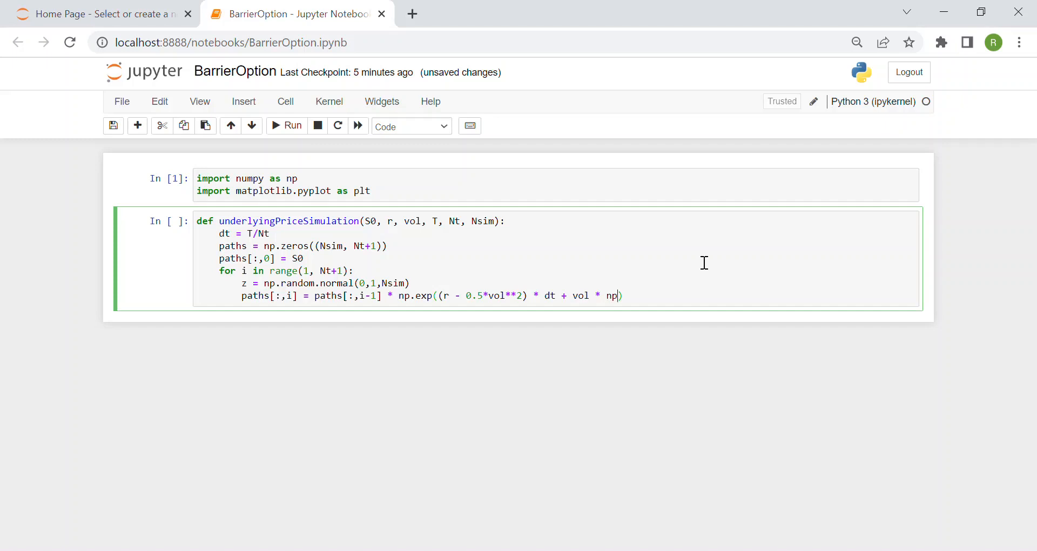
{"action": "type", "text": "."}
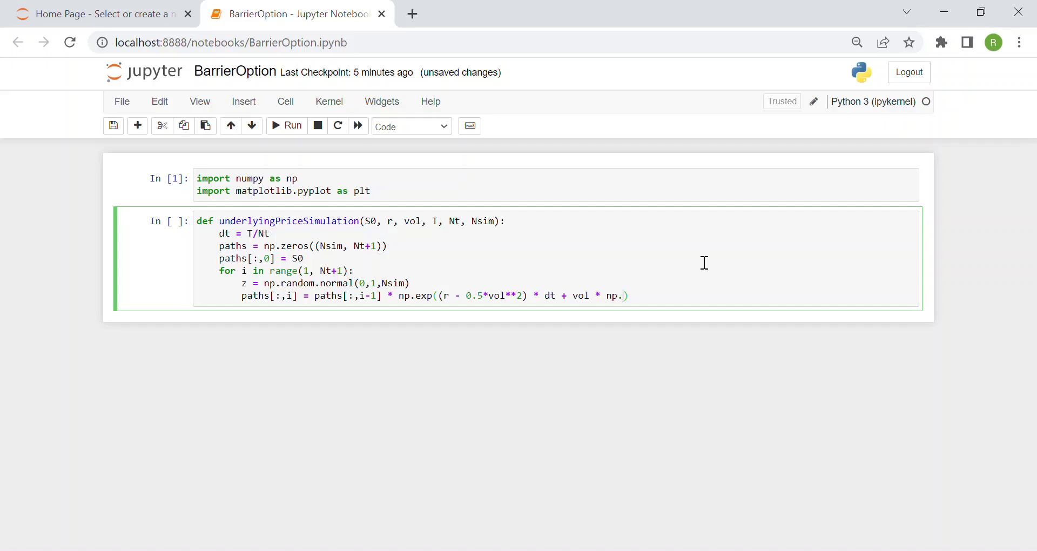
{"action": "type", "text": "sqrt(d"}
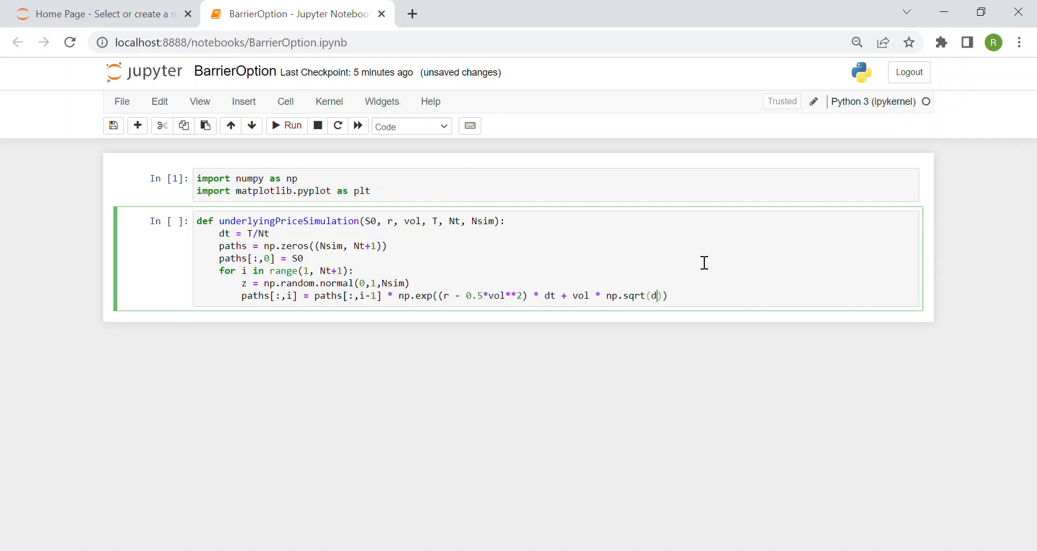
{"action": "type", "text": "t) *"}
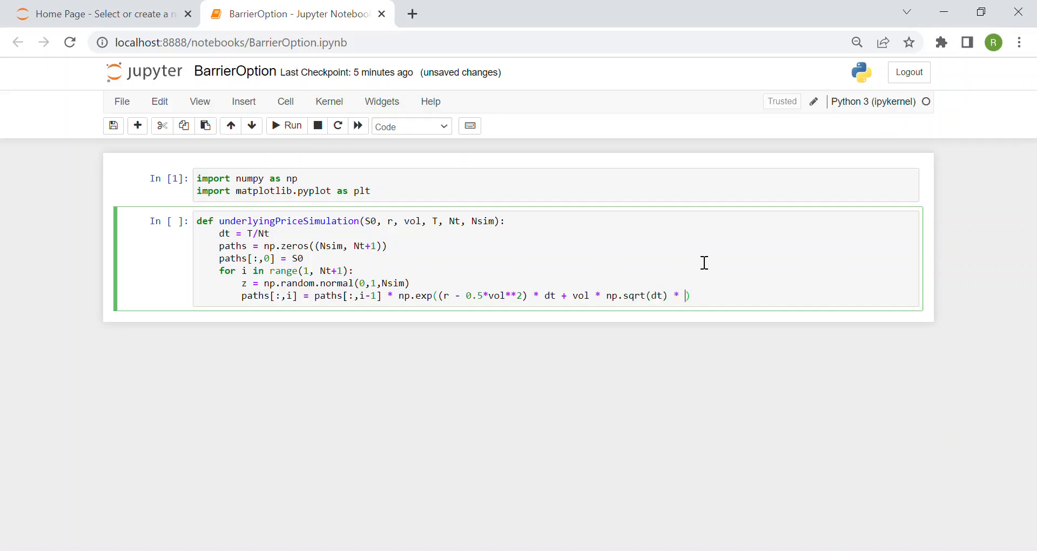
{"action": "type", "text": "z)"}
{"action": "type", "text": "ret"}
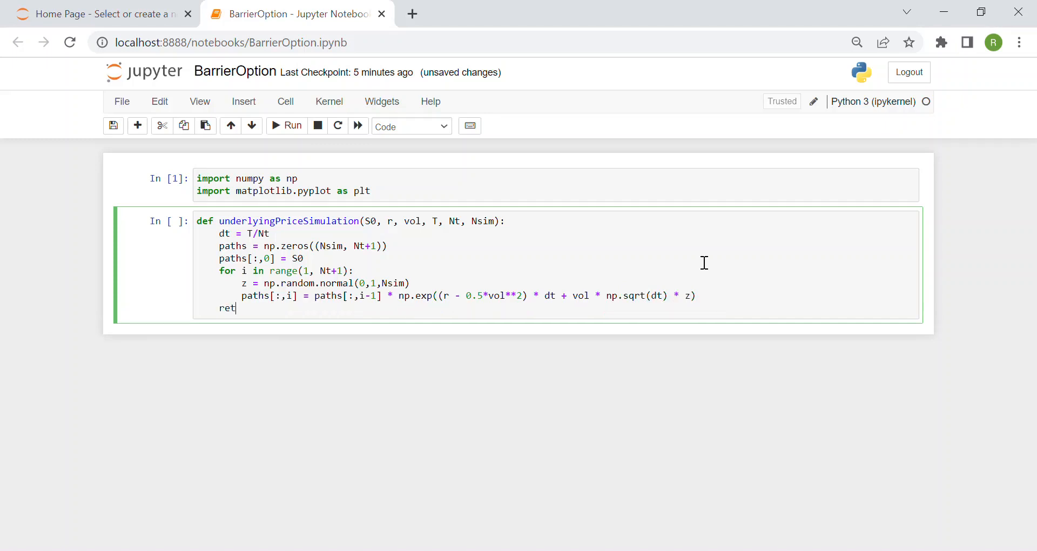
{"action": "type", "text": "urn paths"}
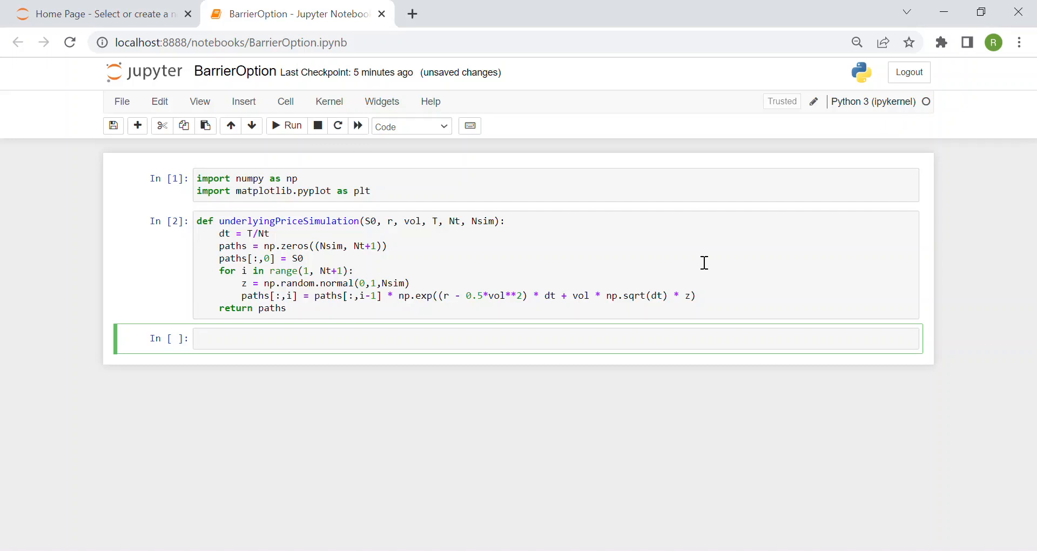
Write the header def BarrierOptionPayoff(paths, K, barrier, type = 'call'):.
{"action": "type", "text": "def"}
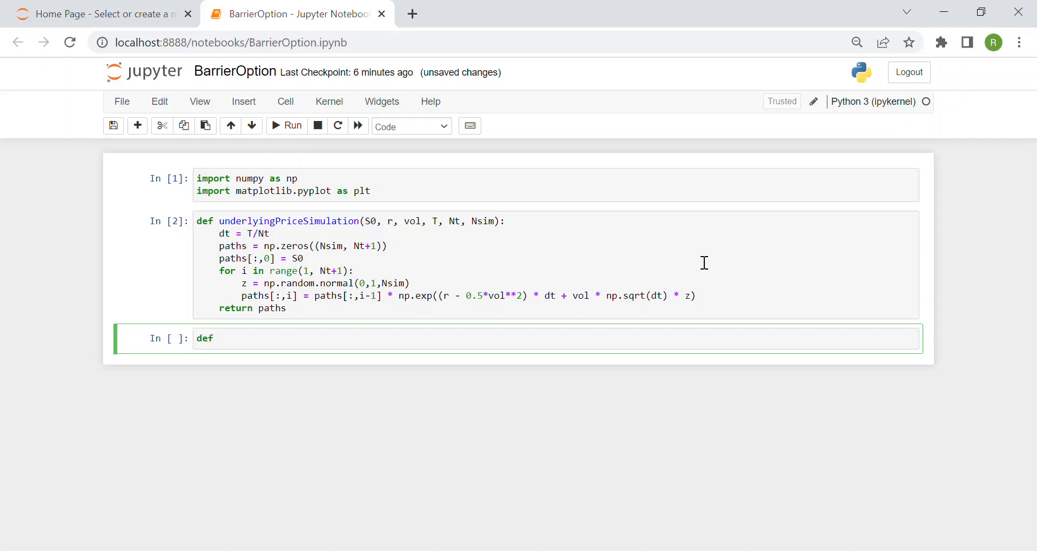
{"action": "type", "text": "Ba"}
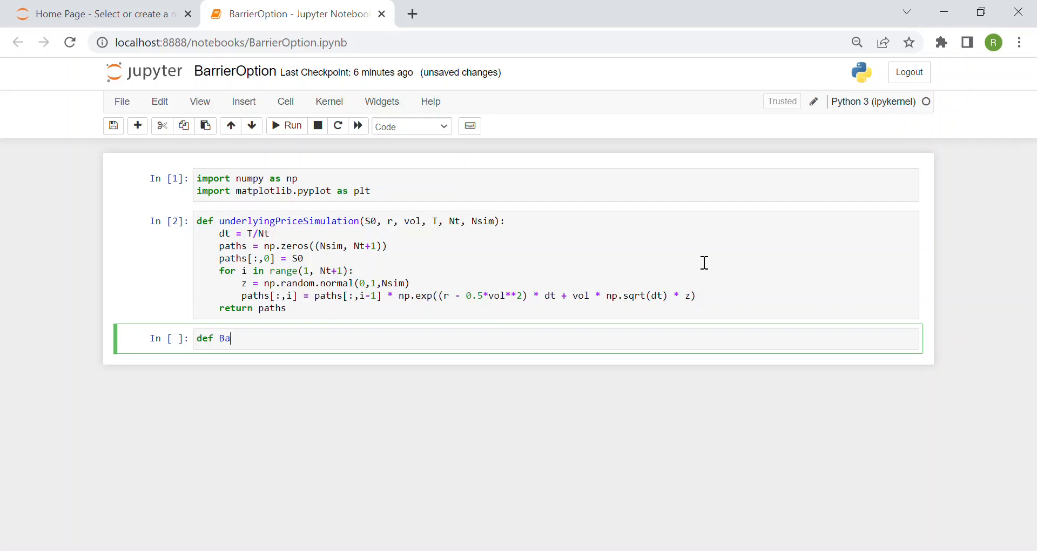
{"action": "type", "text": "rrierOption"}
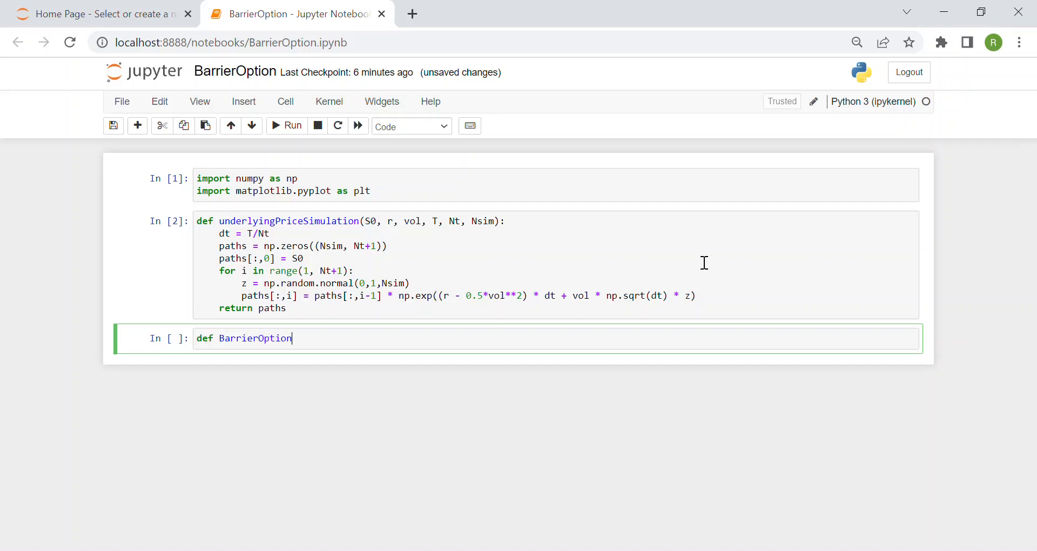
{"action": "type", "text": "Payoff()"}
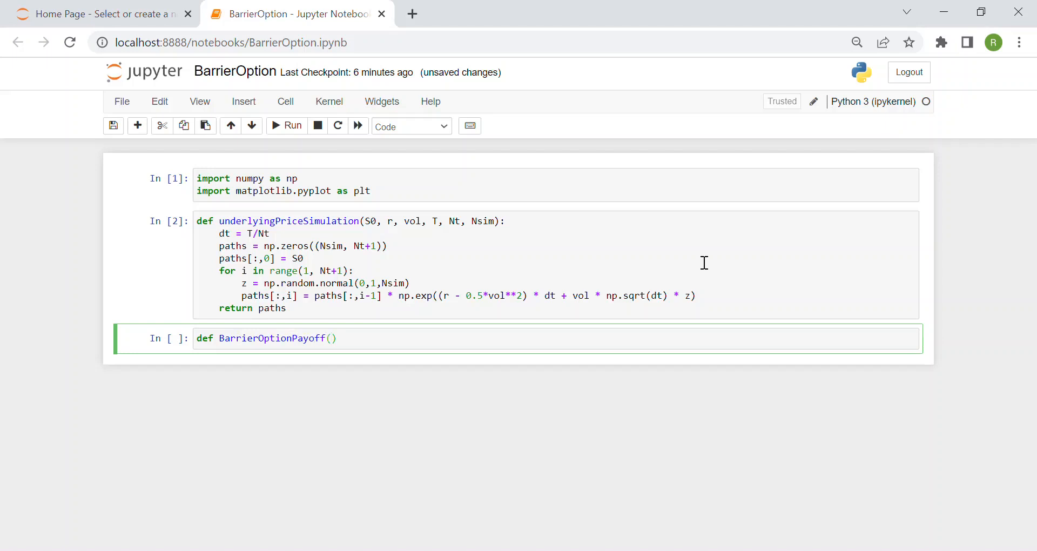
{"action": "type", "text": "paths,"}
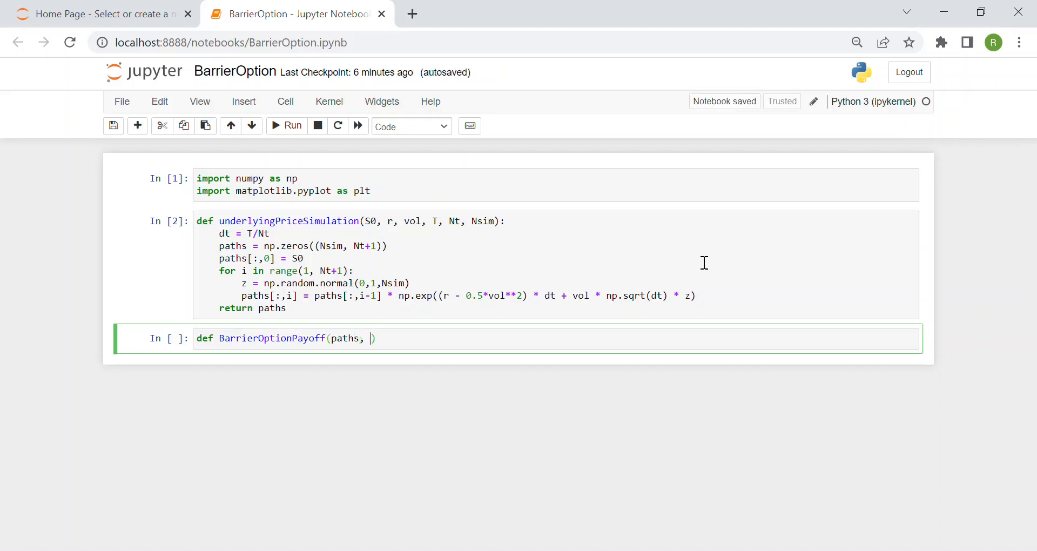
{"action": "type", "text": "K,"}
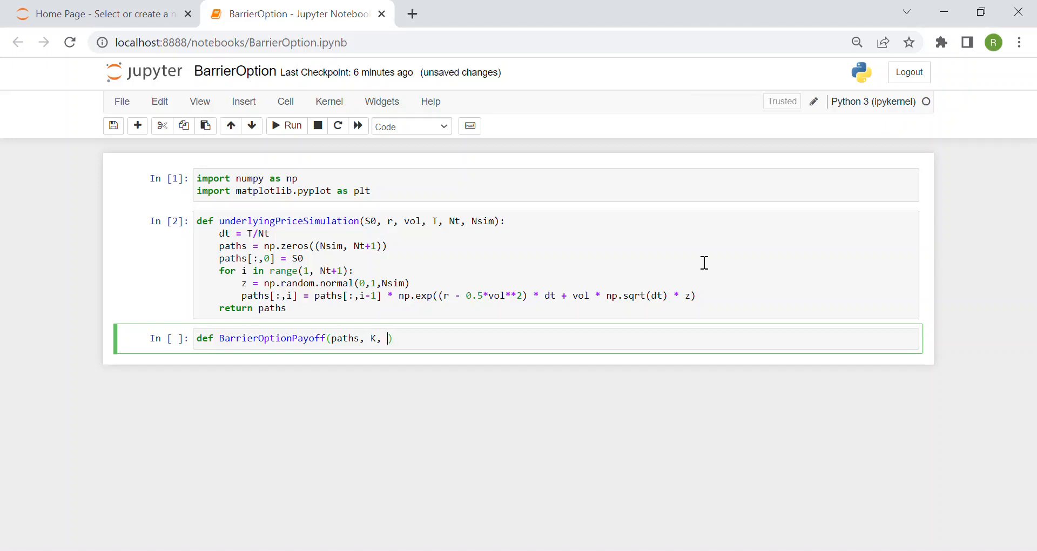
{"action": "type", "text": "barrier"}
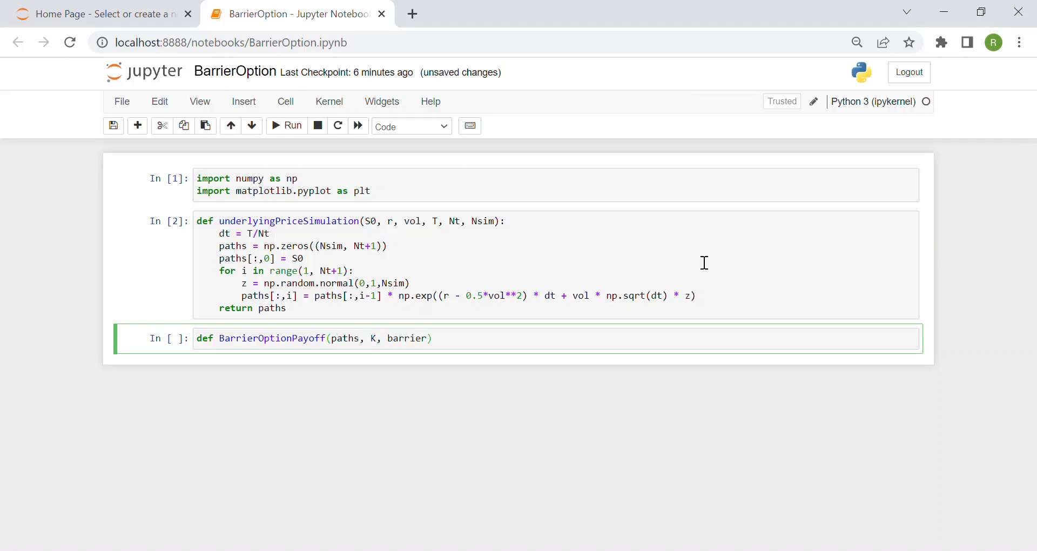
{"action": "type", "text": ", type ="}
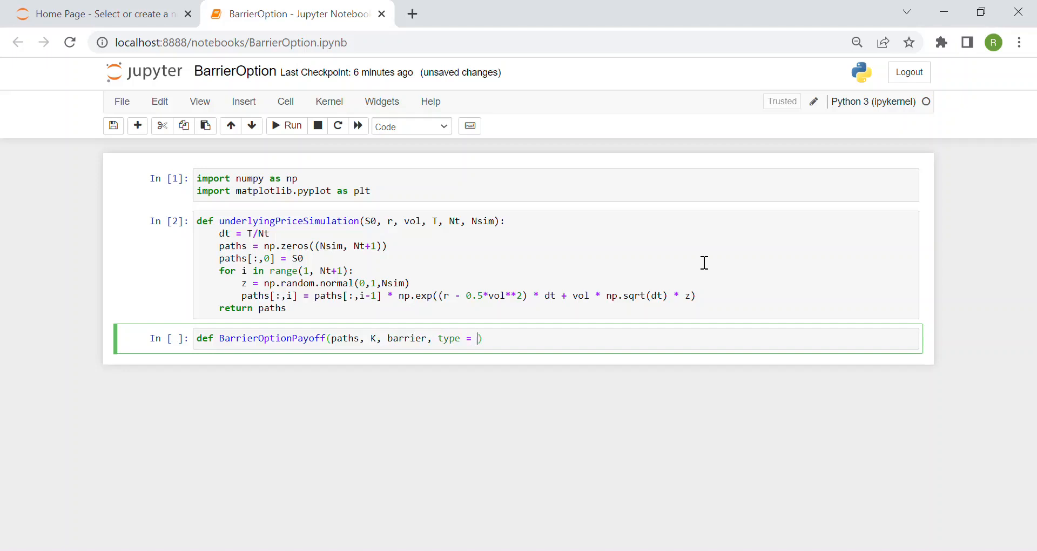
{"action": "type", "text": "'call'"}
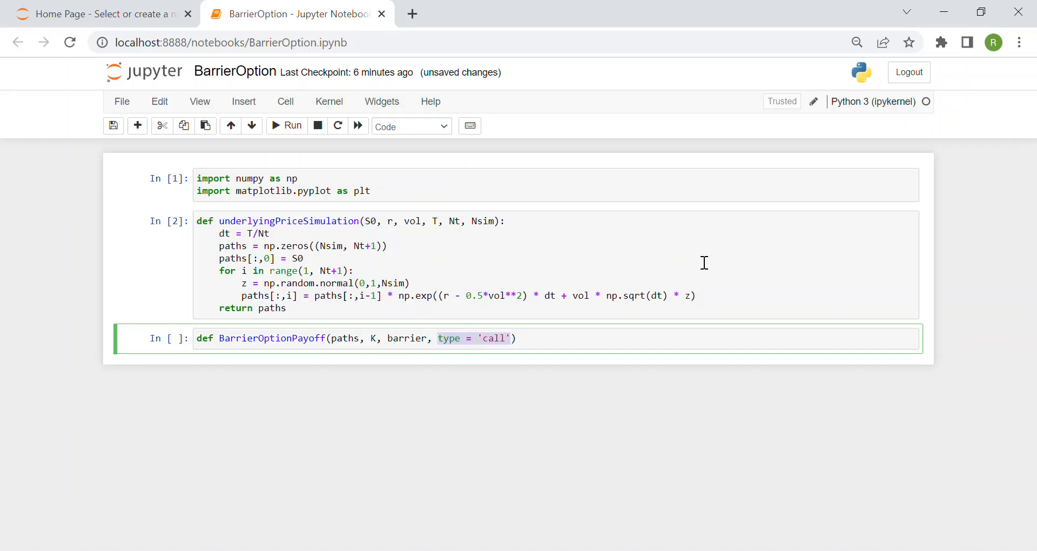
{"action": "left_click", "coordinate": [430, 339]}
{"action": "type", "text": ":"}
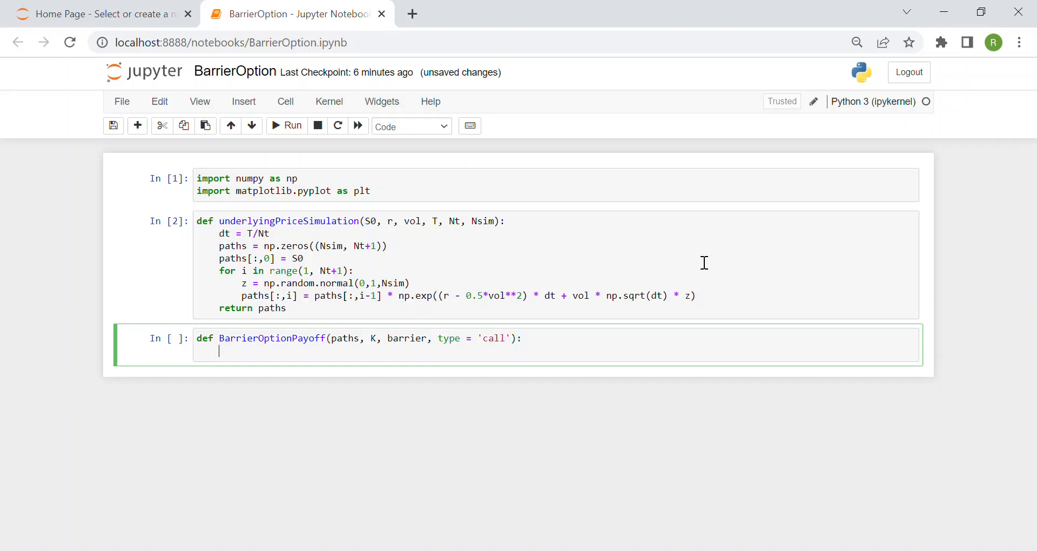
Define N = paths.shape[1] - 1, correcting a mistyped bracket.
{"action": "type", "text": "N ="}
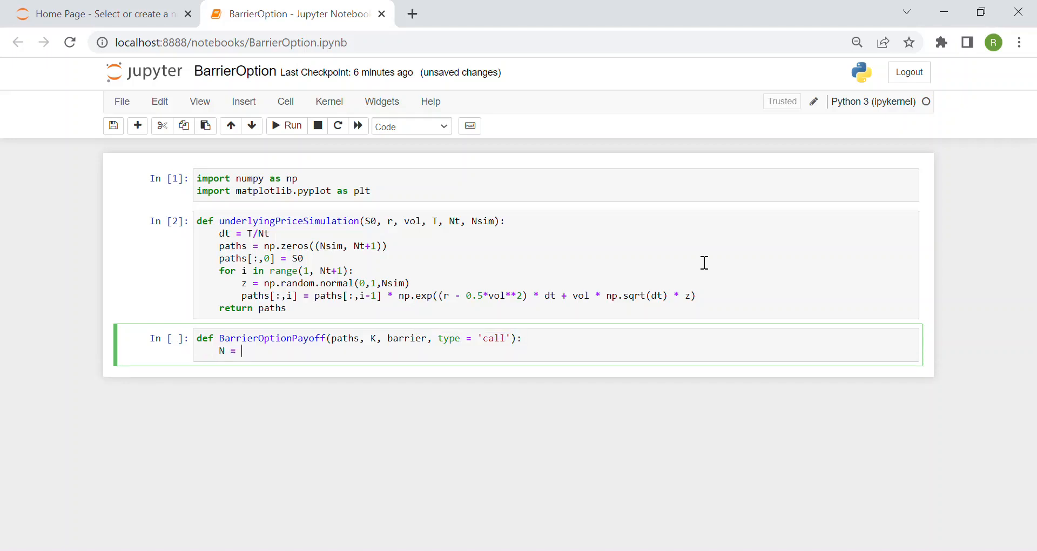
{"action": "type", "text": "paths"}
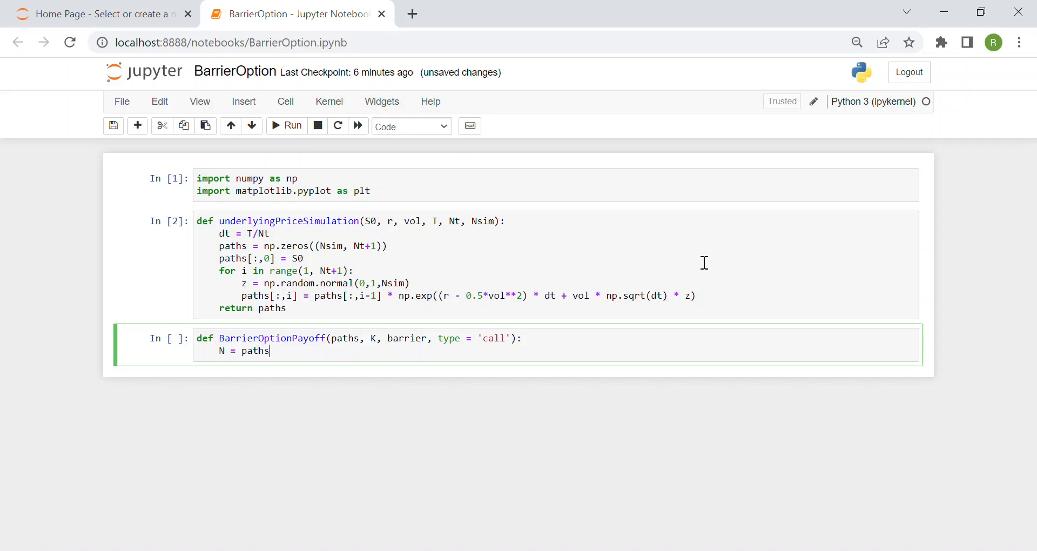
{"action": "type", "text": "[]"}
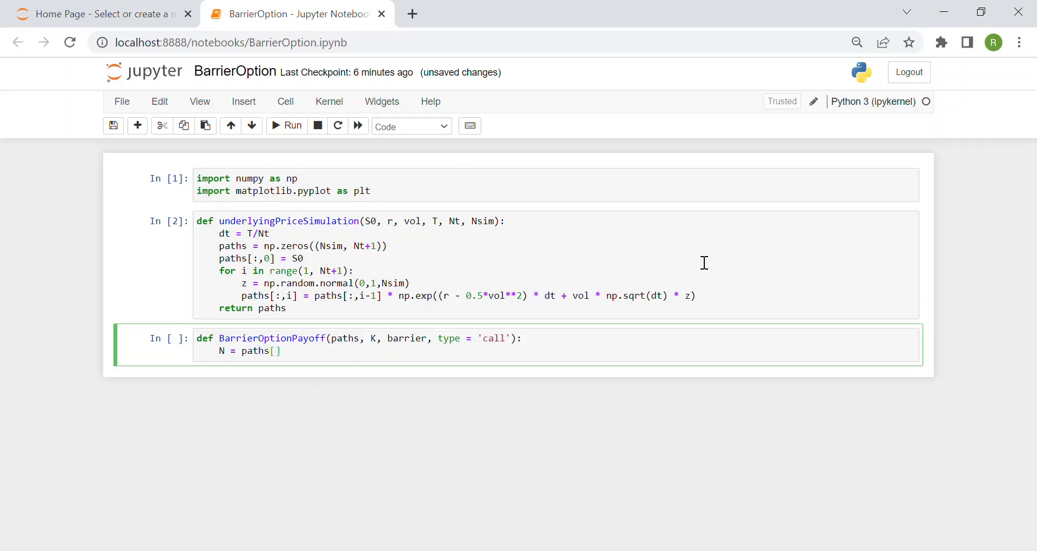
{"action": "type", "text": ".shape"}
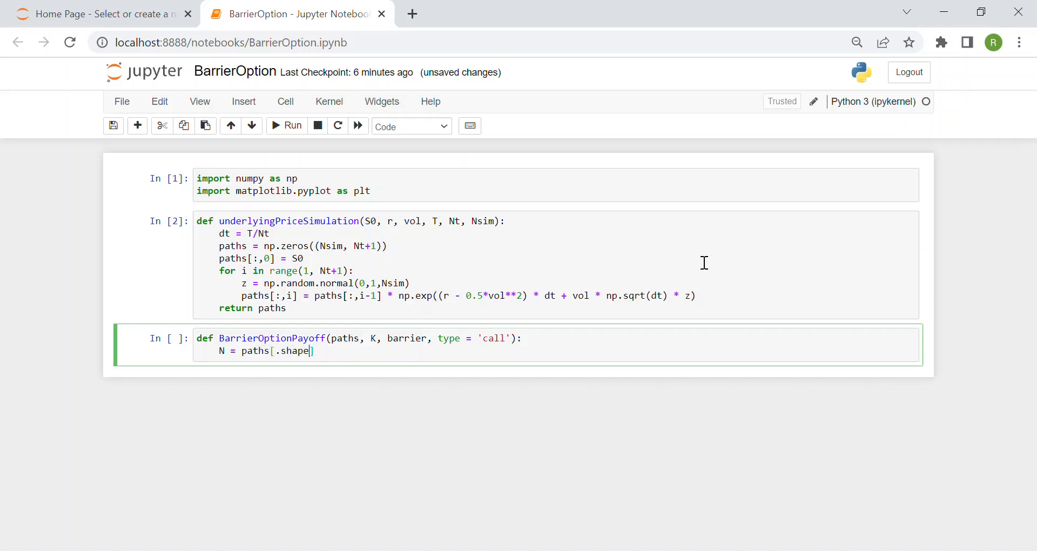
{"action": "key", "text": "BackSpace"}
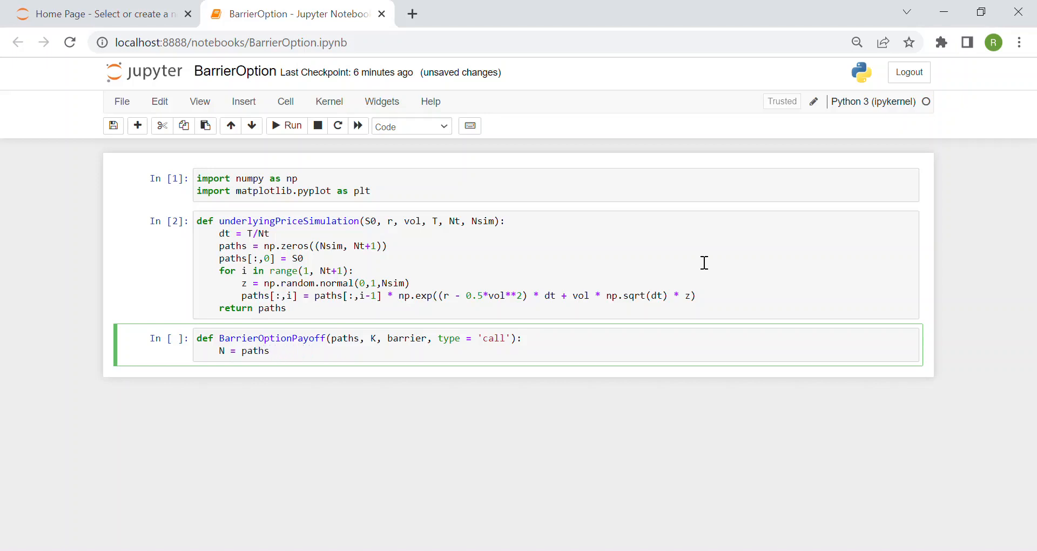
{"action": "type", "text": ".shape[]"}
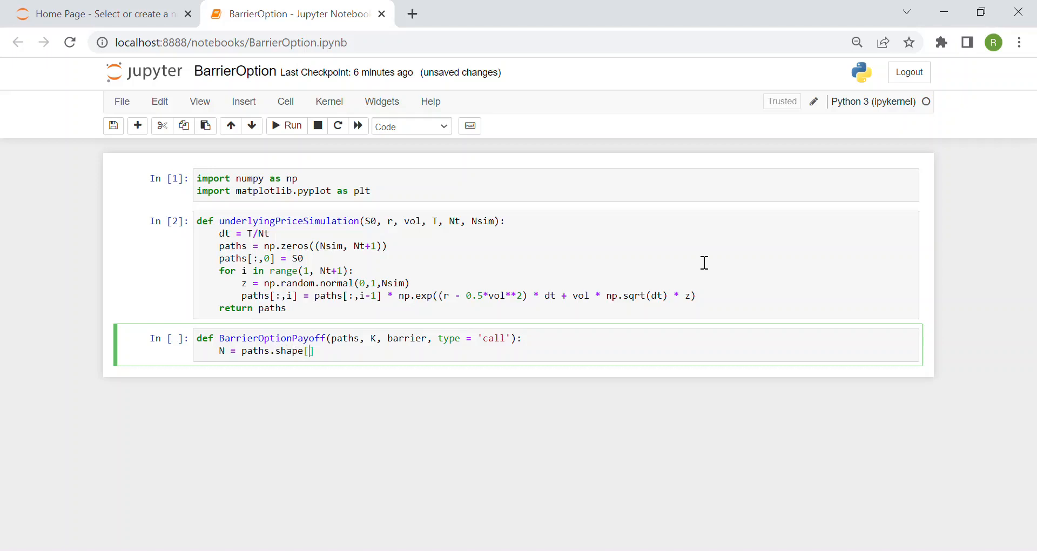
{"action": "type", "text": "1"}
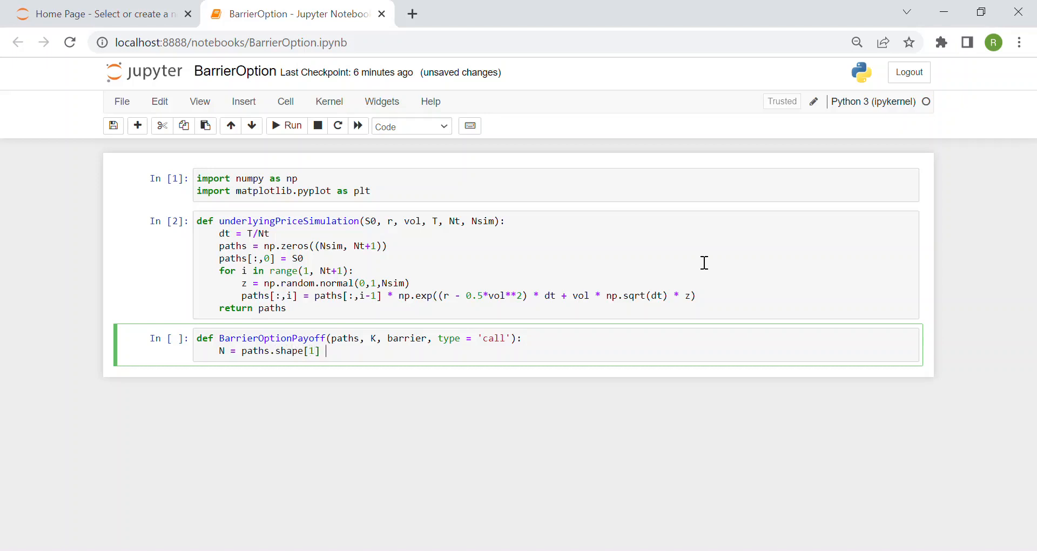
{"action": "type", "text": "- 1"}
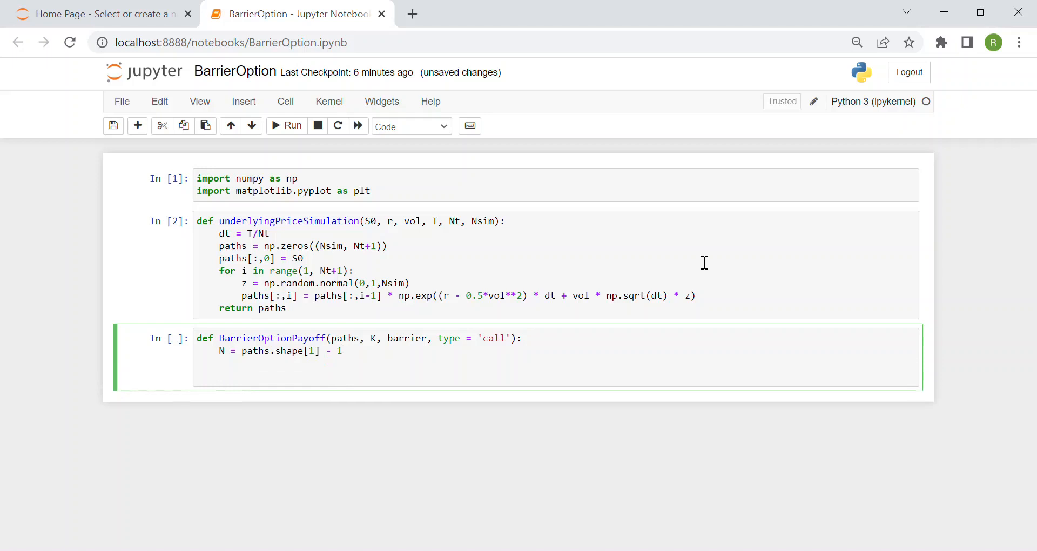
Add the condition if(type == 'call').
{"action": "type", "text": "if(type)"}
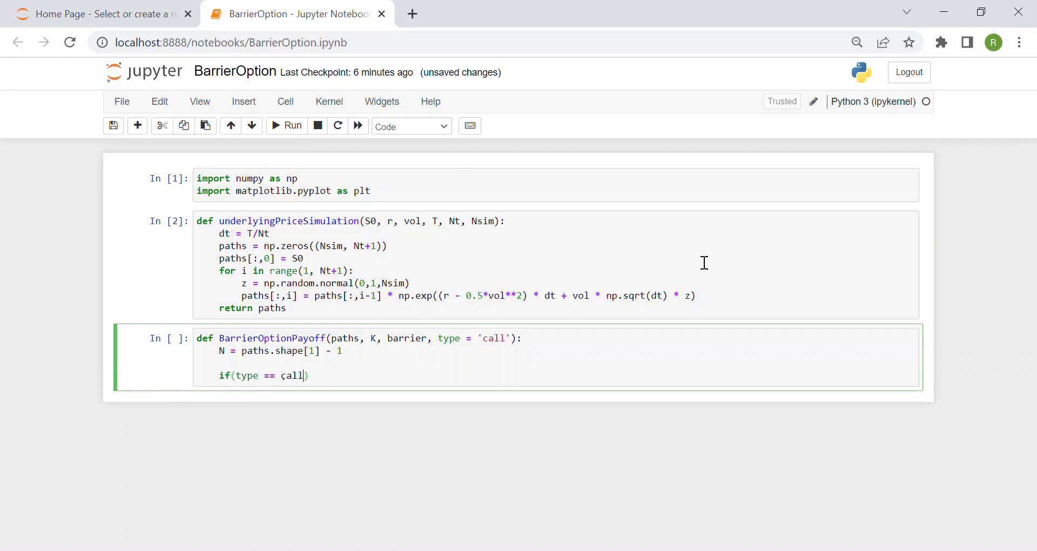
{"action": "type", "text": "'call'"}
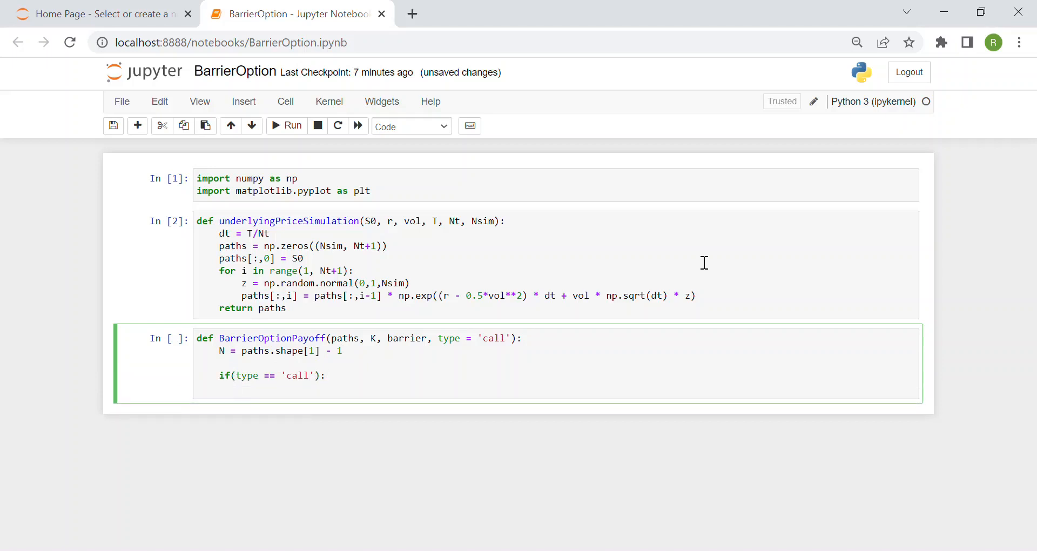
{"action": "type", "text": "[]"}
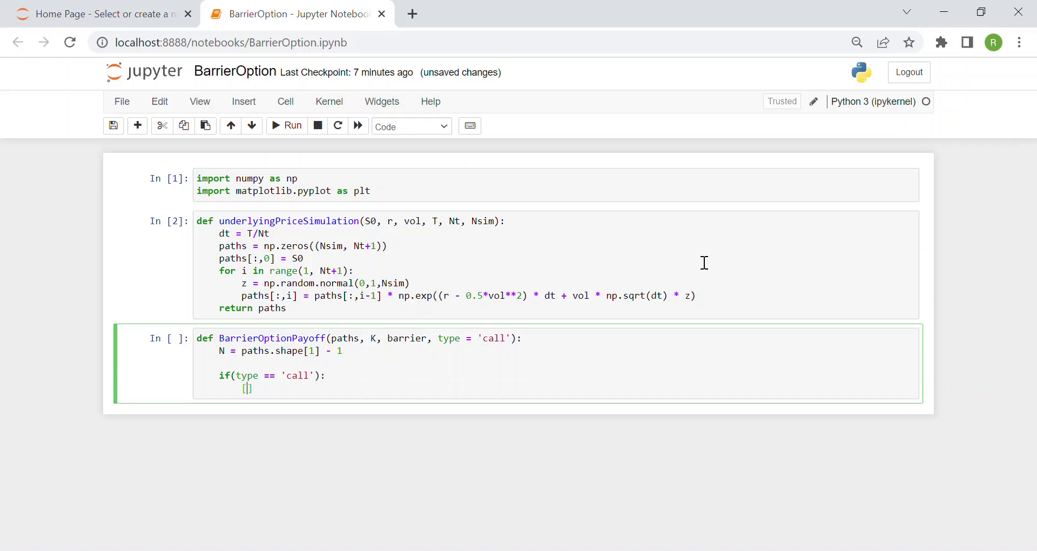
{"action": "type", "text": "ayoff"}
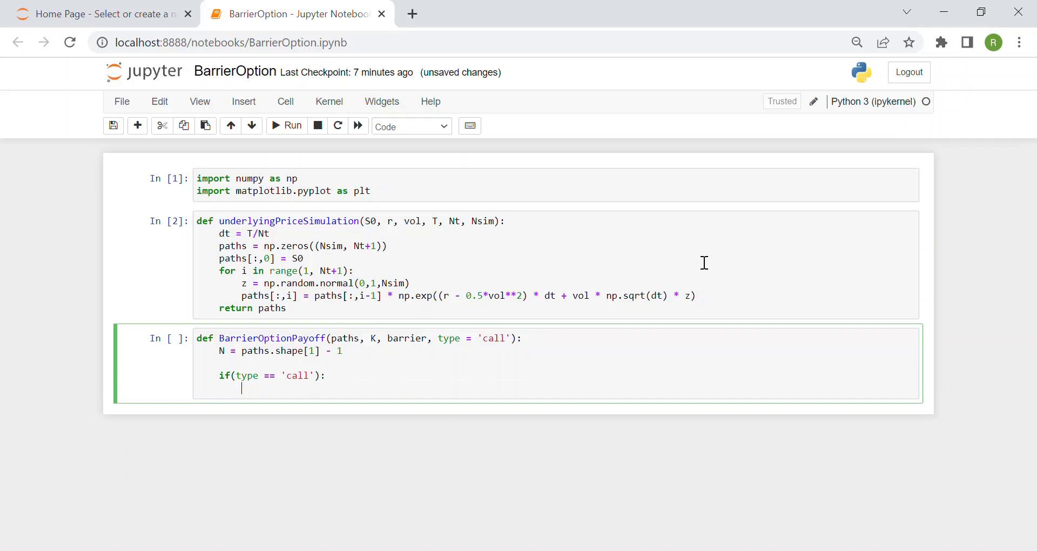
Under it, set payoff = np.maximum(paths[:,N] - K, 0).
{"action": "type", "text": "payoff"}
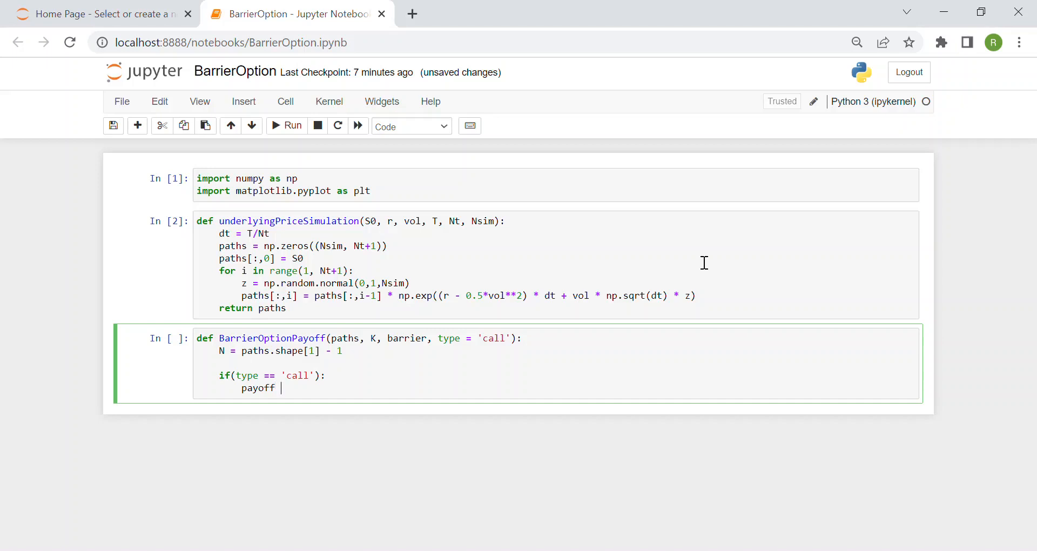
{"action": "type", "text": "= np.maxim"}
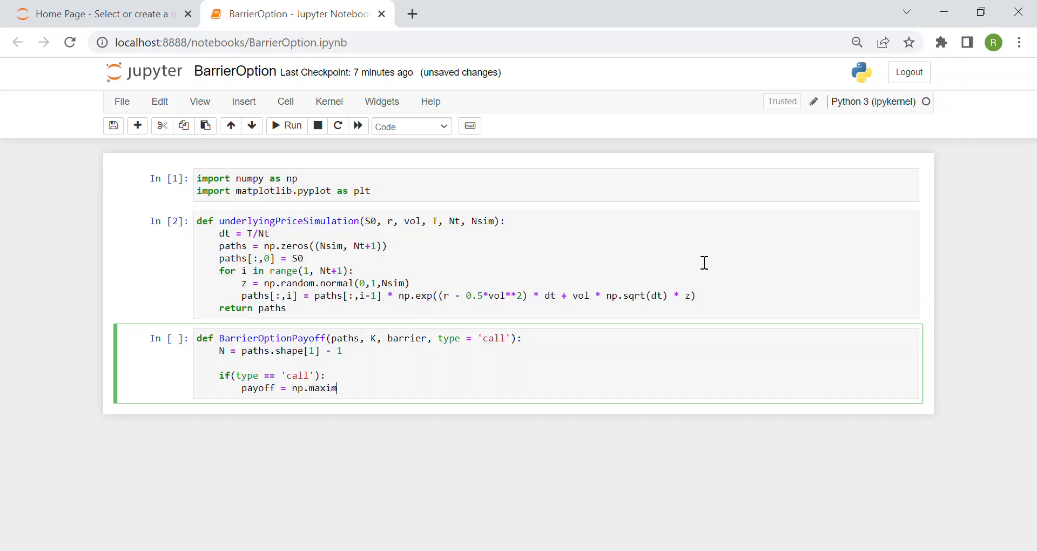
{"action": "type", "text": "um("}
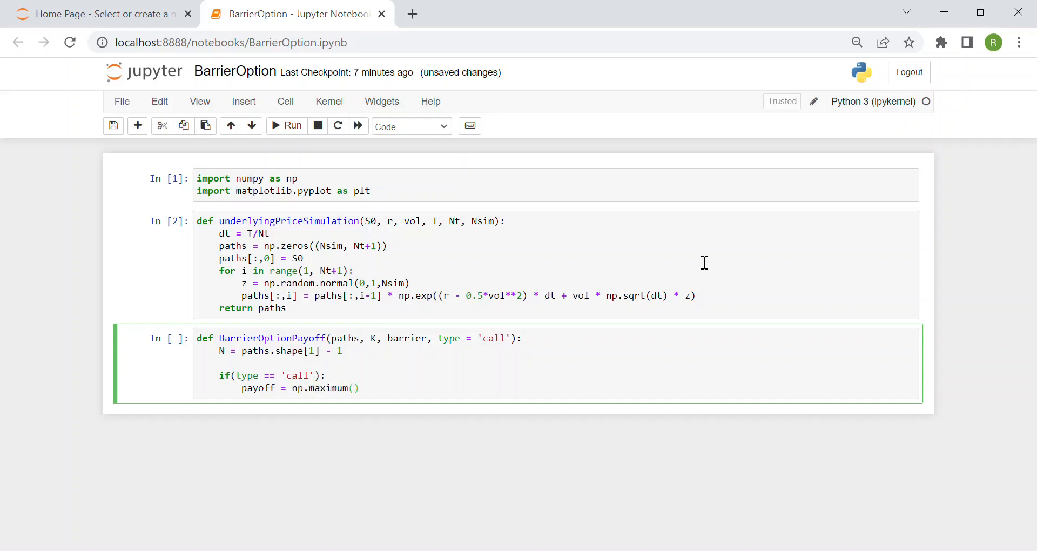
{"action": "type", "text": "paths"}
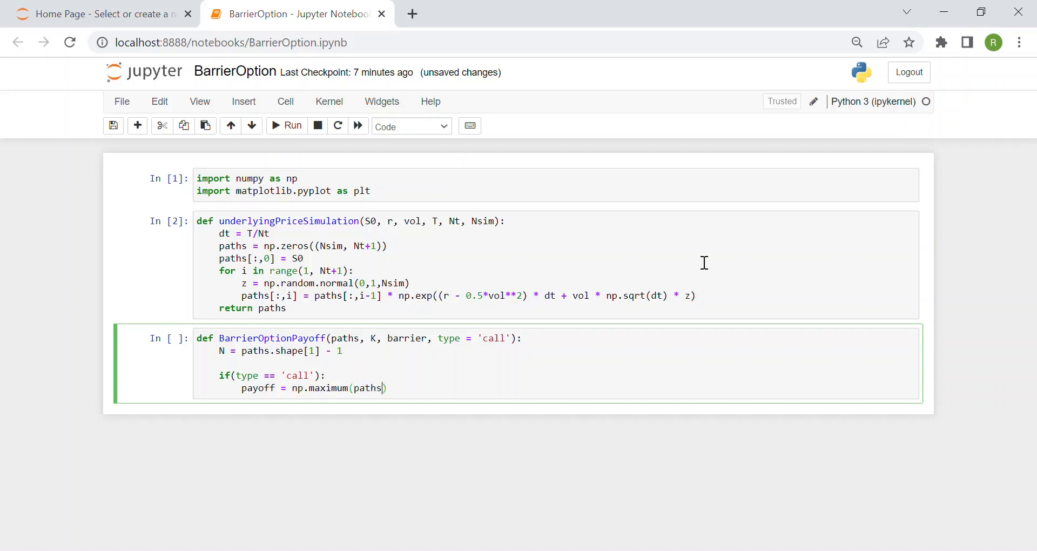
{"action": "type", "text": "[:,"}
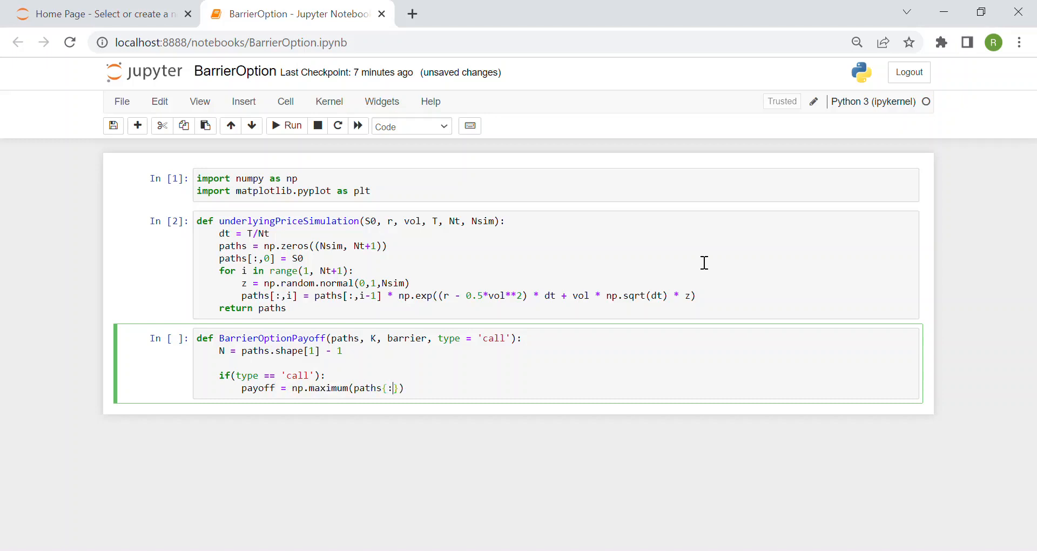
{"action": "type", "text": ","}
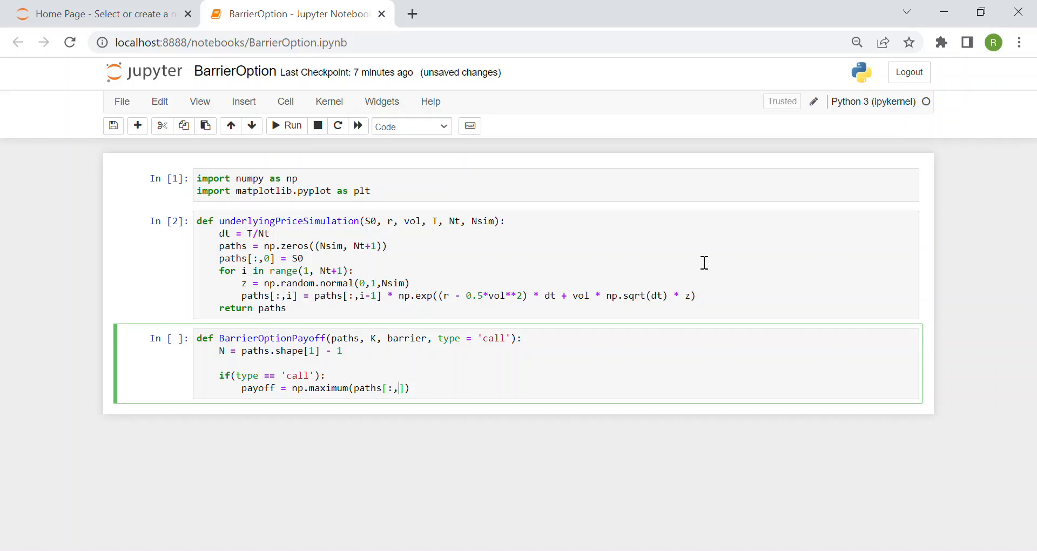
{"action": "type", "text": "N]"}
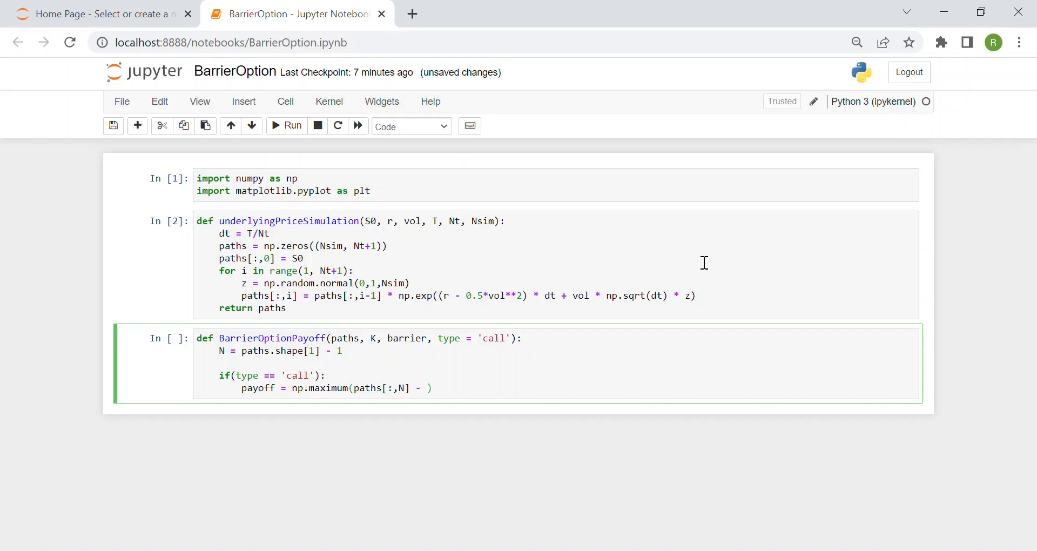
{"action": "type", "text": "K, 0"}
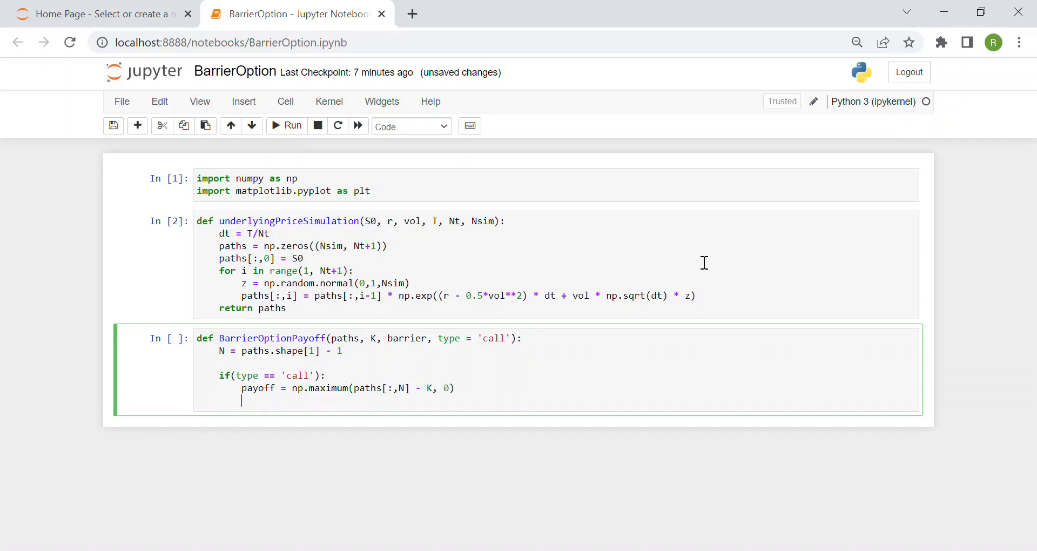
Add else: with payoff = np.maximum(K - paths[:,N], 0) adapted from the call line.
{"action": "type", "text": "else"}
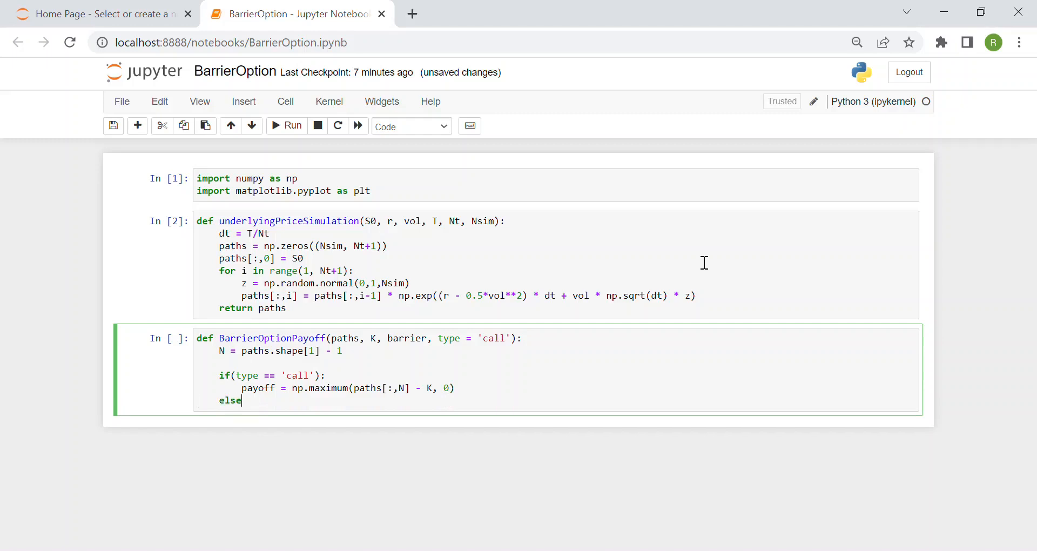
{"action": "type", "text": ":"}
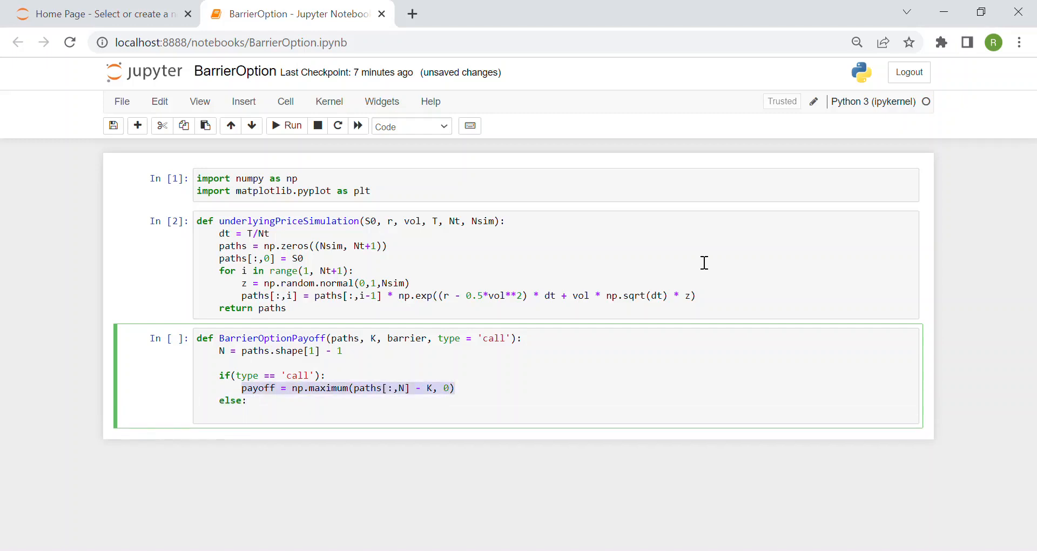
{"action": "type", "text": "payoff = np.maximum(paths[:,N] - K, 0)"}
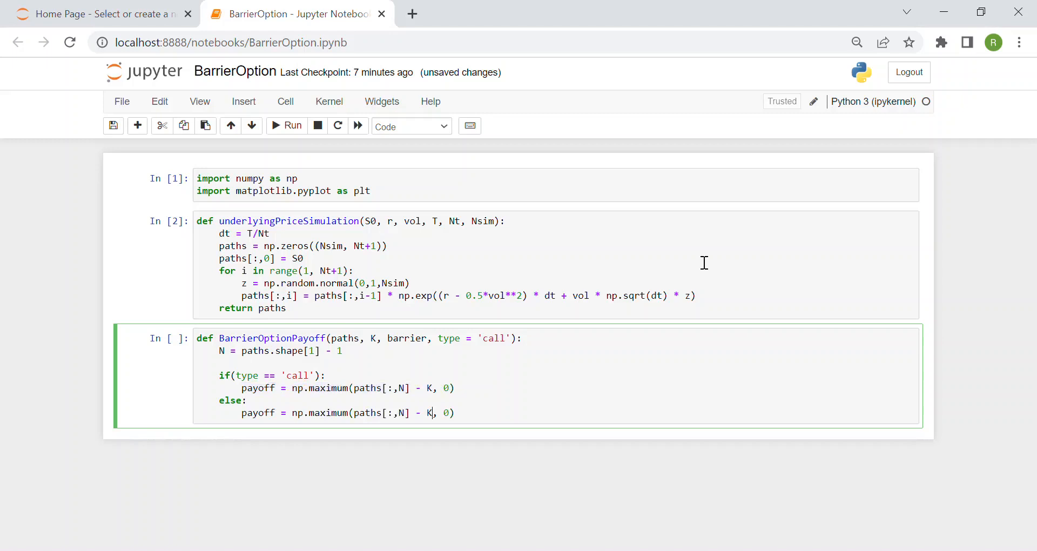
{"action": "key", "text": "Backspace"}
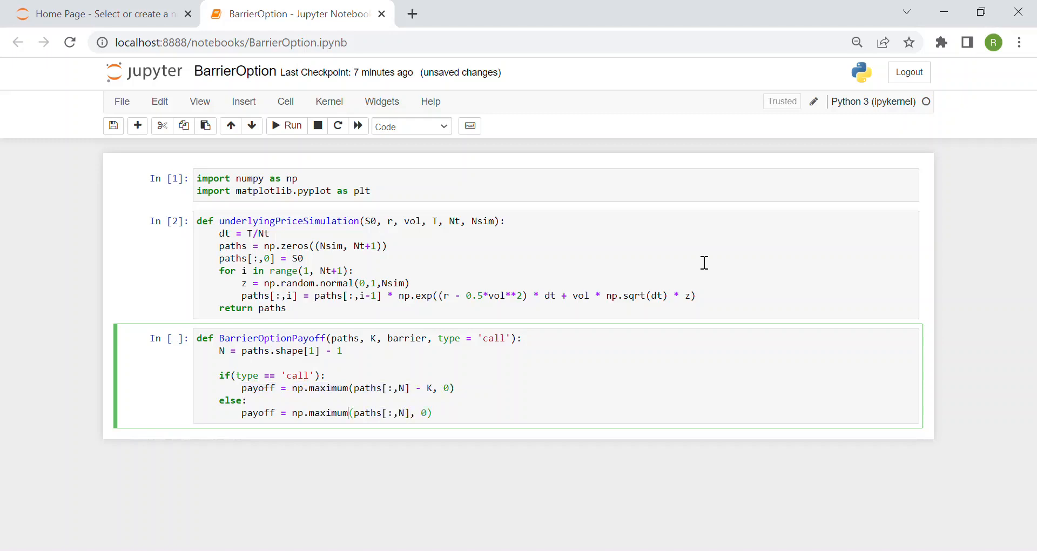
{"action": "type", "text": "K"}
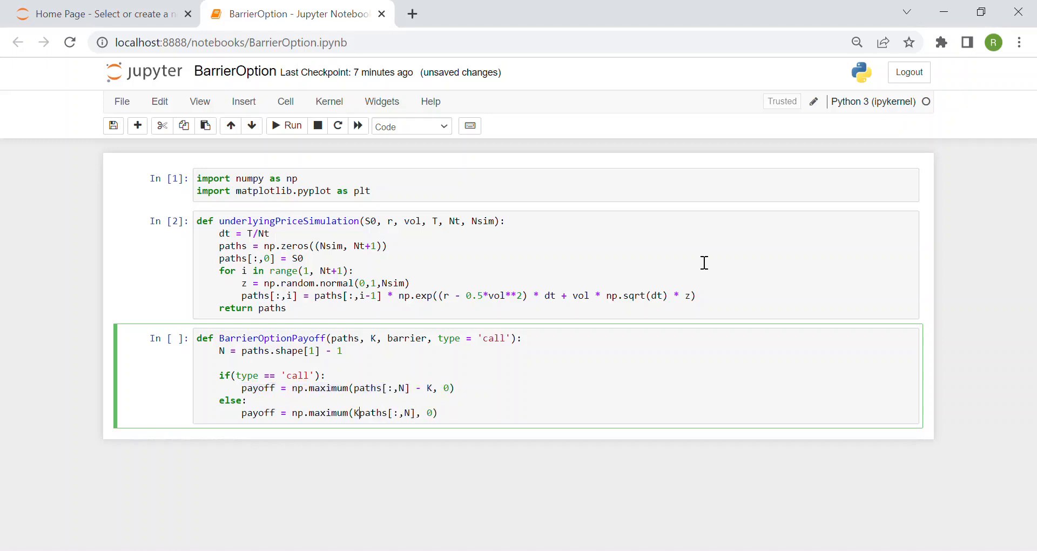
{"action": "type", "text": "-"}
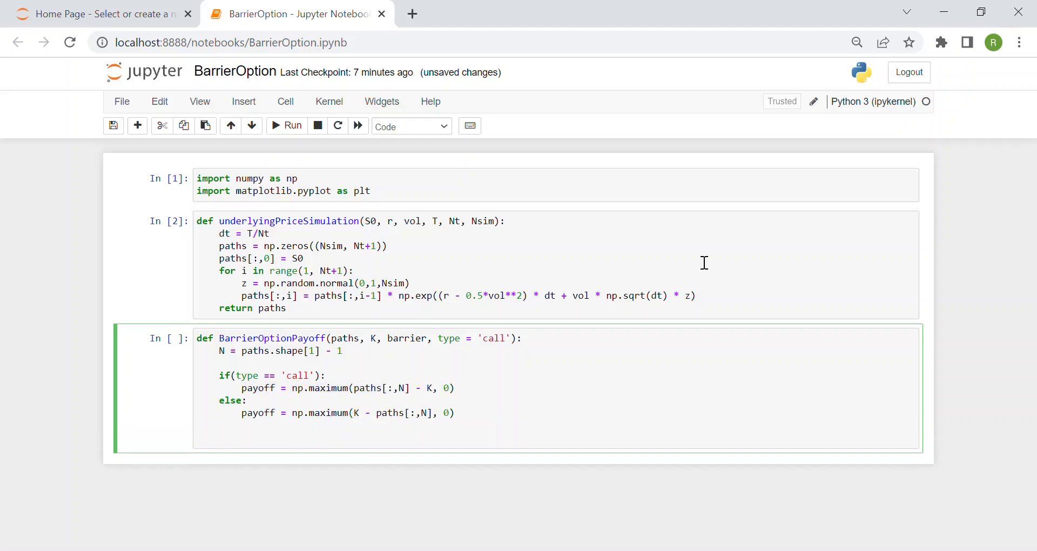
Define barrierHit = np.any(paths < barrier, axis=1).
{"action": "type", "text": "ba"}
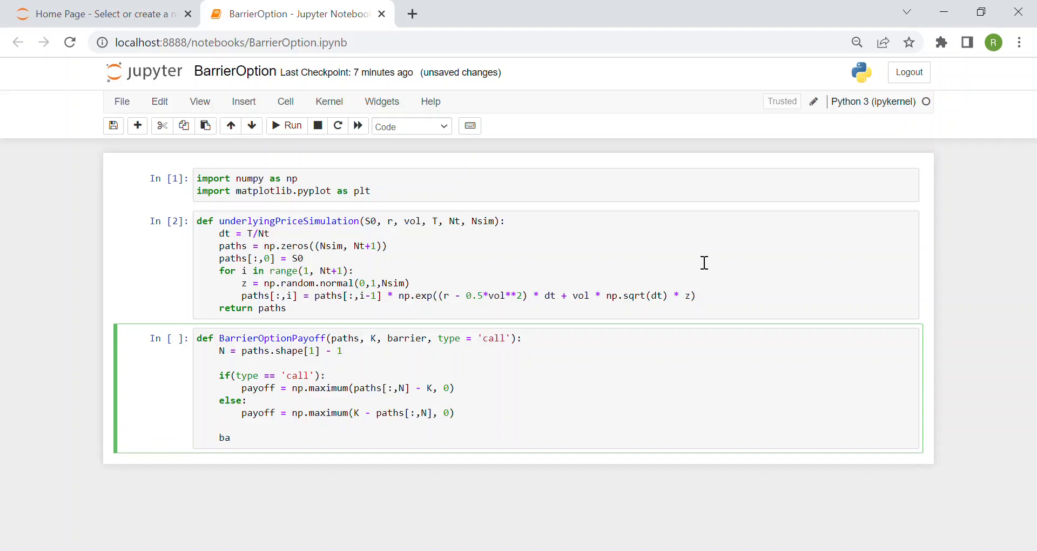
{"action": "type", "text": "r"}
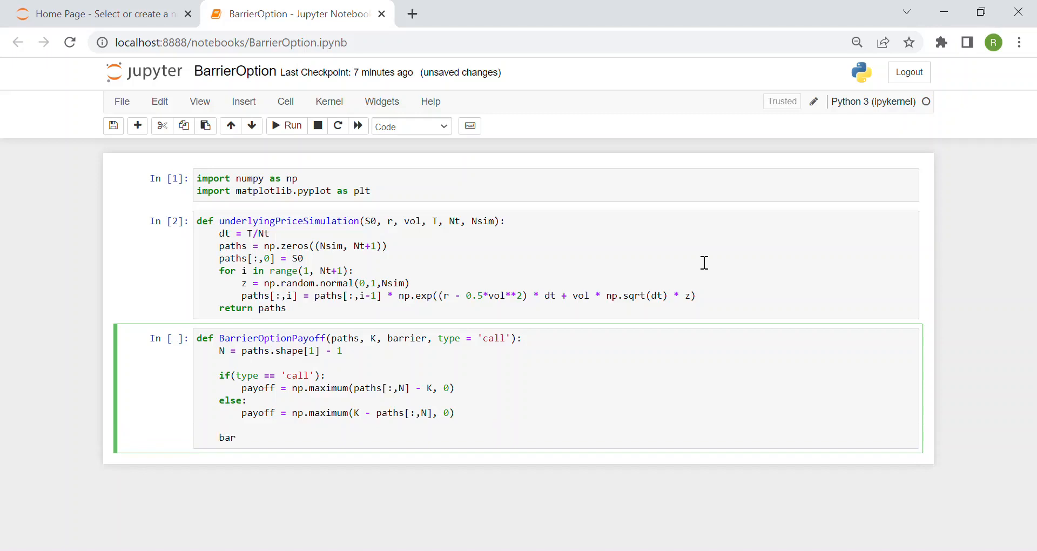
{"action": "type", "text": "rier"}
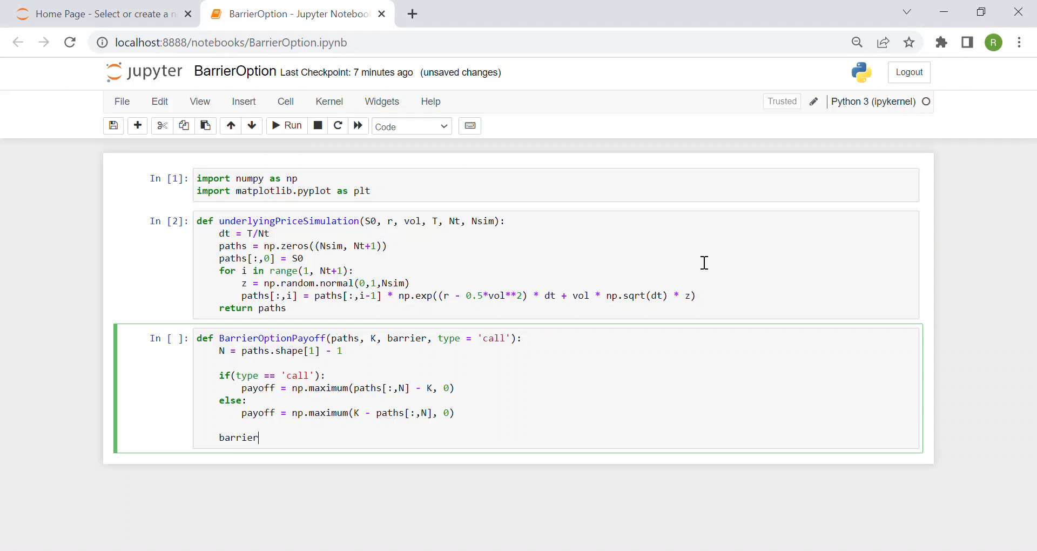
{"action": "type", "text": "Hit"}
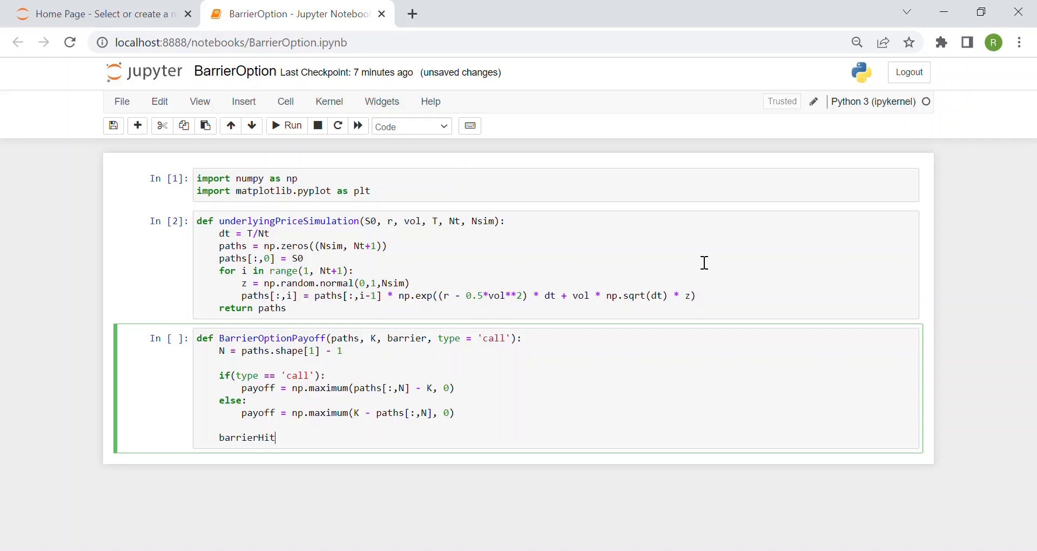
{"action": "type", "text": "= np.any"}
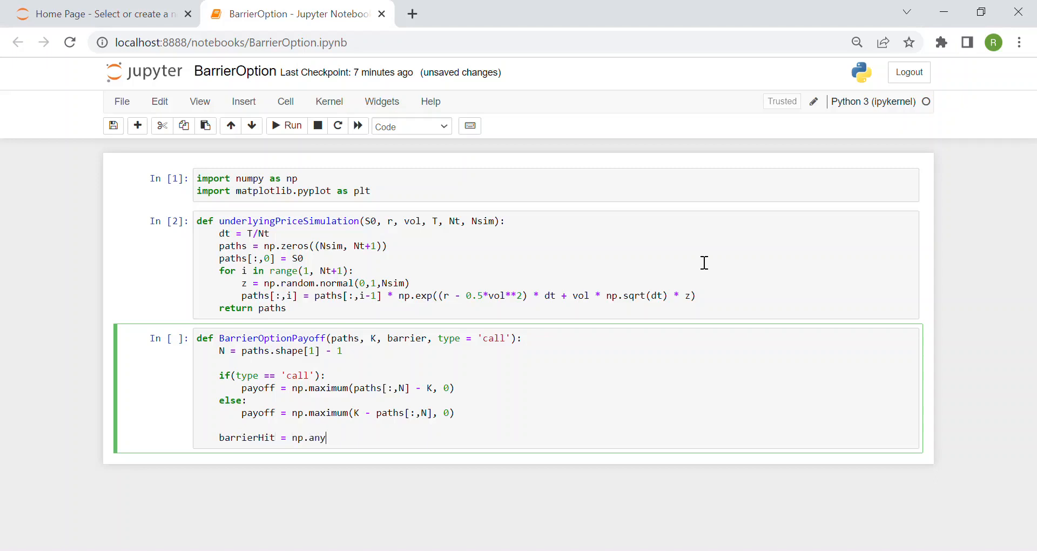
{"action": "type", "text": "("}
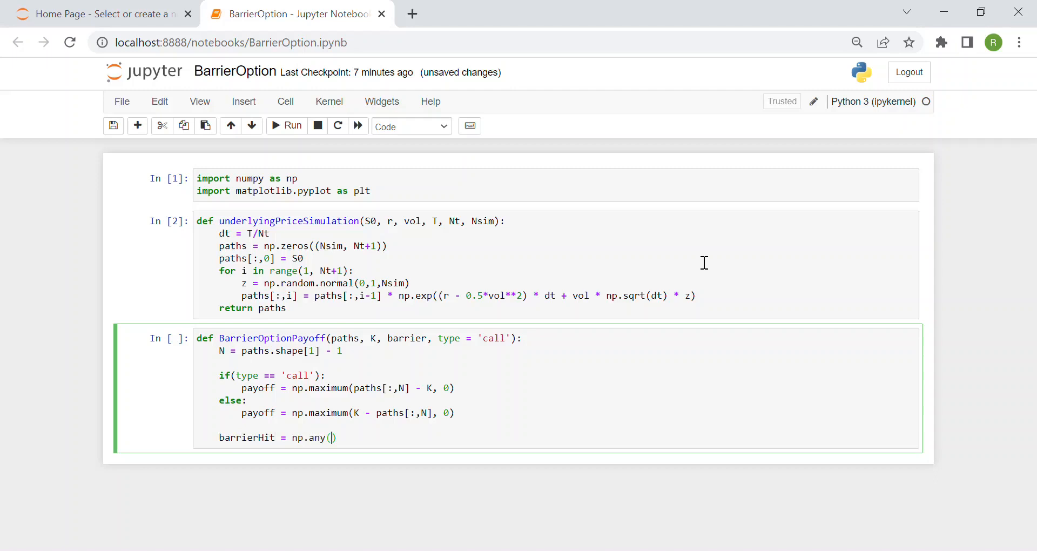
{"action": "type", "text": "paths <"}
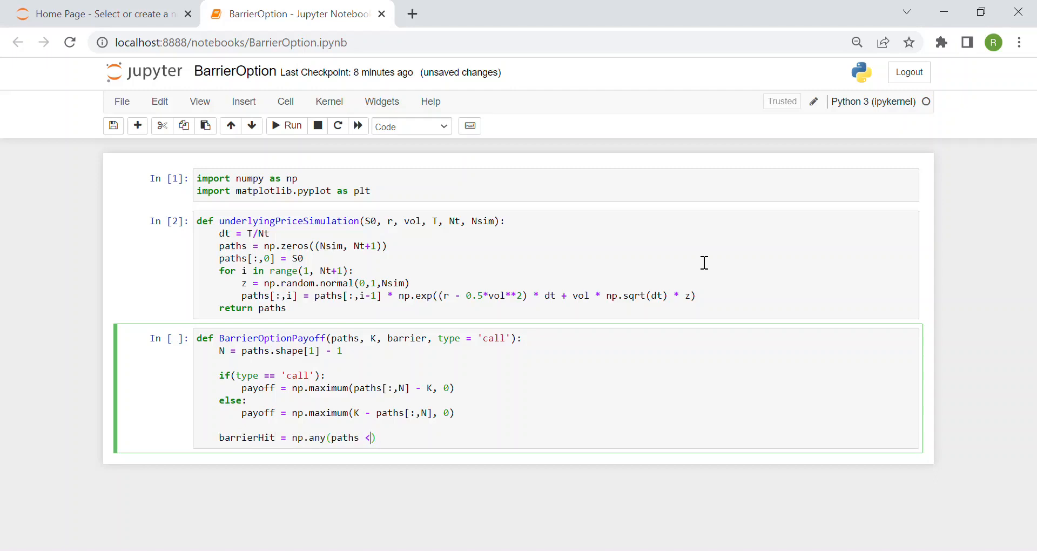
{"action": "type", "text": "barrier"}
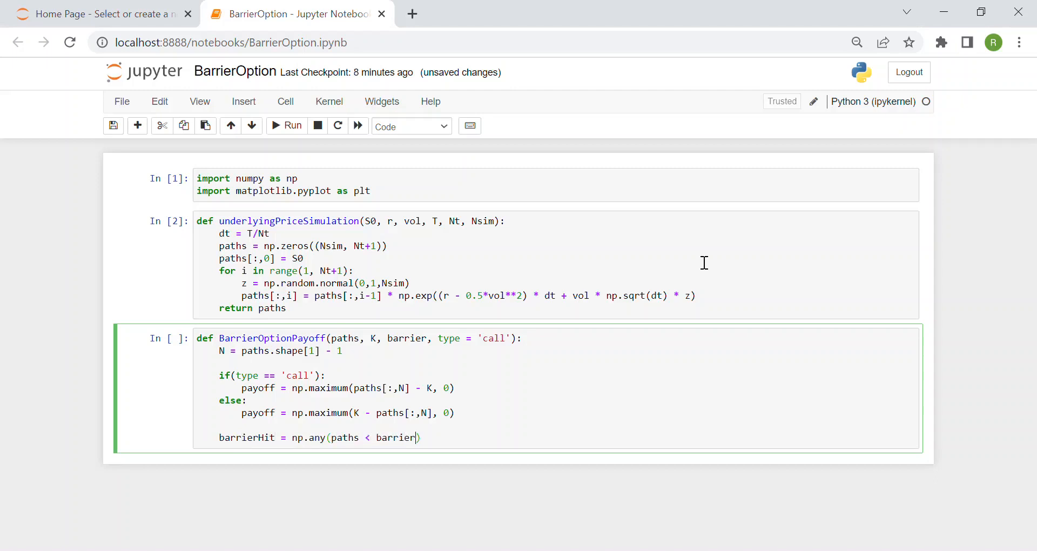
{"action": "type", "text": ", axis,"}
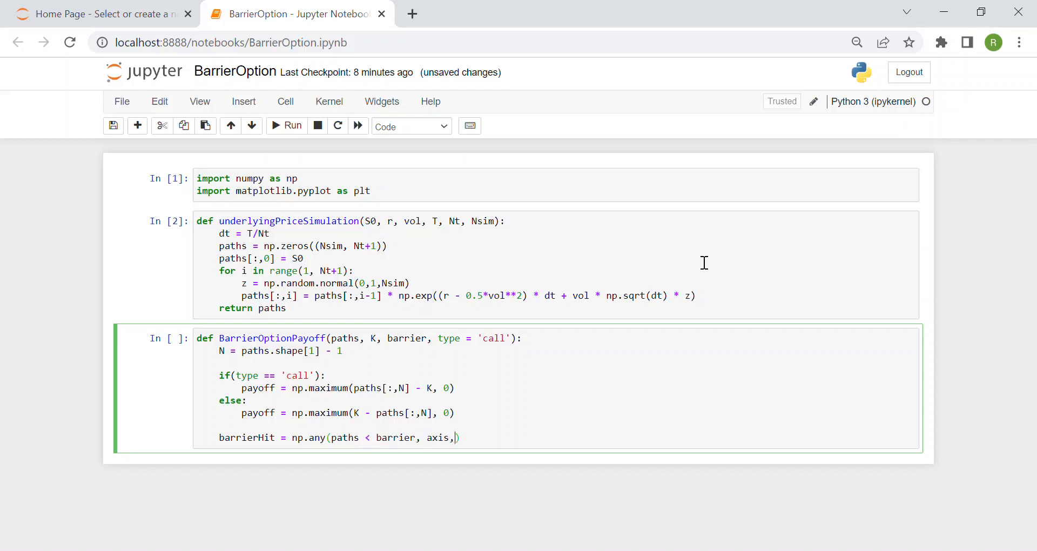
{"action": "type", "text": "="}
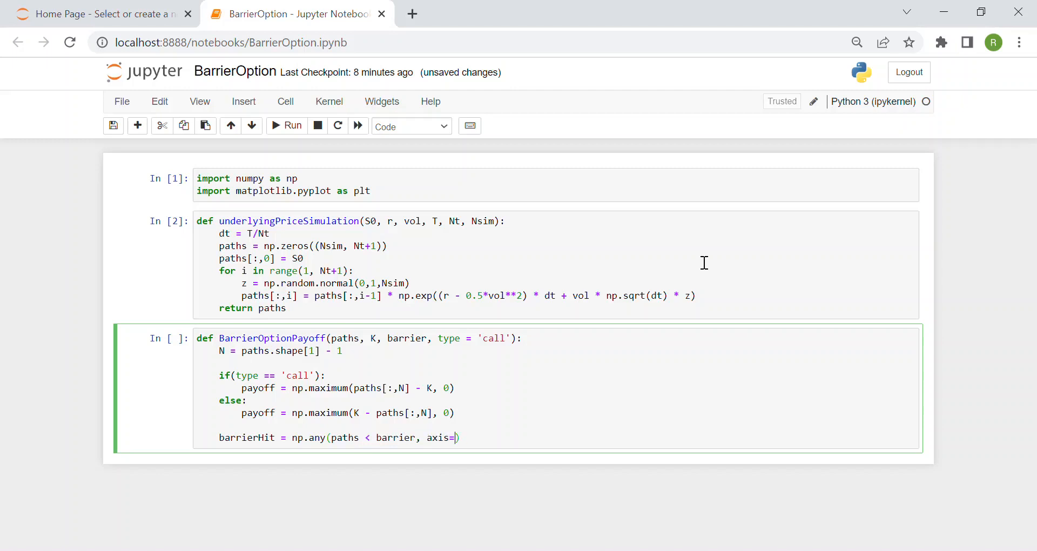
{"action": "type", "text": "1"}
{"action": "type", "text": "payoff"}
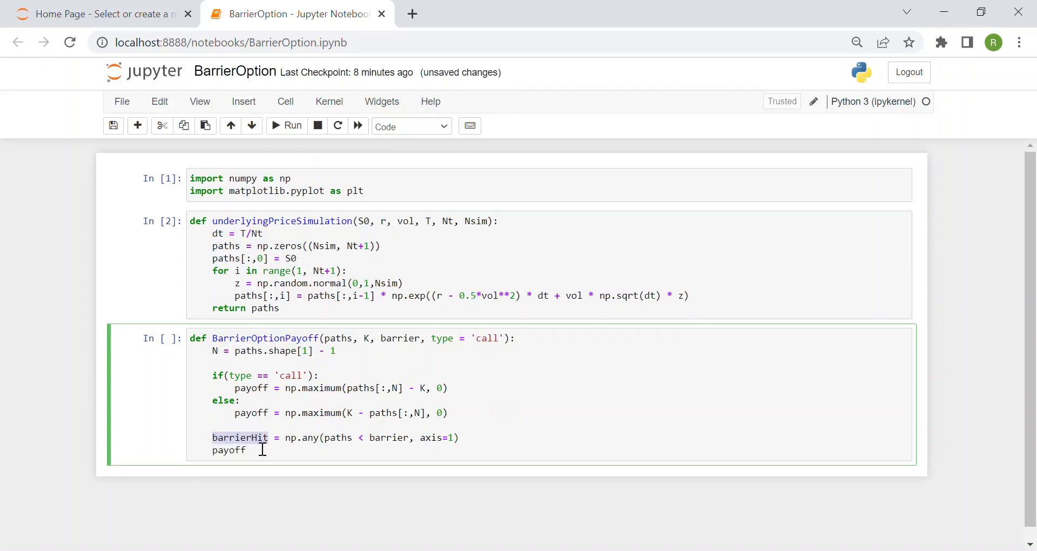
{"action": "mouse_move", "coordinate": [273, 459]}
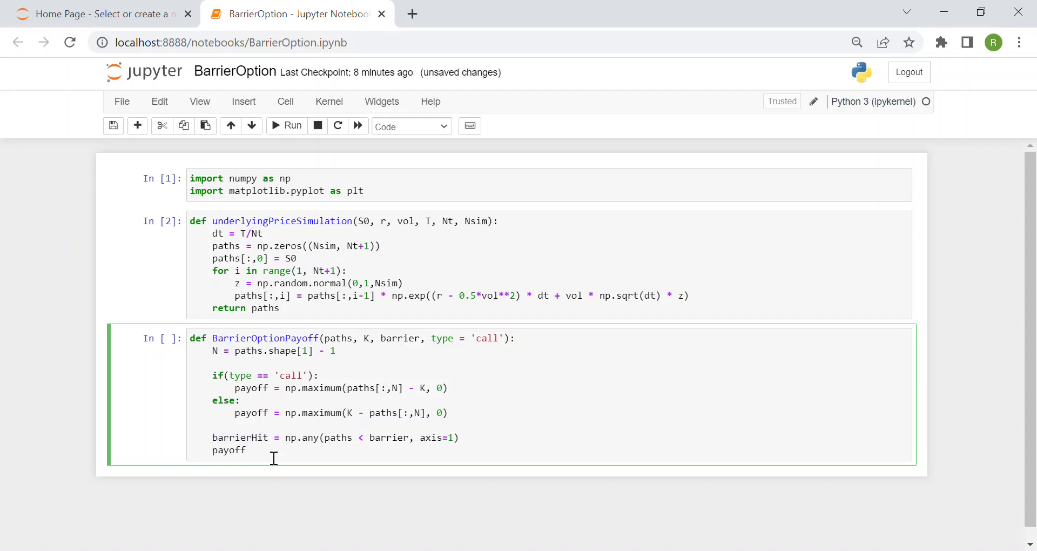
Set payoff[barrierHit] = 0 and return payoff.
{"action": "type", "text": "[barrier]"}
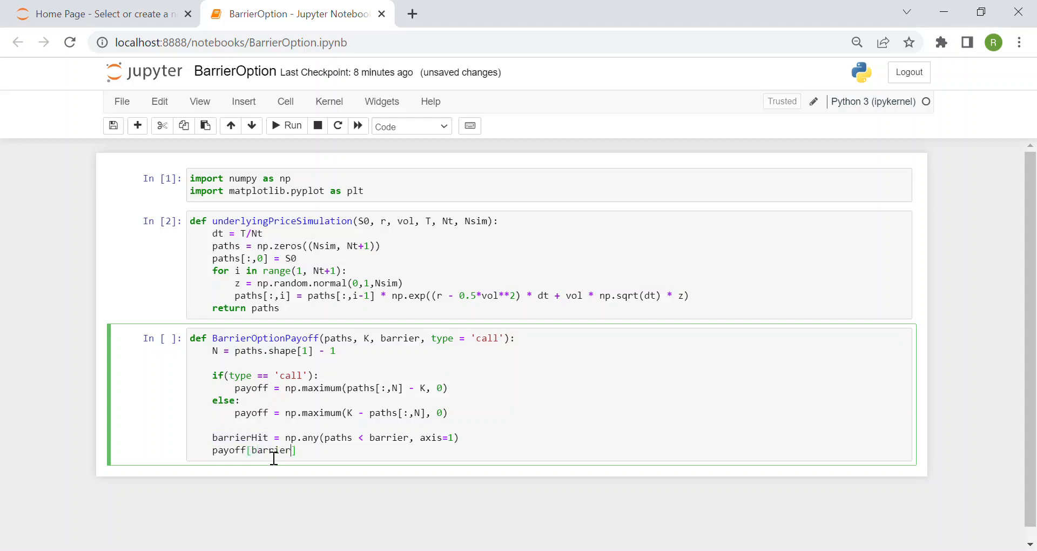
{"action": "type", "text": "Hit] ="}
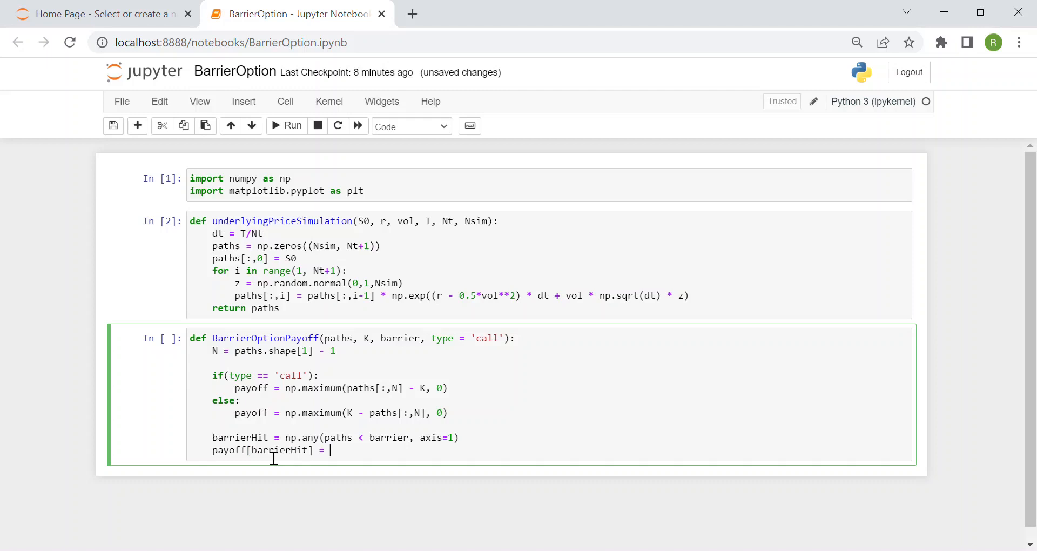
{"action": "mouse_move", "coordinate": [682, 412]}
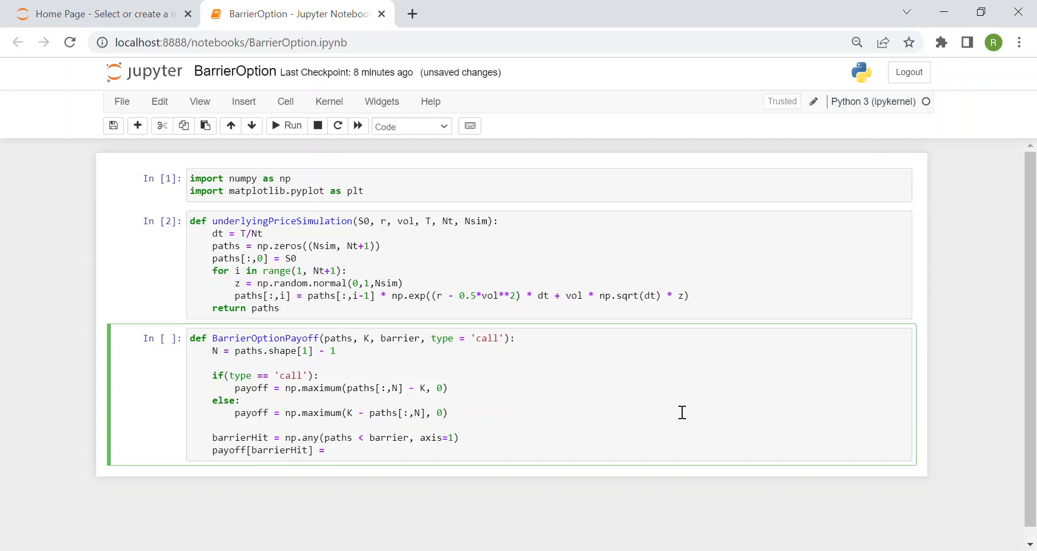
{"action": "type", "text": "0"}
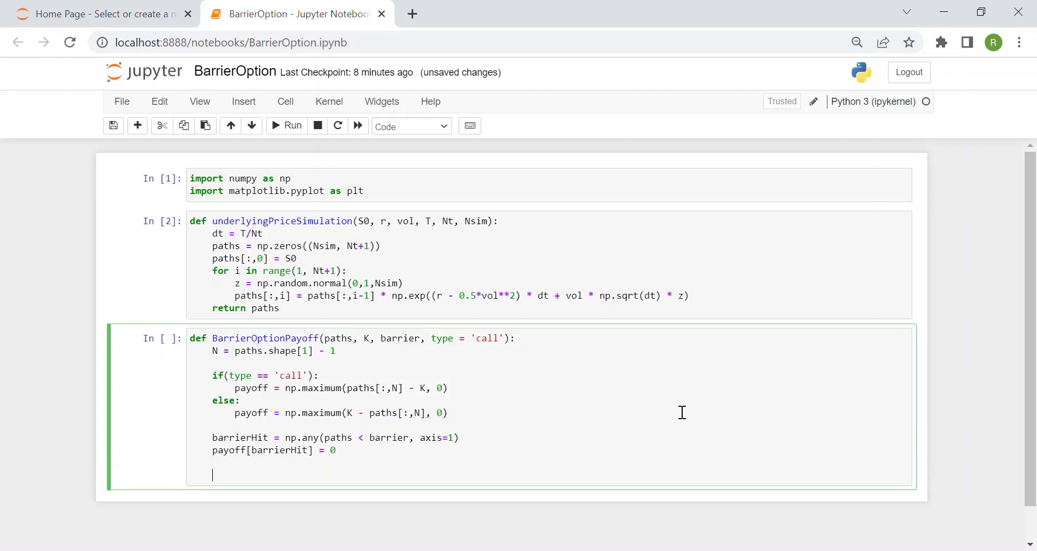
{"action": "type", "text": "return payoff"}
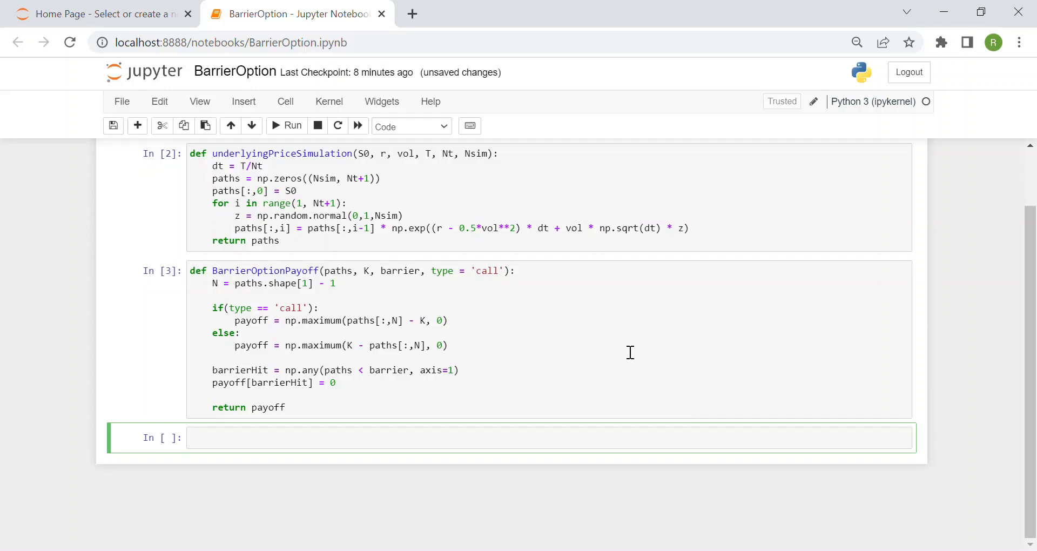
Write the BarrierOptionPrice header with S0, r, vol, T, K, barrier, Nt, Nsim, type.
{"action": "type", "text": "def"}
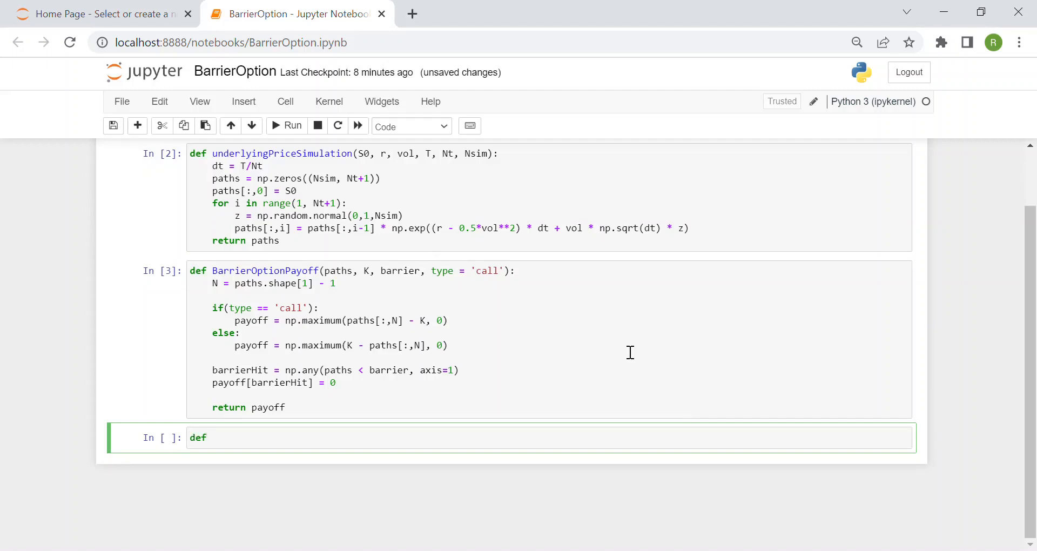
{"action": "type", "text": "Barrier"}
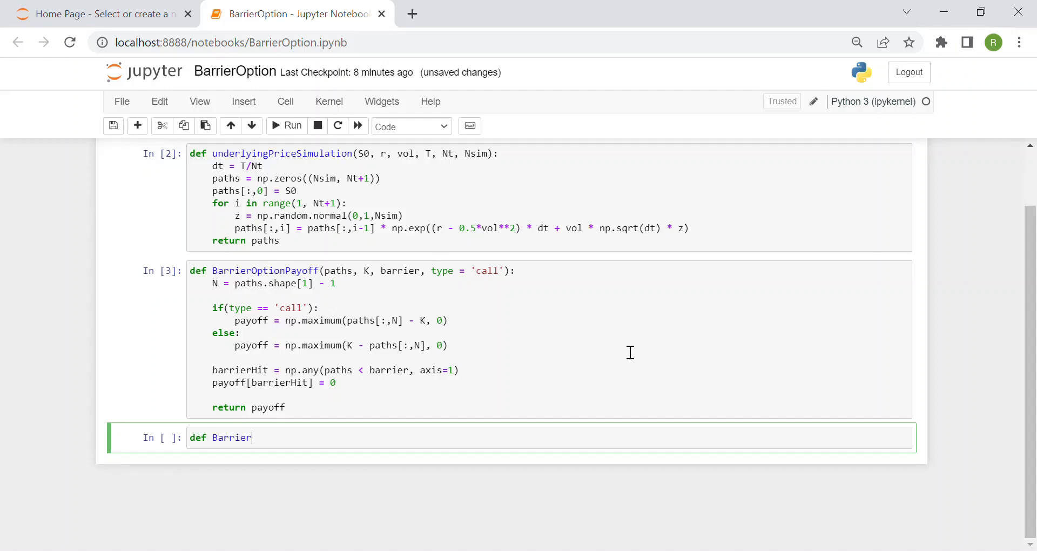
{"action": "type", "text": "OptionPrice"}
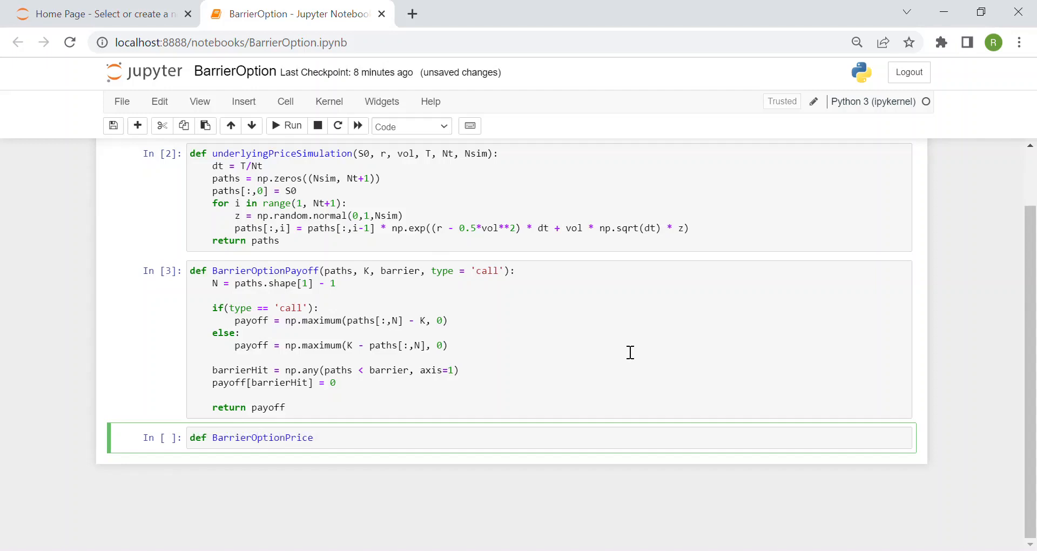
{"action": "type", "text": "(S0, r, vol"}
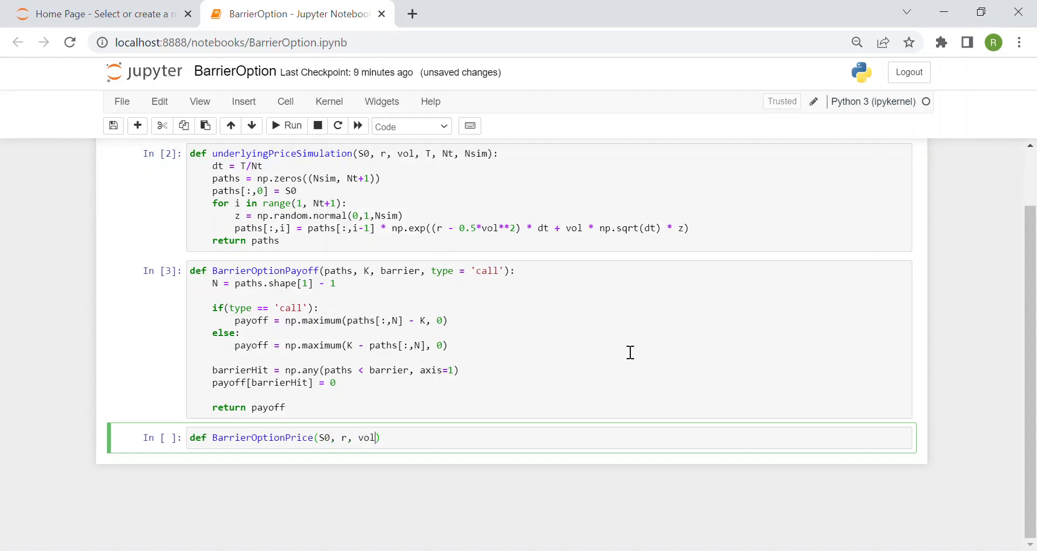
{"action": "type", "text": ", T,"}
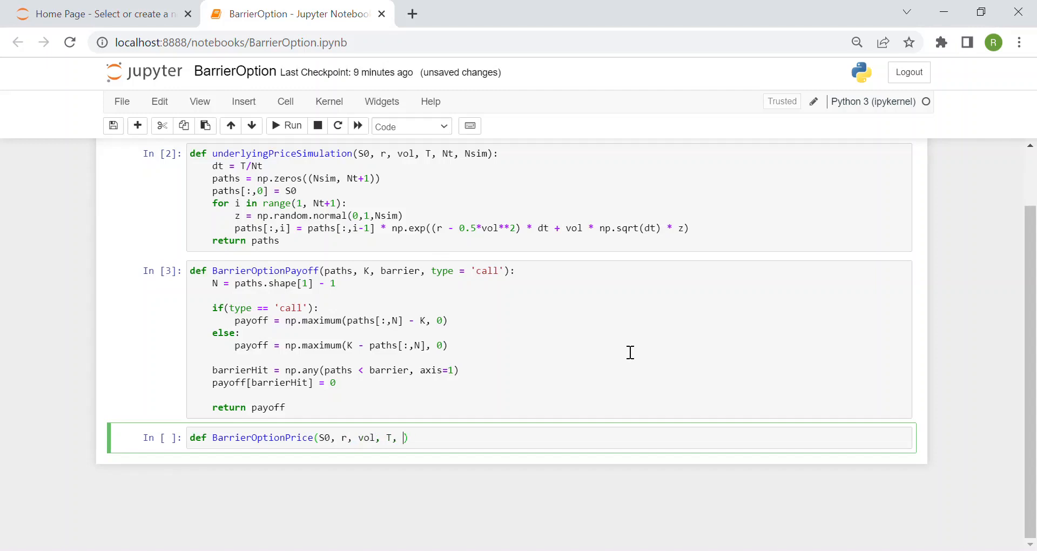
{"action": "type", "text": "K,"}
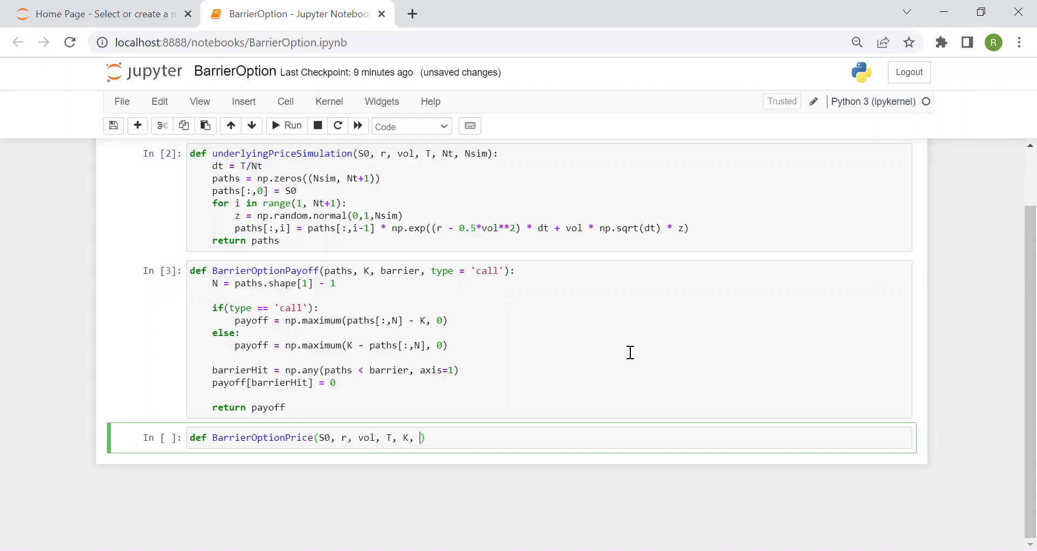
{"action": "type", "text": "barrier)"}
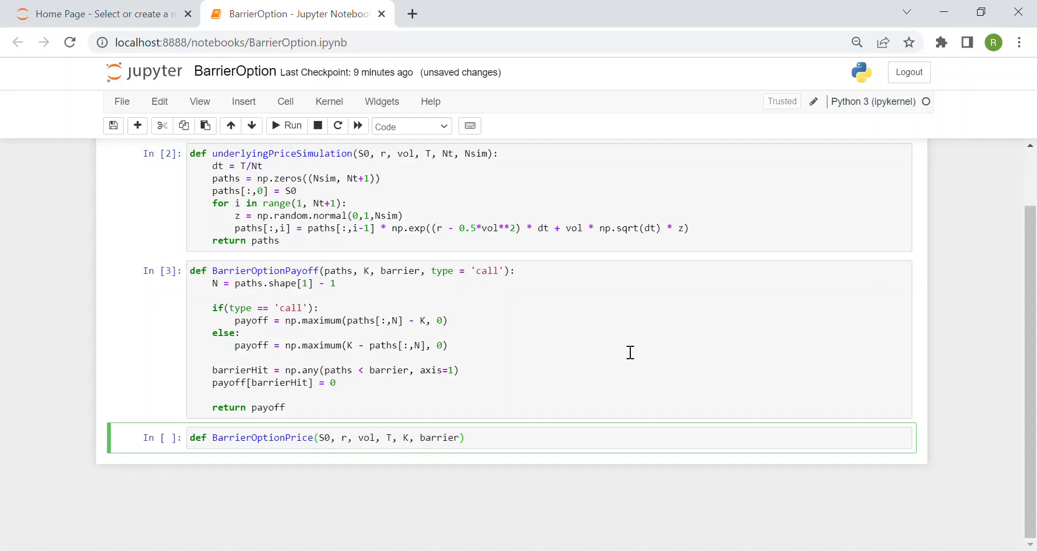
{"action": "type", "text": ", Nt, Nsim, type = 'cal"}
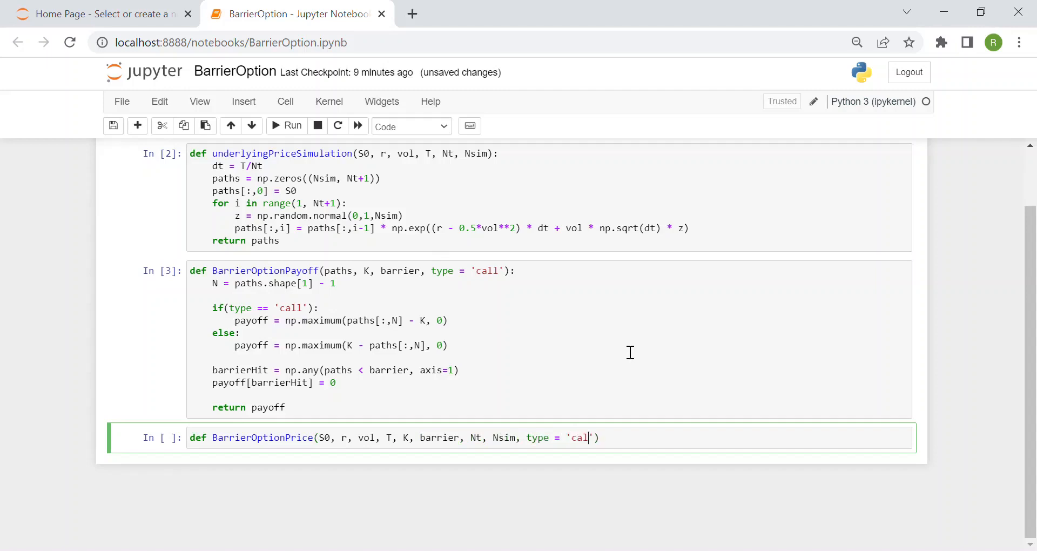
Add paths = underlyingPriceSimulation(S0, r, vol, T, Nt, Nsim) to the body.
{"action": "type", "text": "l"}
{"action": "type", "text": "paths"}
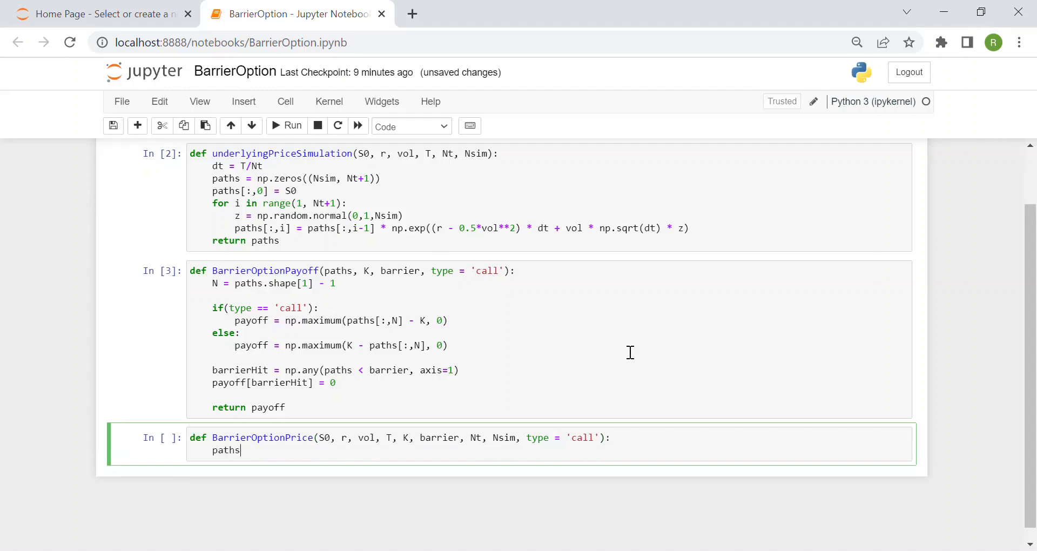
{"action": "type", "text": "= u"}
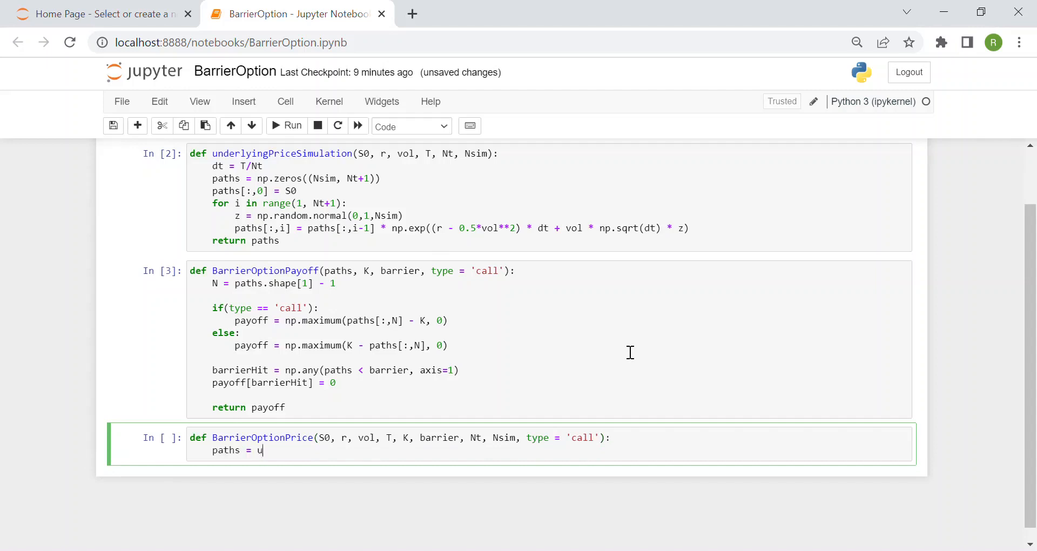
{"action": "type", "text": "nderlyingPriceSimulation"}
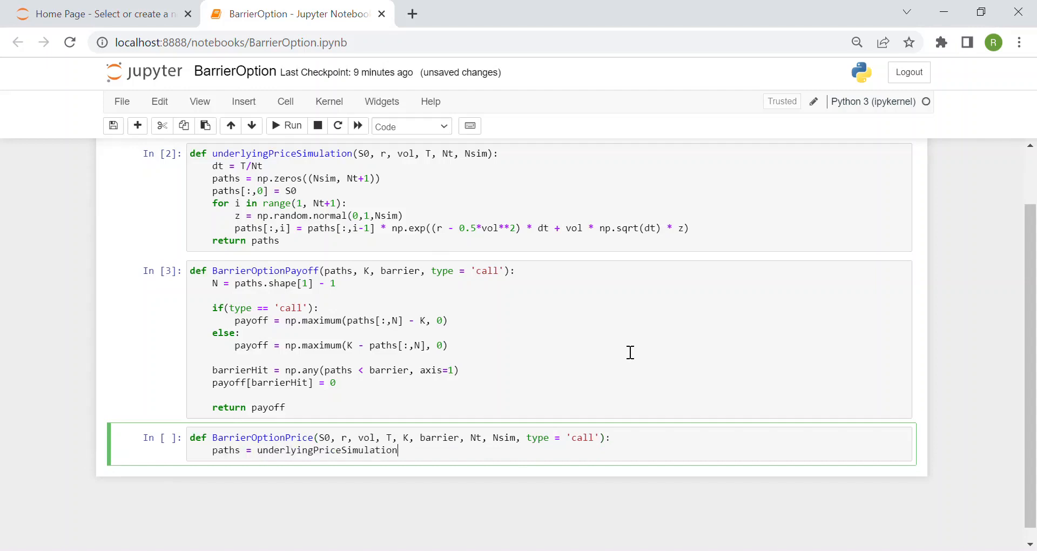
{"action": "type", "text": "(S"}
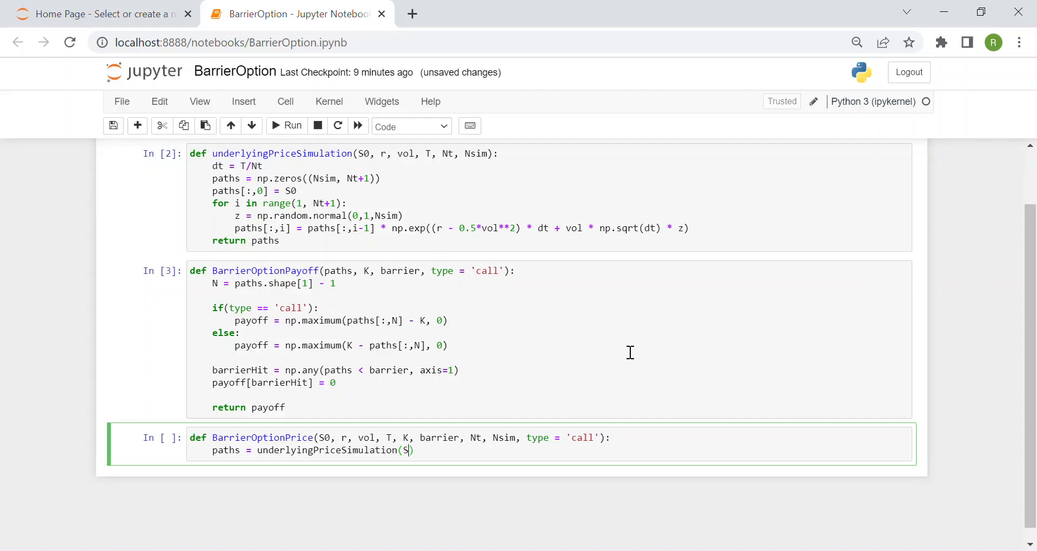
{"action": "type", "text": "0,"}
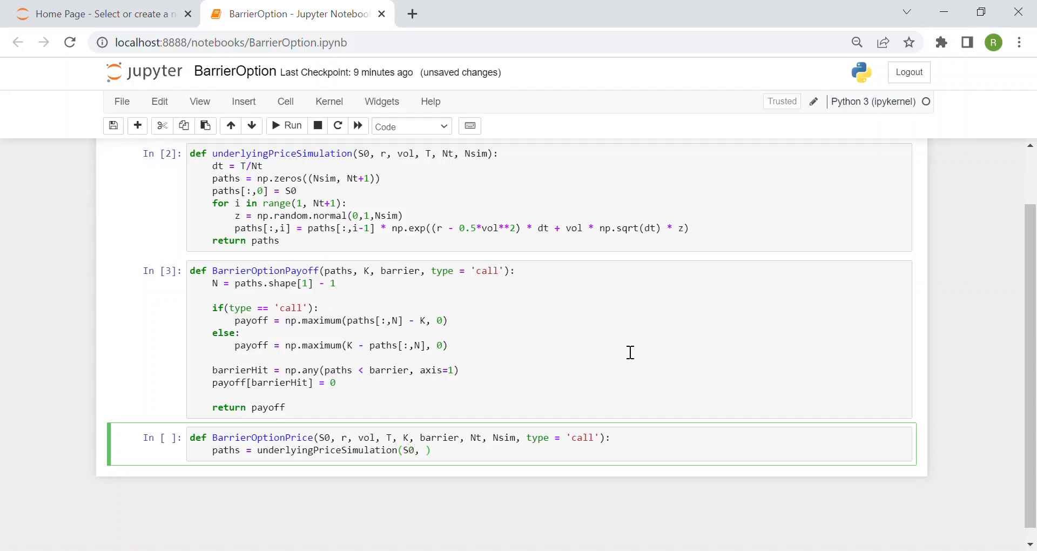
{"action": "type", "text": "r, vol,"}
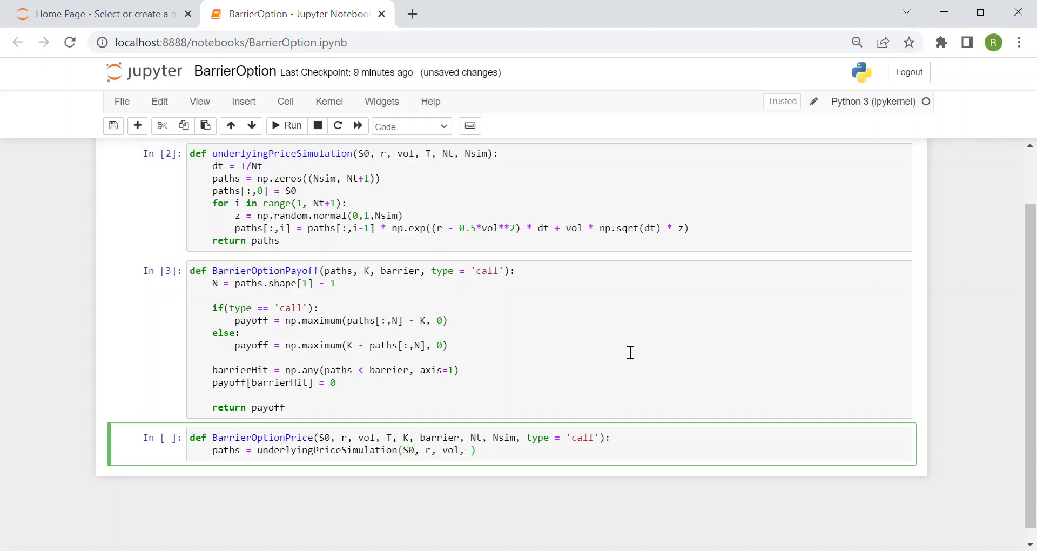
{"action": "type", "text": "T, N"}
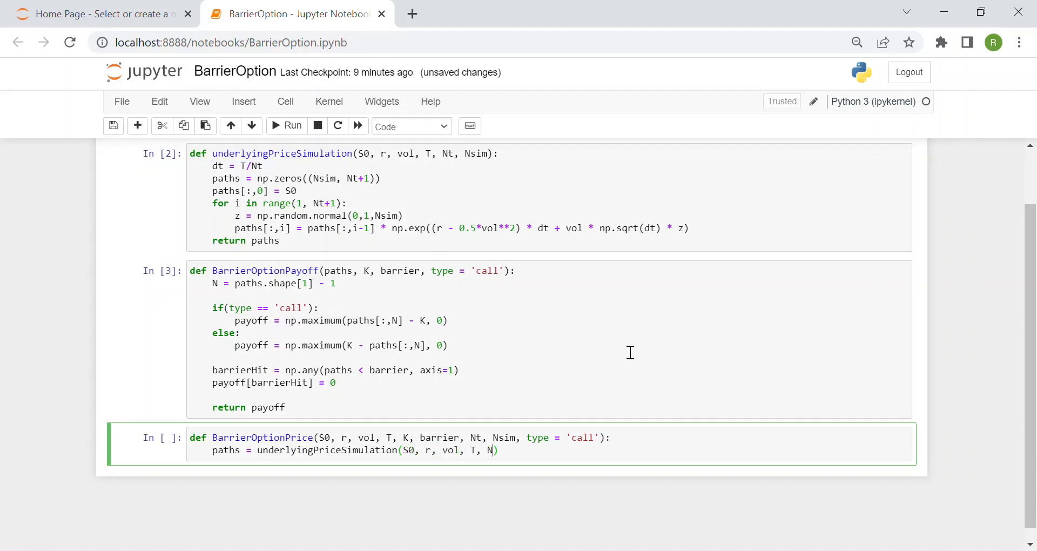
{"action": "type", "text": "t, Nsim"}
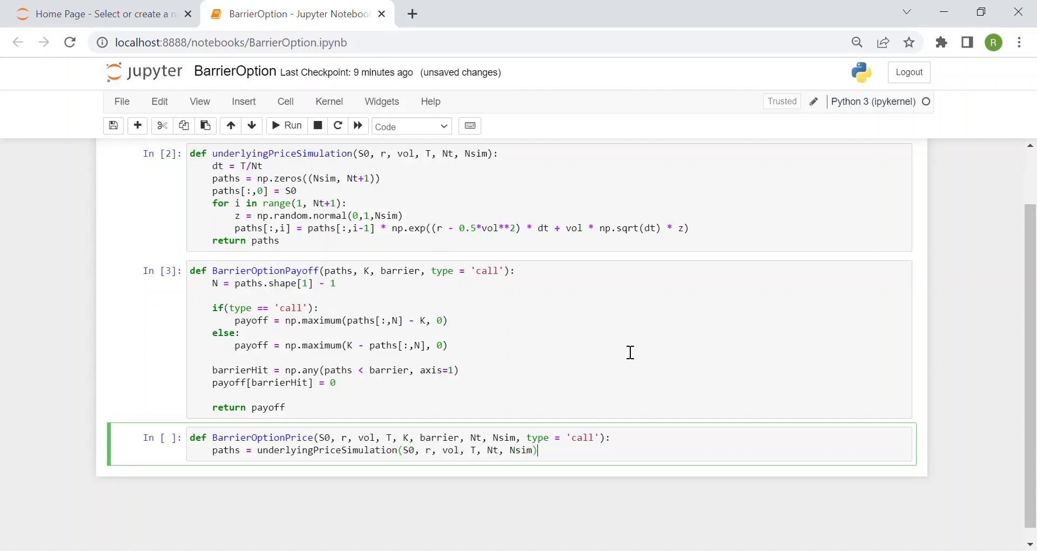
{"action": "type", "text": "p"}
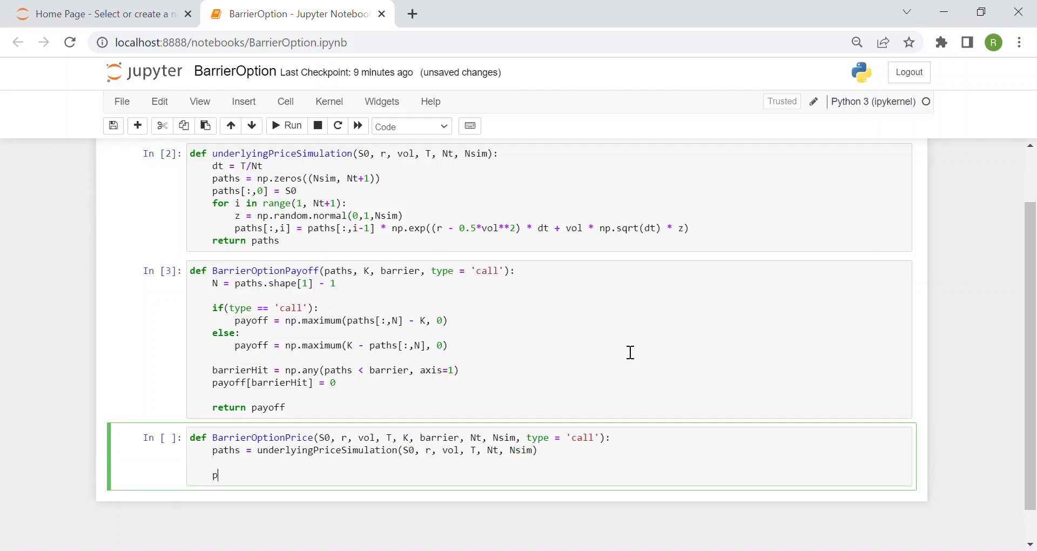
Compute payoff by calling BarrierOptionPayoff with K, barrier, type and barrier.
{"action": "type", "text": "ayoff ="}
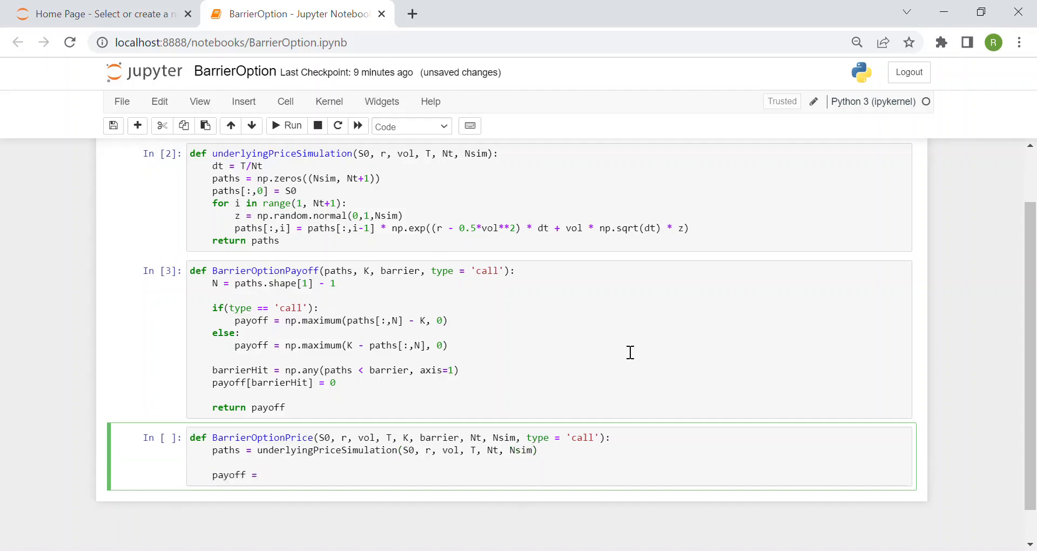
{"action": "type", "text": "Barrier"}
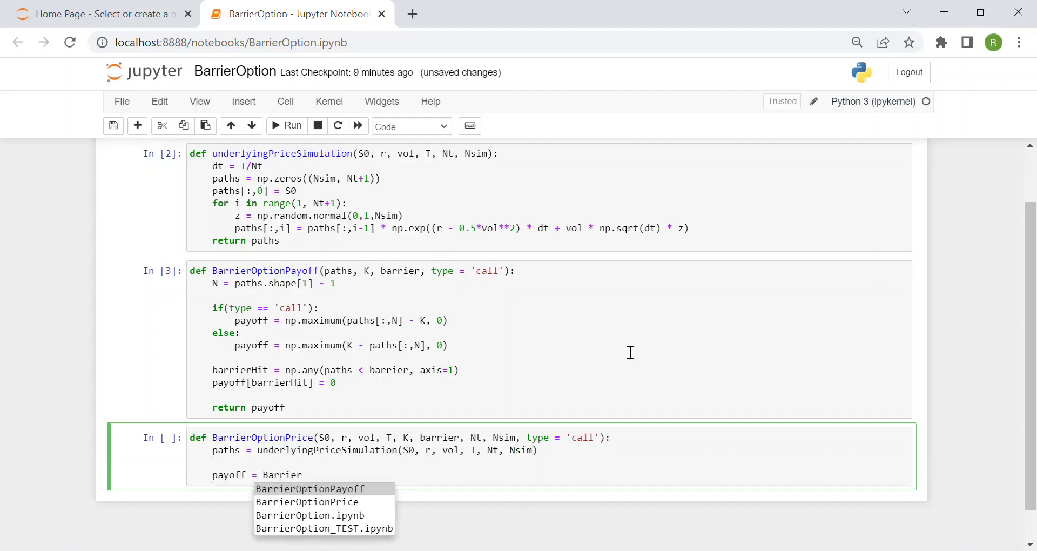
{"action": "left_click", "coordinate": [309, 488]}
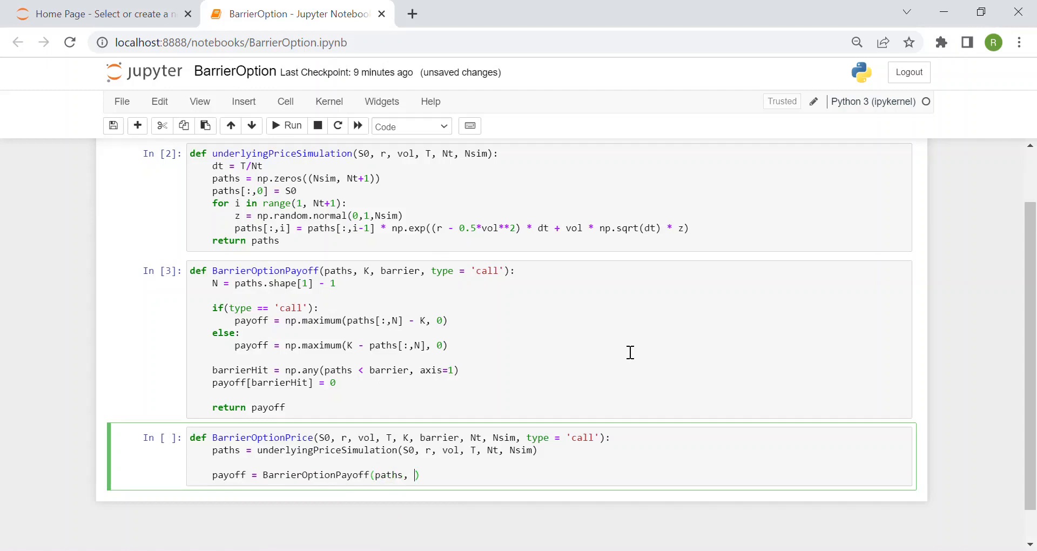
{"action": "type", "text": "K,"}
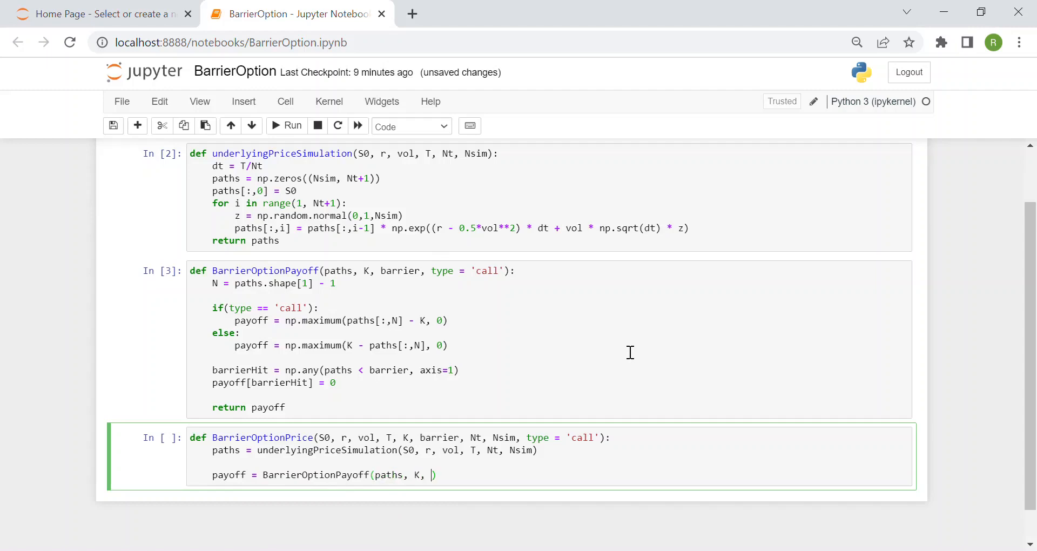
{"action": "type", "text": "barrier,"}
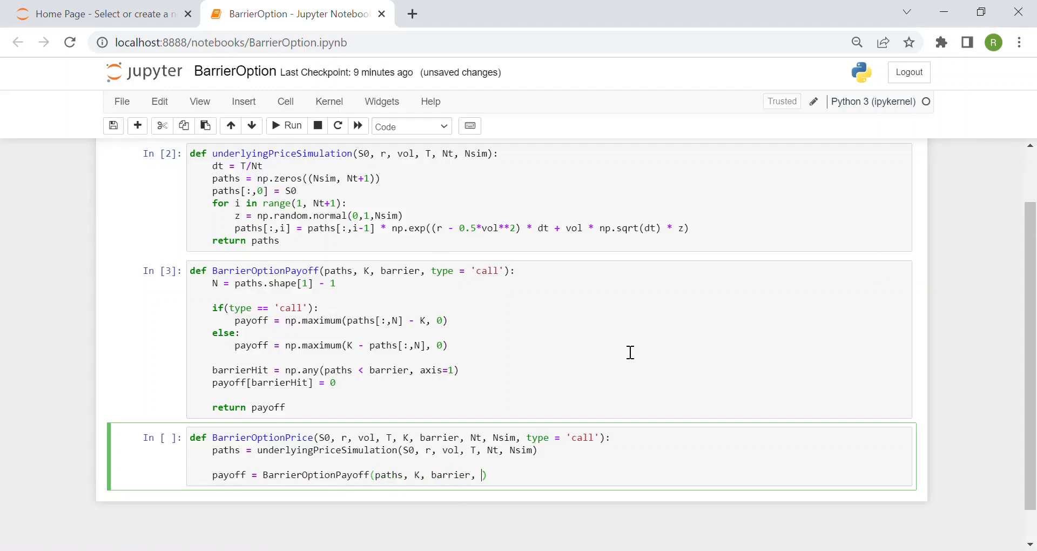
{"action": "type", "text": "type"}
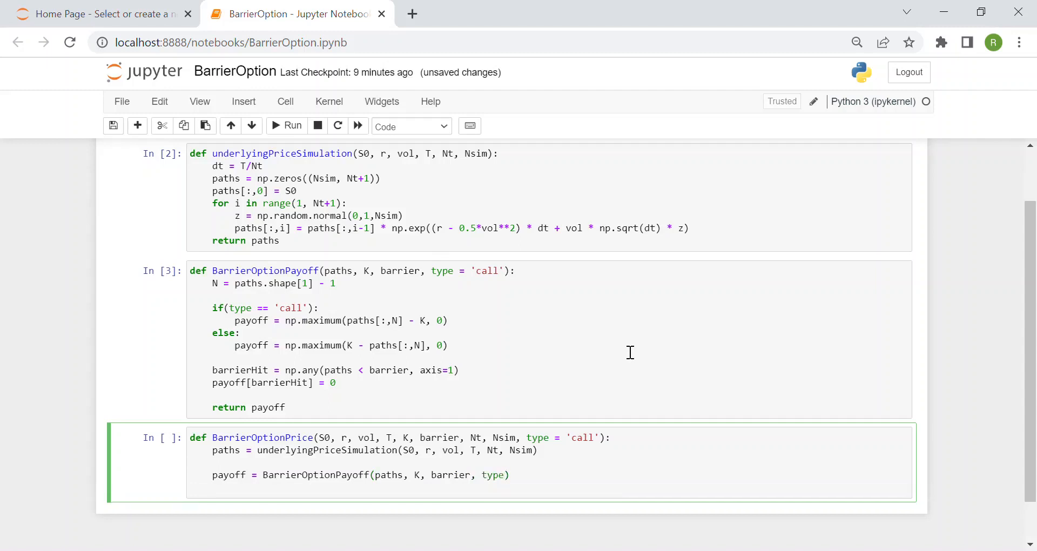
{"action": "type", "text": "barrierOptio"}
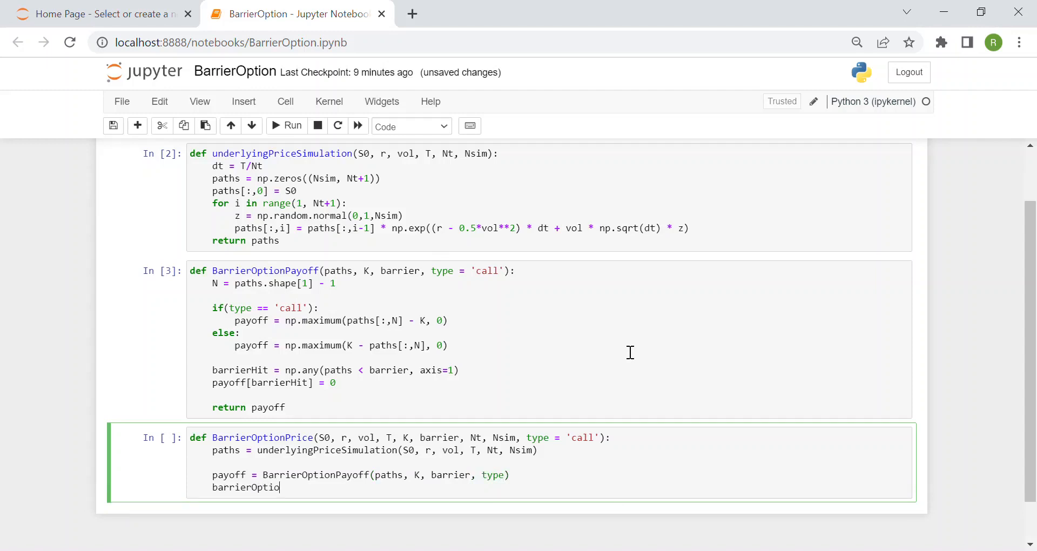
Set barrierOptionPrice to np.exp(-r*T) times np.mean(payoff), return it, and run the cell.
{"action": "type", "text": "nPrice ="}
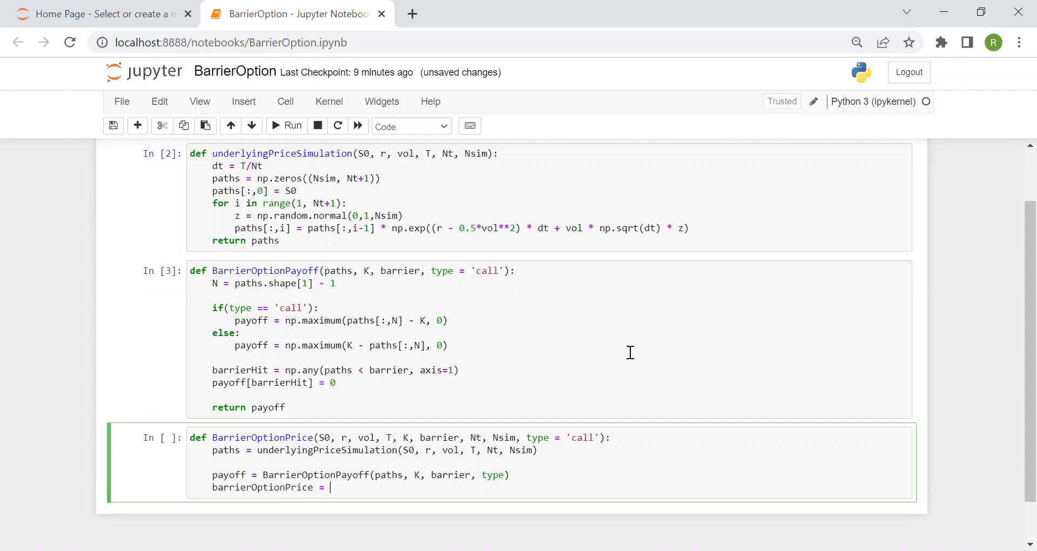
{"action": "type", "text": "np"}
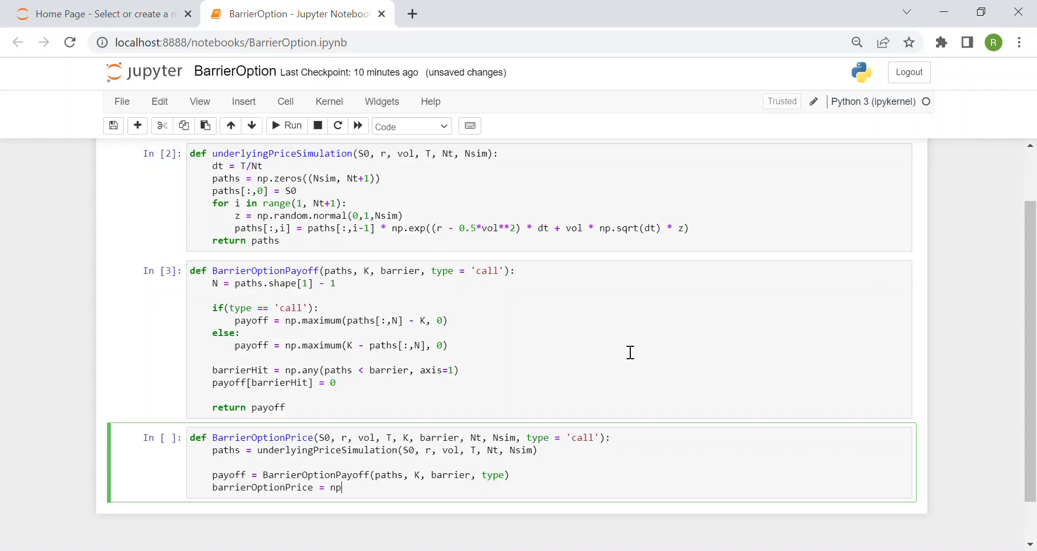
{"action": "type", "text": ".exp()"}
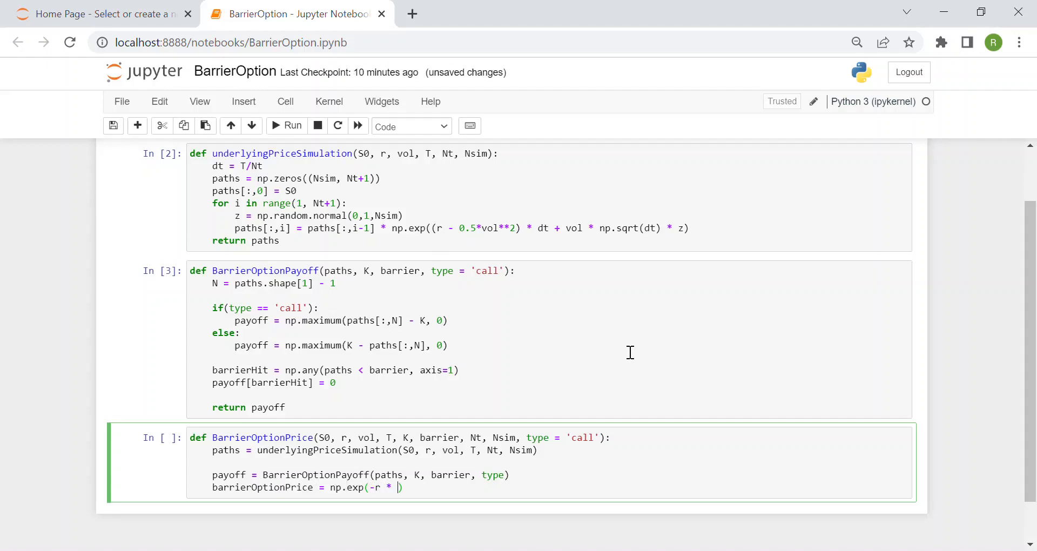
{"action": "type", "text": "T)"}
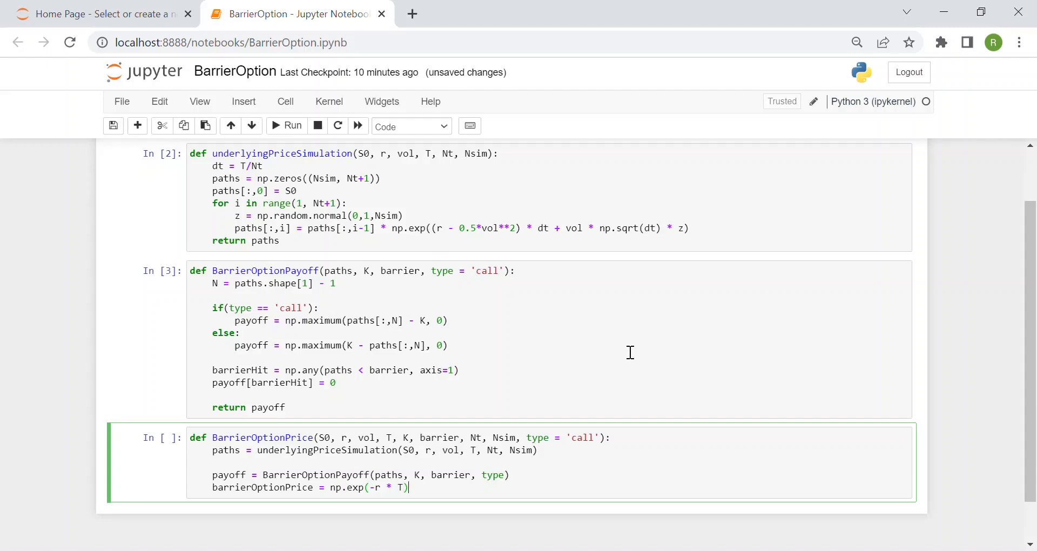
{"action": "type", "text": "*np."}
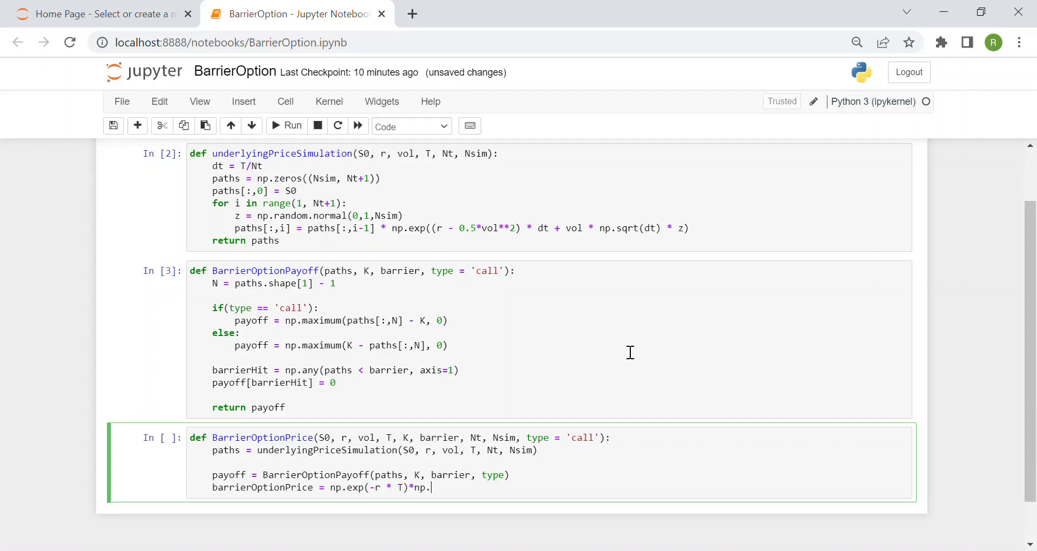
{"action": "type", "text": "mean"}
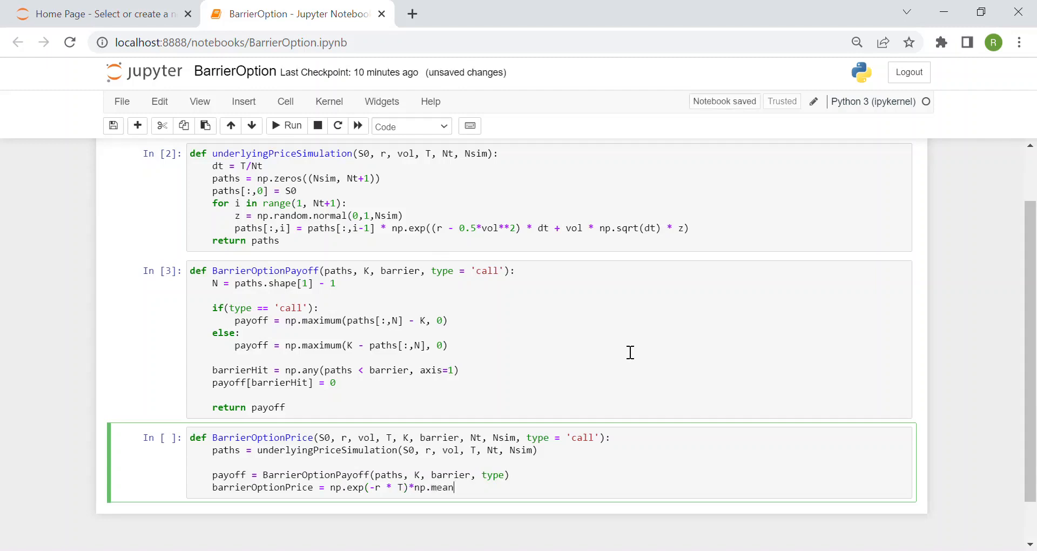
{"action": "type", "text": "(payoff)"}
{"action": "type", "text": "return"}
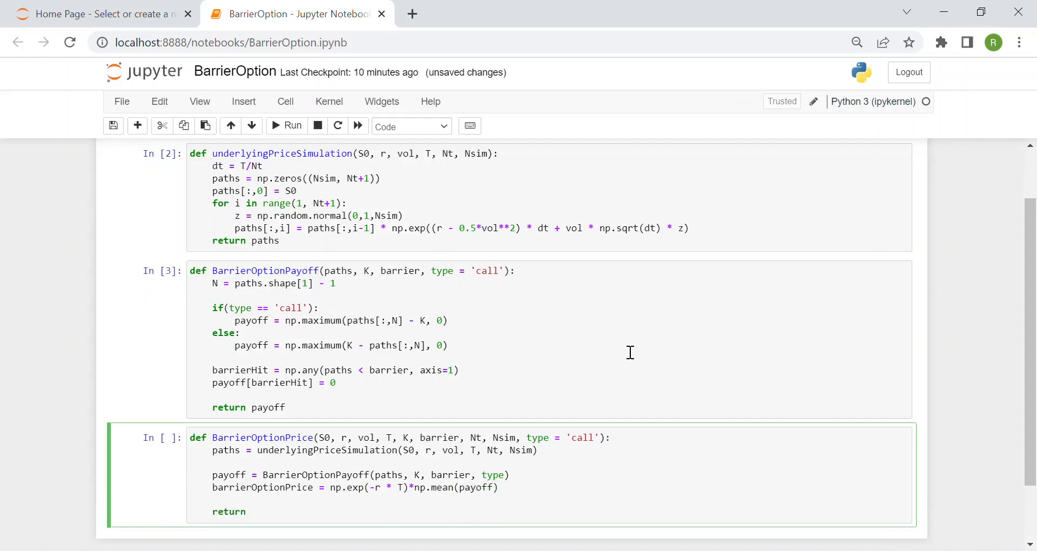
{"action": "type", "text": "barrie"}
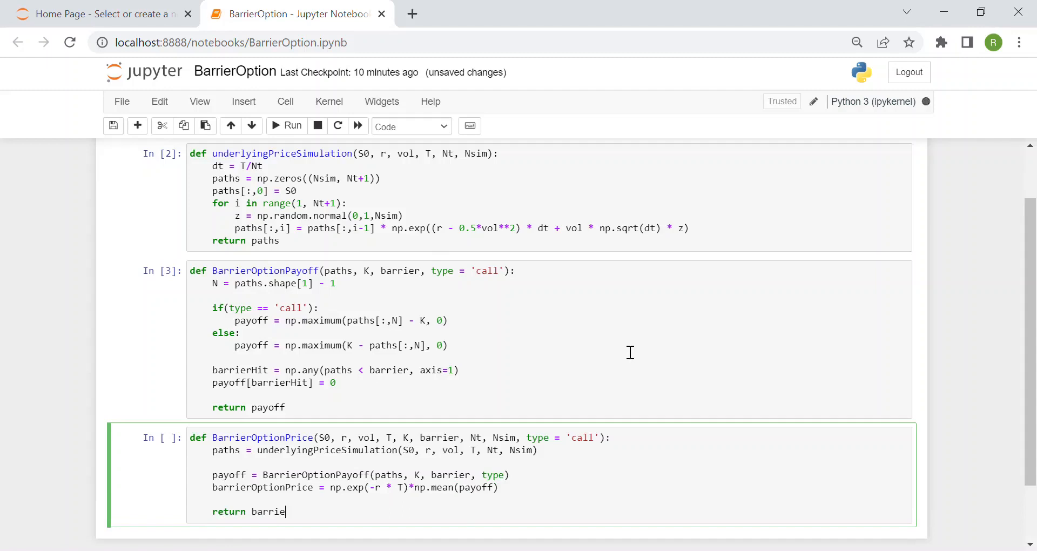
{"action": "type", "text": "rOptionPrice"}
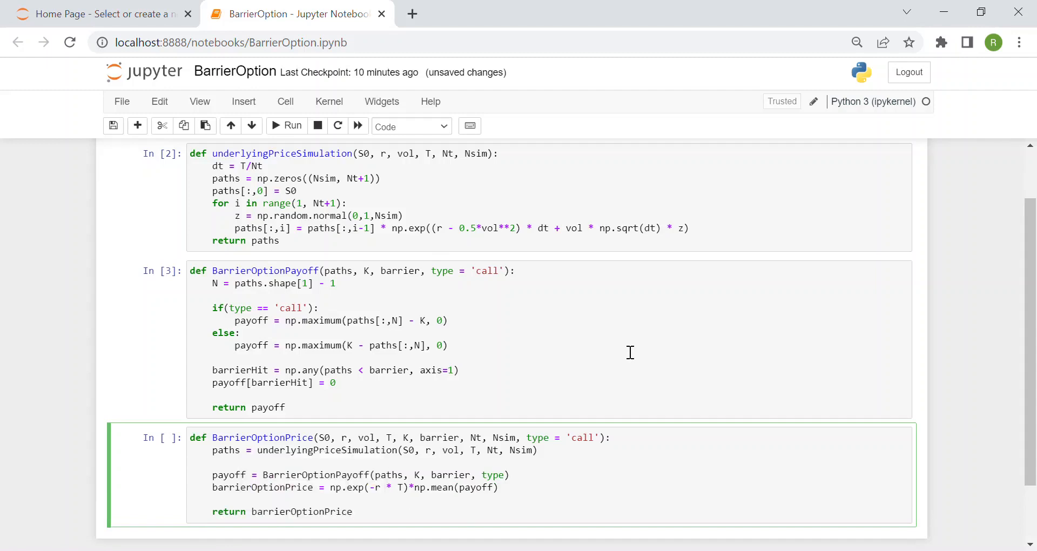
{"action": "left_click", "coordinate": [286, 126]}
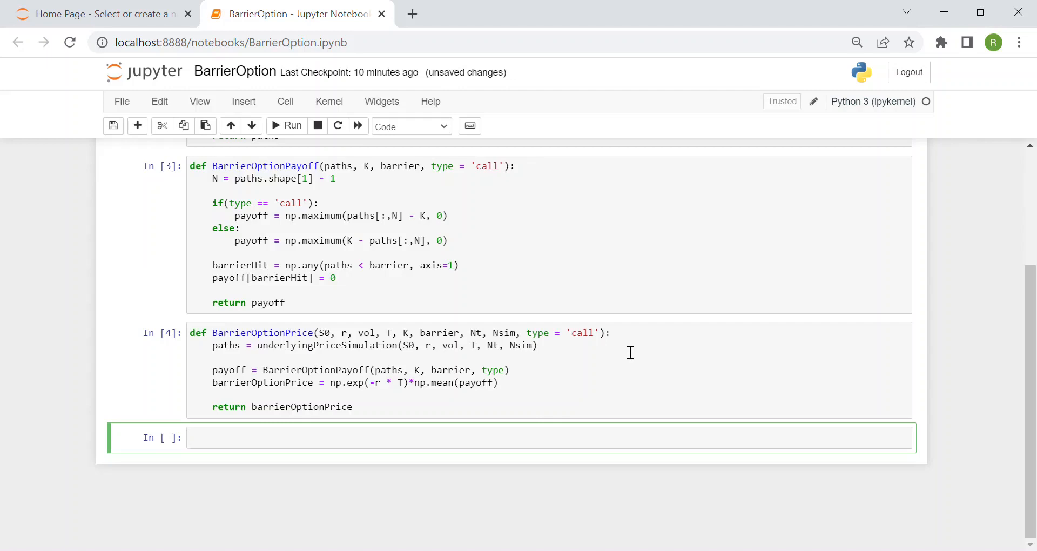
Define parameters S0 = 100, r = 0.05, T, K = S0, barrier = 80, Nt = 365, Nsim = 1000.
{"action": "type", "text": "S0 = 100"}
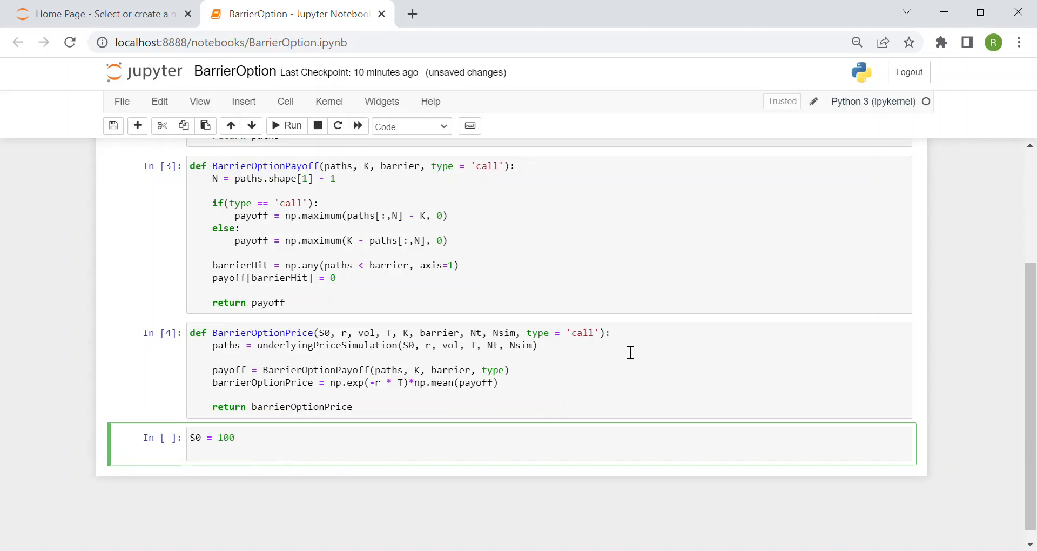
{"action": "type", "text": "r ="}
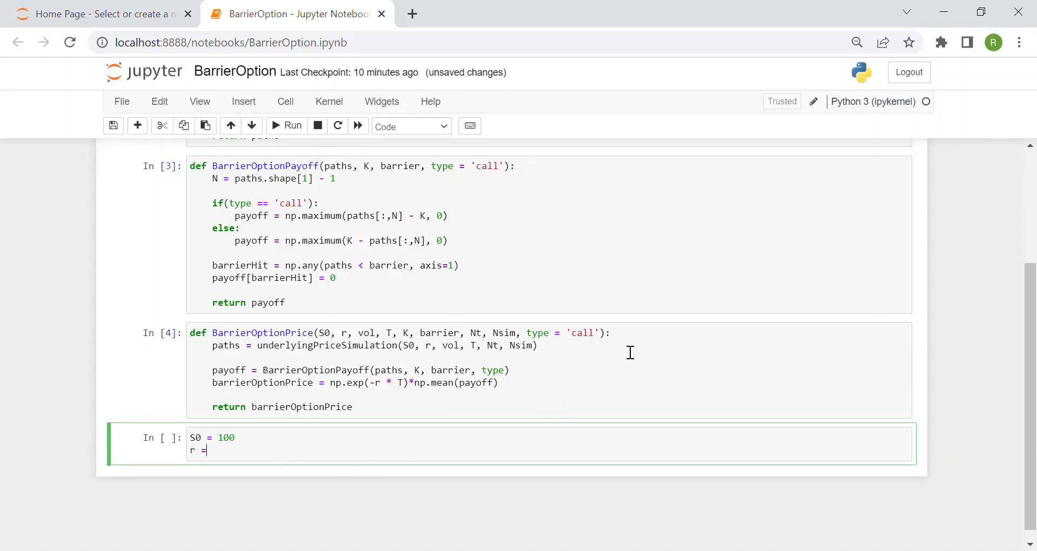
{"action": "type", "text": "0.05"}
{"action": "type", "text": "vol = 0.2"}
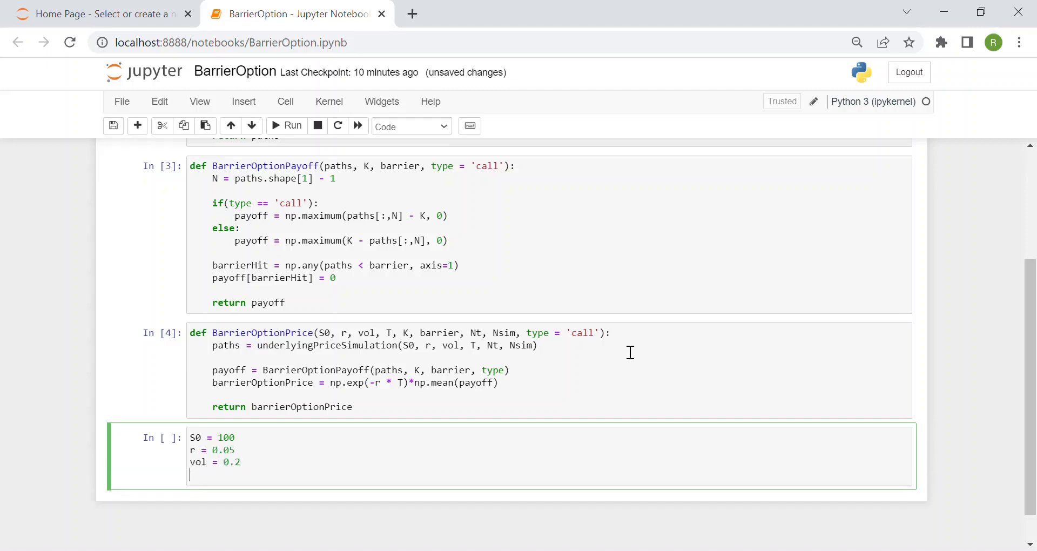
{"action": "type", "text": "T = 1"}
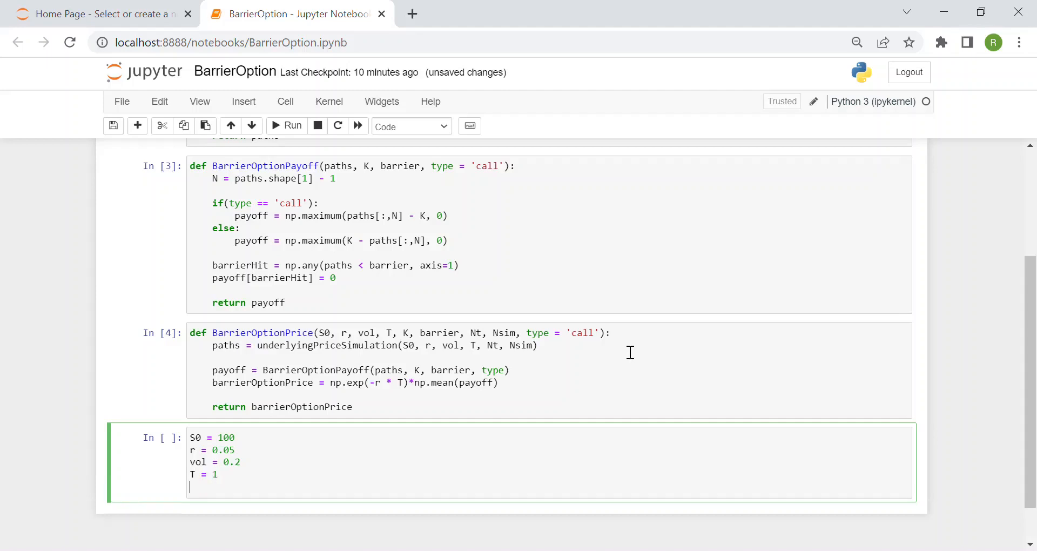
{"action": "type", "text": "K = S0"}
{"action": "type", "text": "ba"}
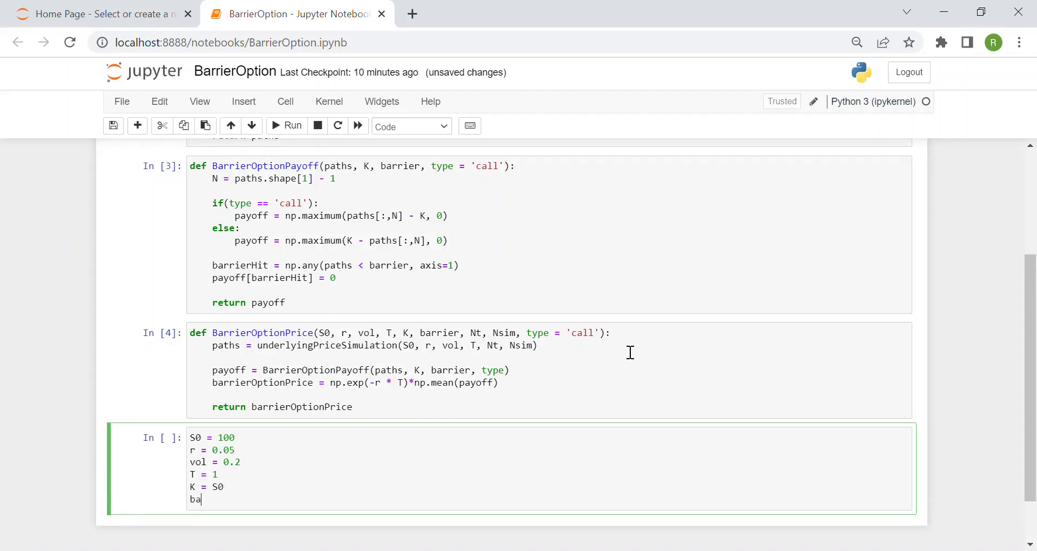
{"action": "type", "text": "rrier ="}
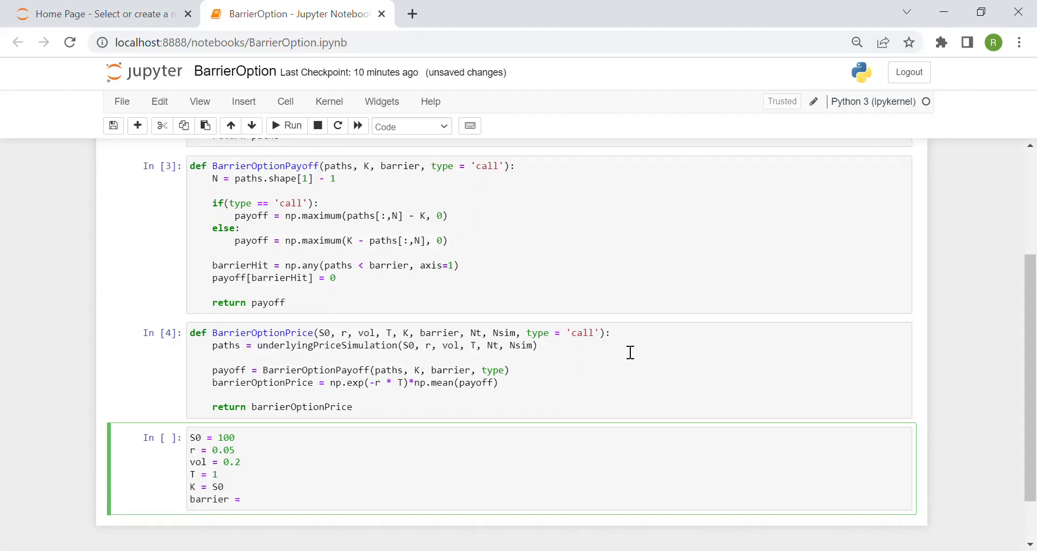
{"action": "type", "text": "80"}
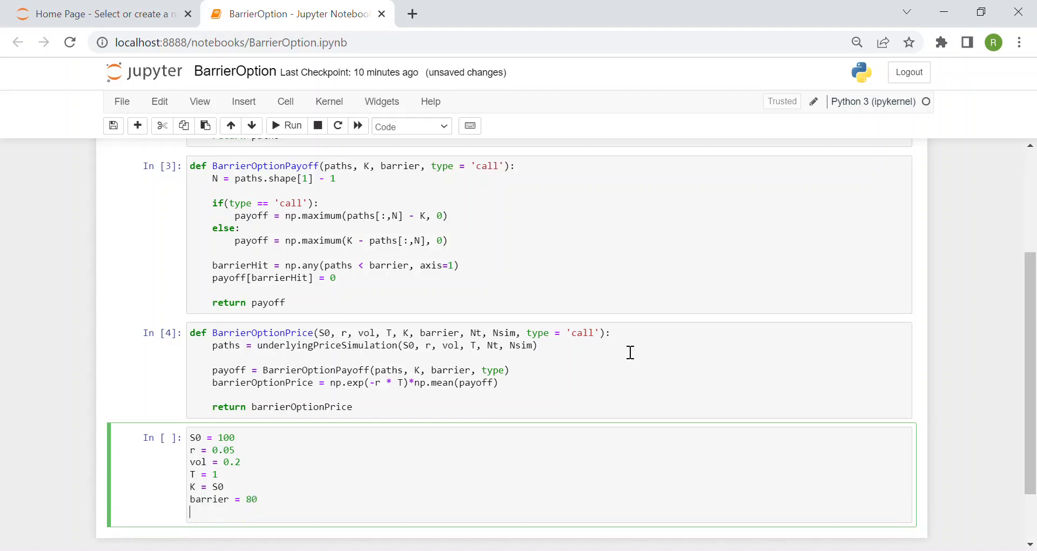
{"action": "type", "text": "Nt ="}
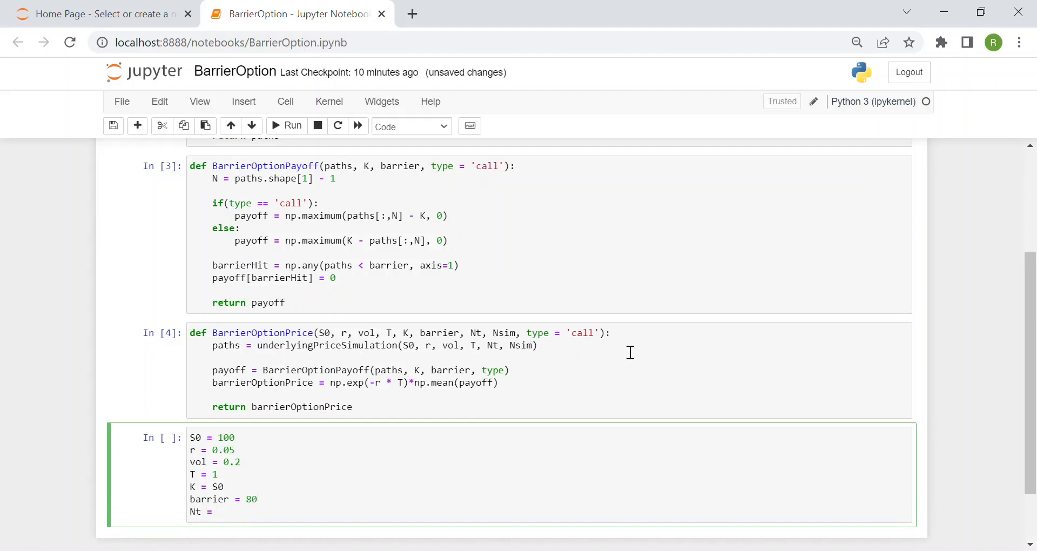
{"action": "type", "text": "36"}
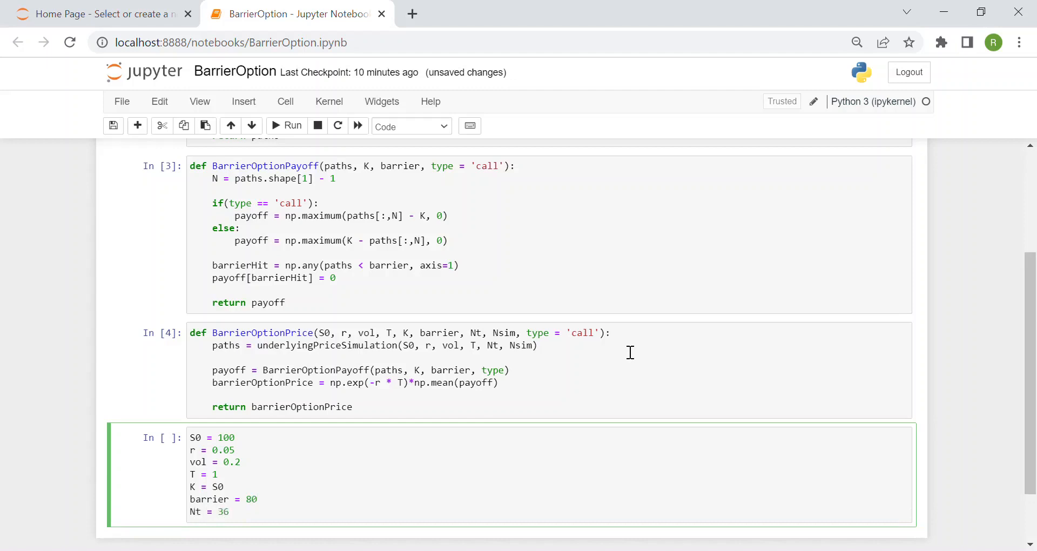
{"action": "type", "text": "5"}
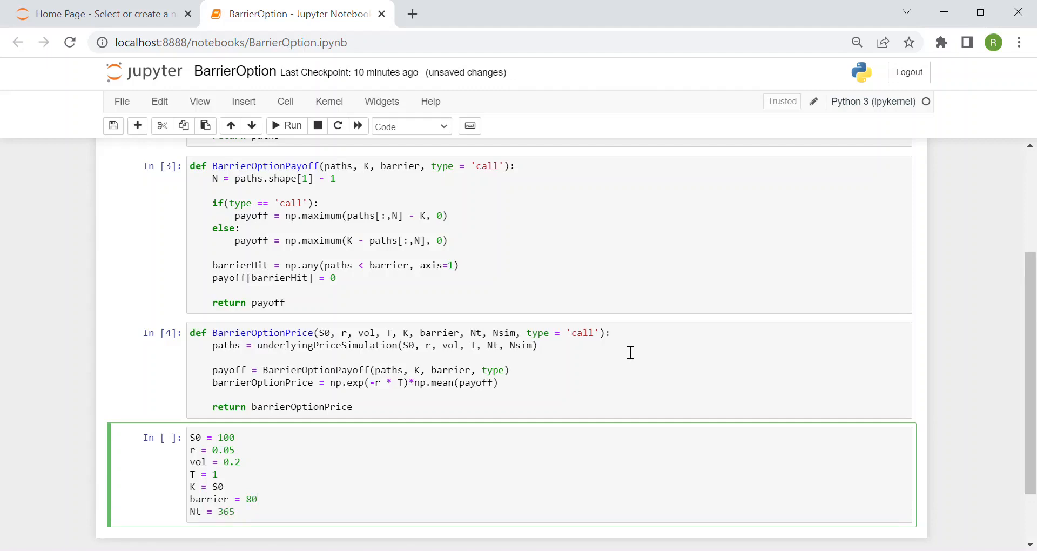
{"action": "type", "text": "Nsim ="}
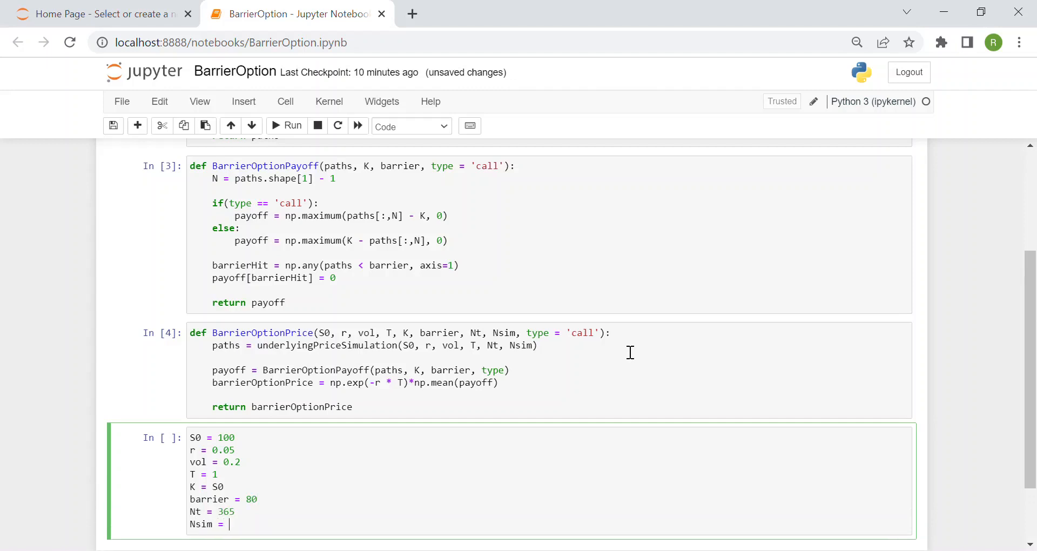
{"action": "type", "text": "1000"}
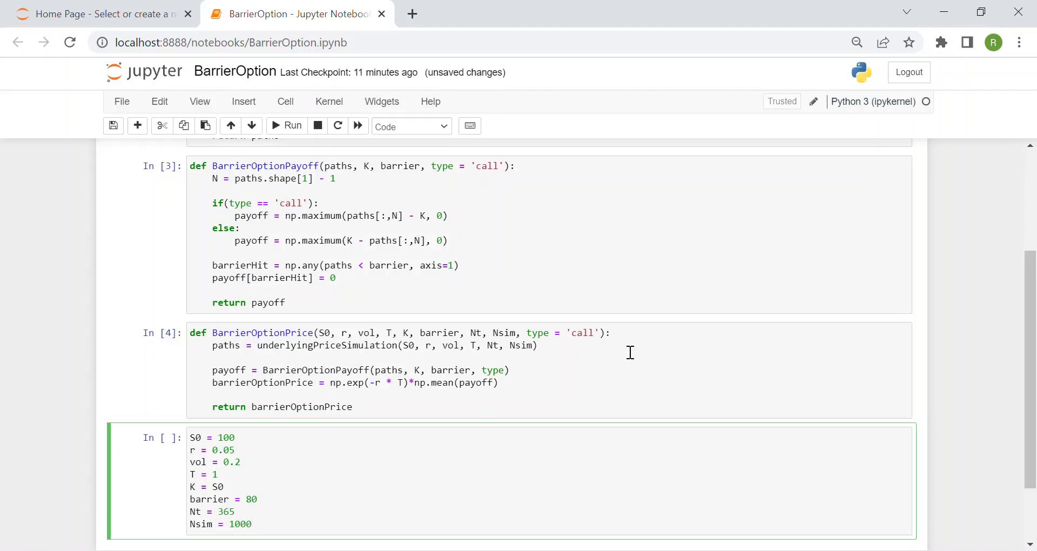
Simulate paths with underlyingPriceSimulation(S0, r, T, Nt, Nsim) and plot paths.T.
{"action": "scroll", "scroll_direction": "down", "scroll_amount": 3}
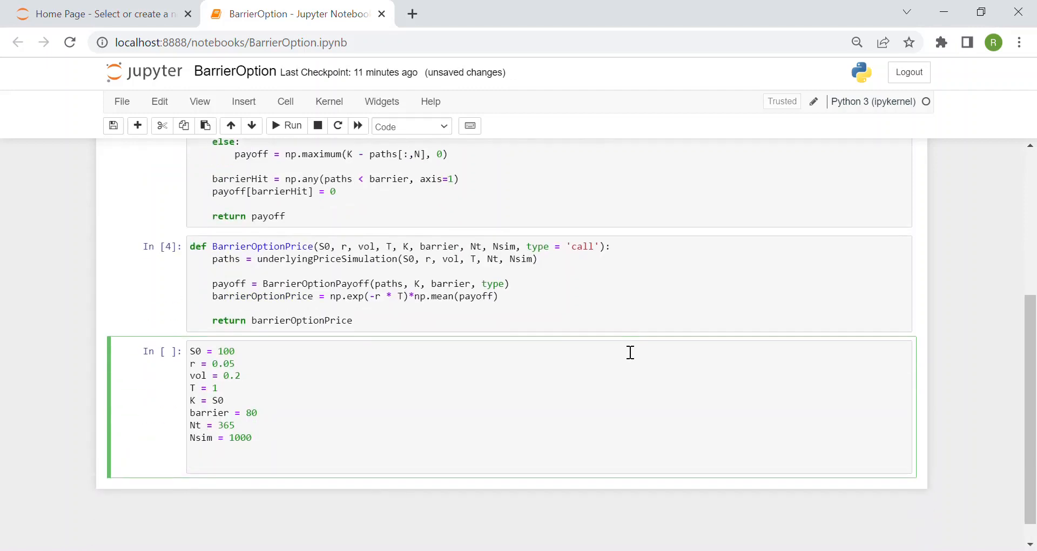
{"action": "type", "text": "paths"}
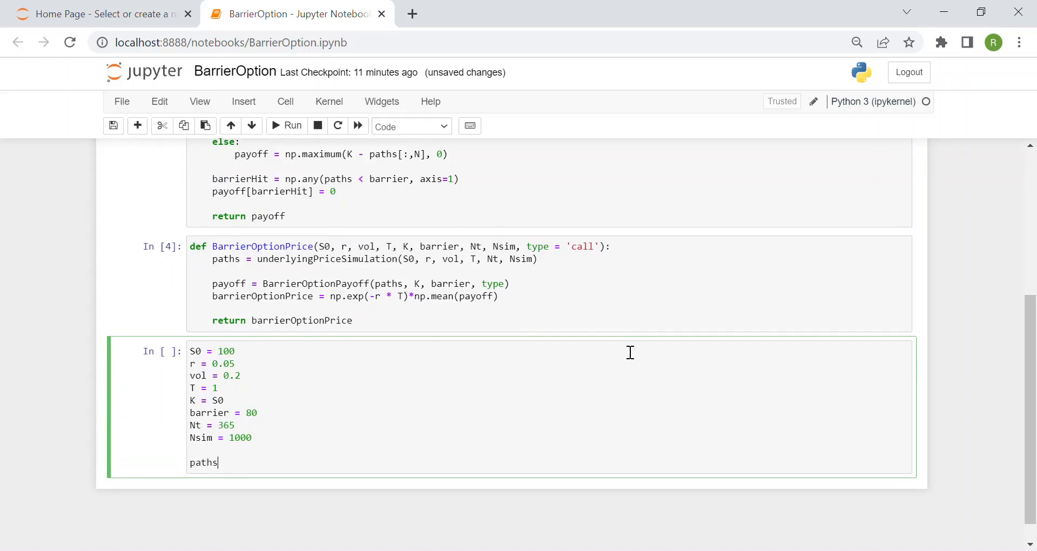
{"action": "type", "text": "= unde"}
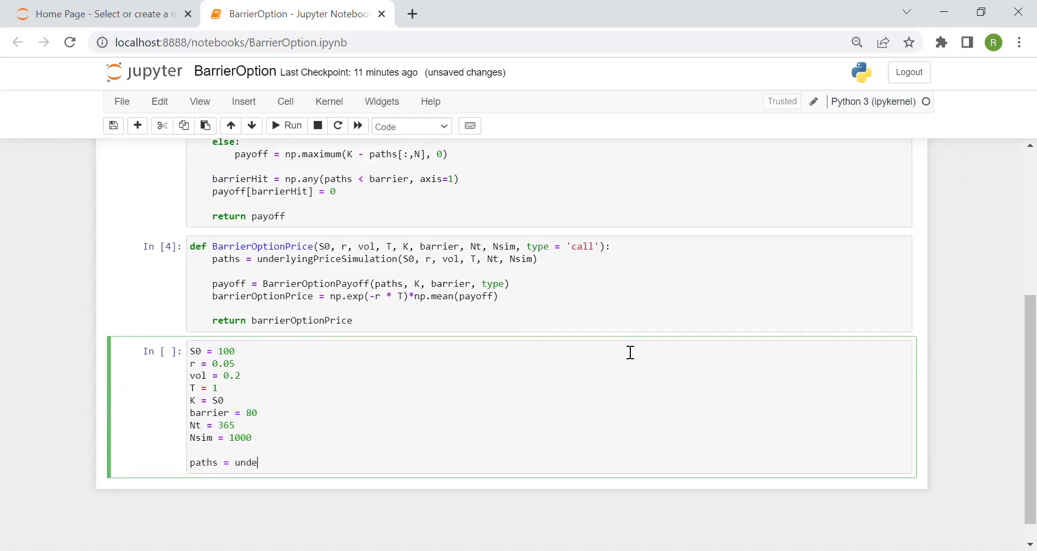
{"action": "type", "text": "rlying"}
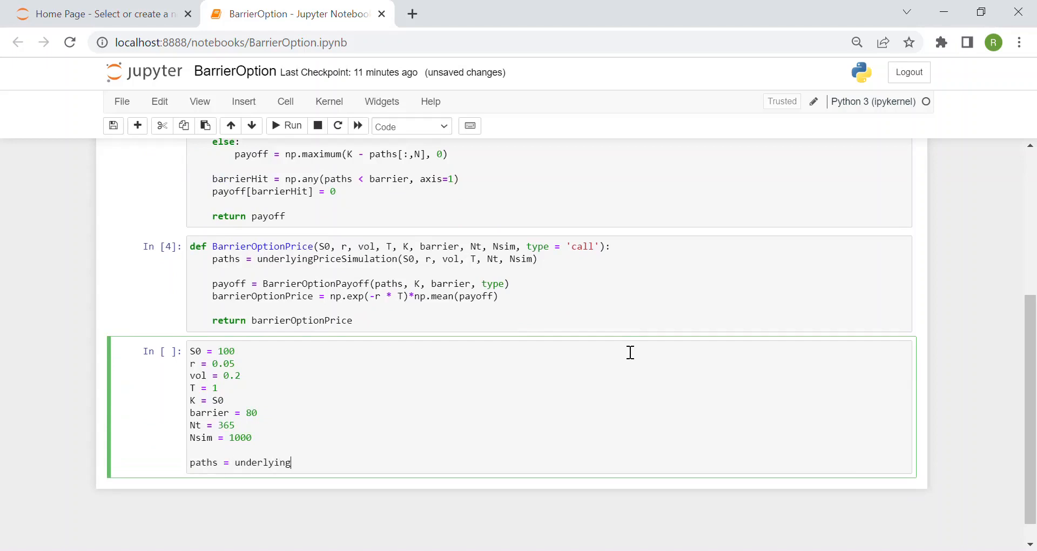
{"action": "type", "text": "Price"}
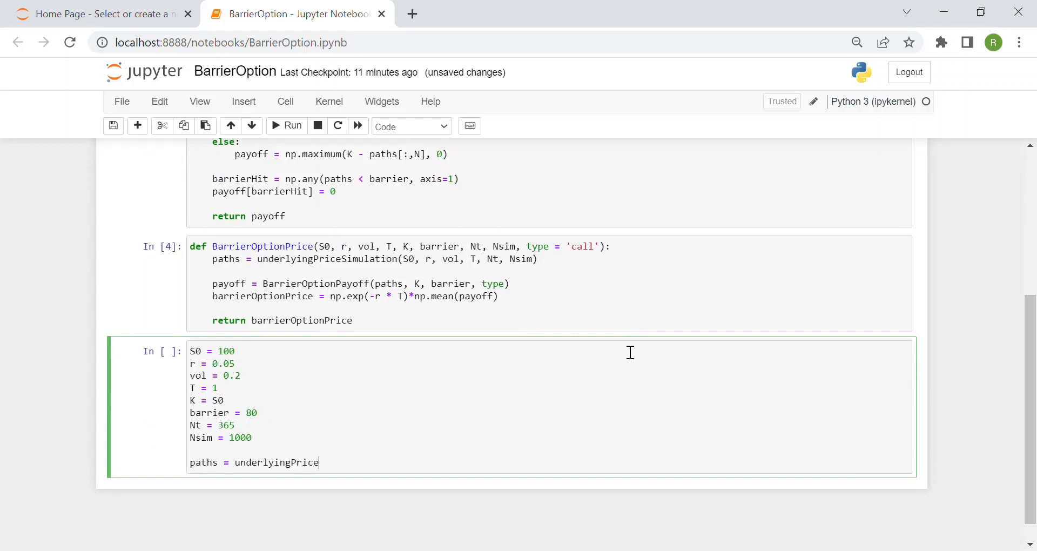
{"action": "type", "text": "Simulation()"}
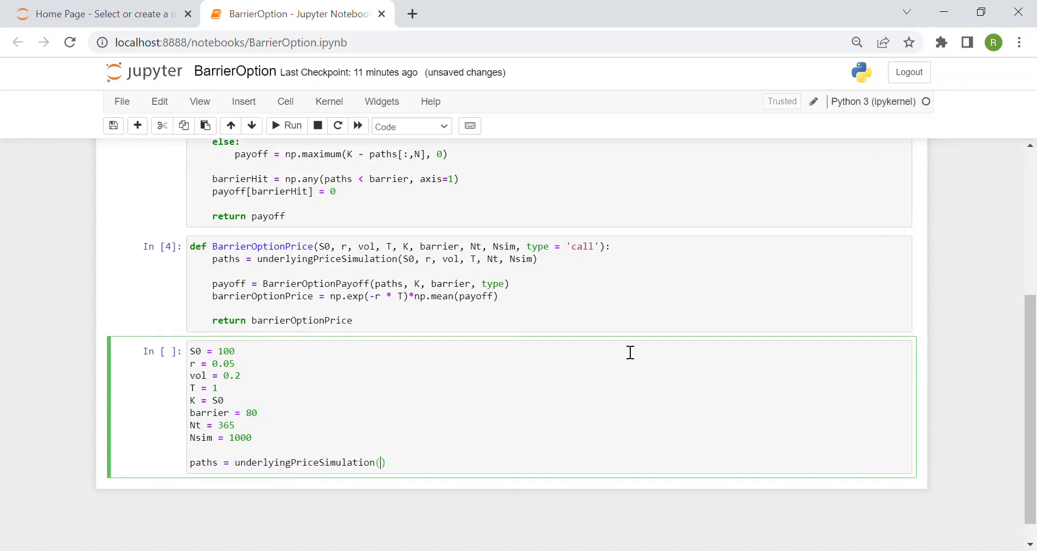
{"action": "type", "text": "S0,"}
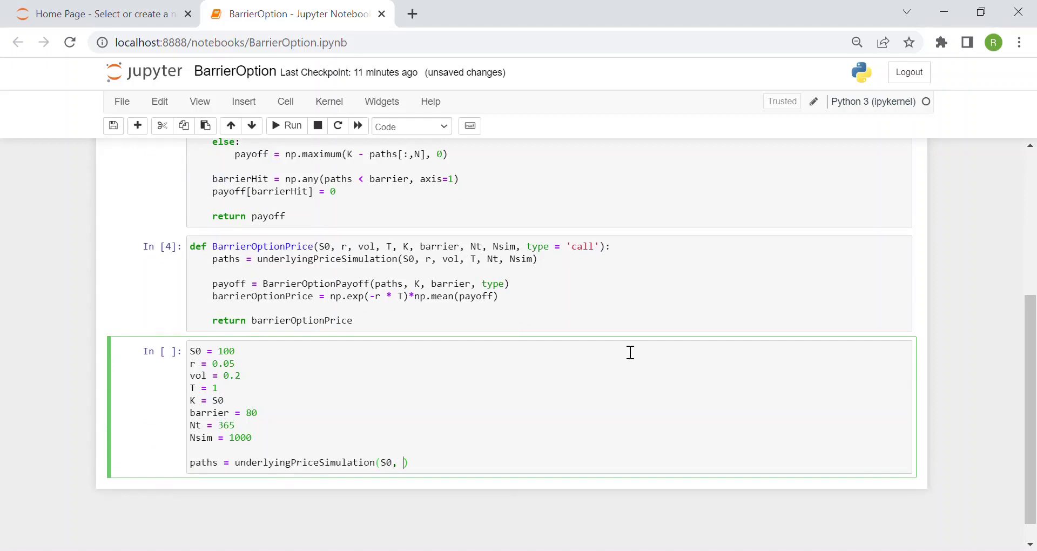
{"action": "type", "text": "r, vol,"}
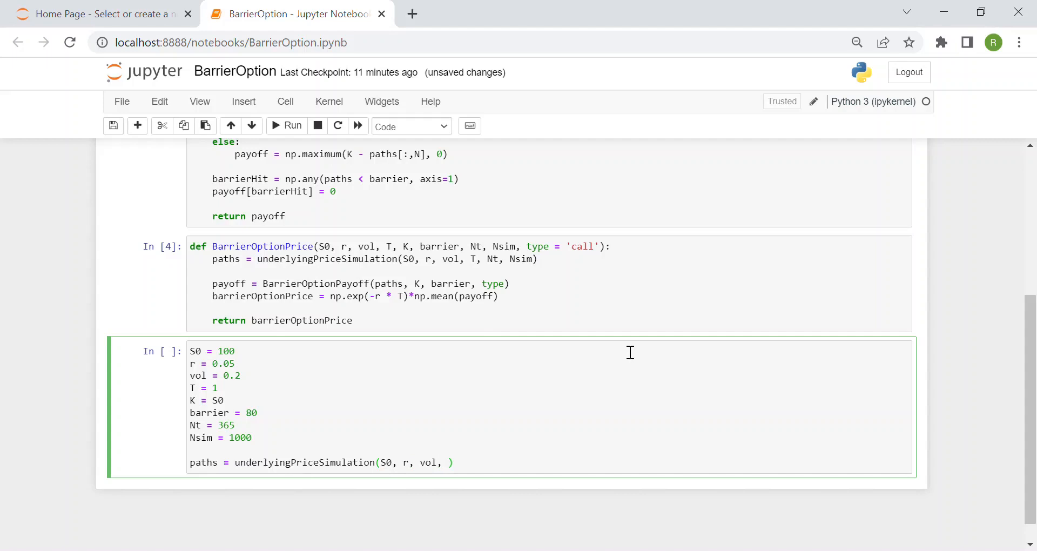
{"action": "type", "text": "T, N"}
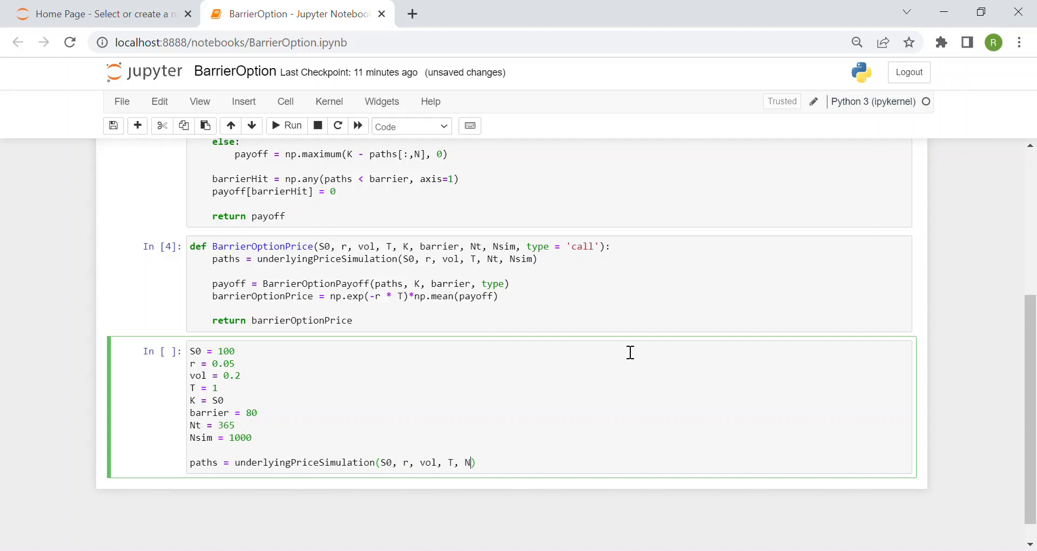
{"action": "type", "text": "t, Nsim)"}
{"action": "type", "text": "plt.plot"}
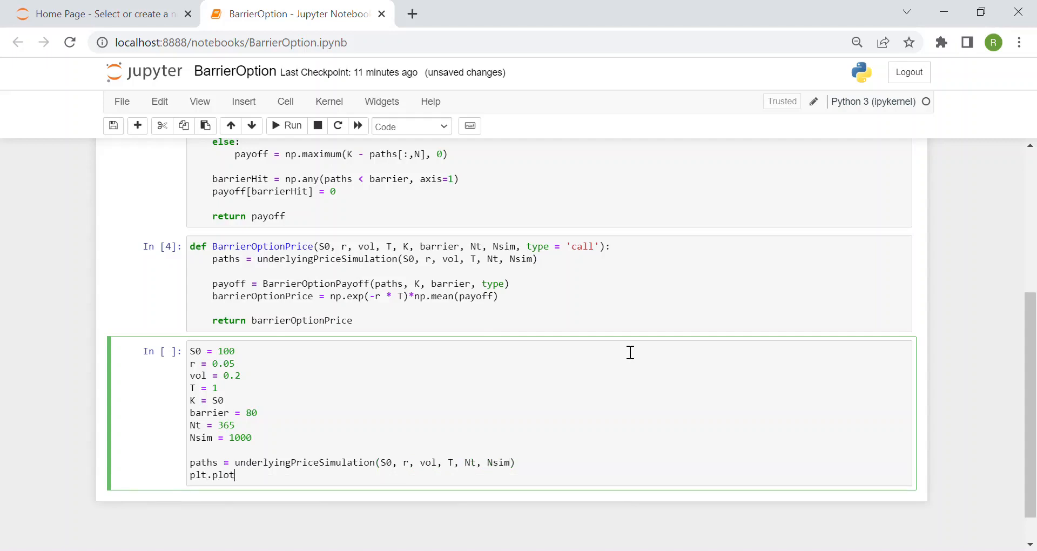
{"action": "type", "text": "(paths)"}
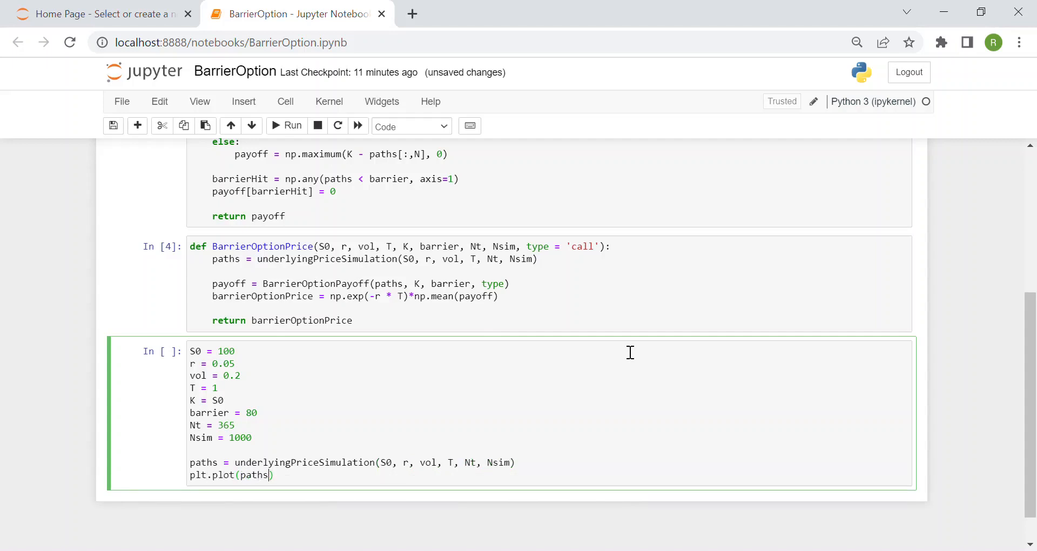
{"action": "type", "text": ".T"}
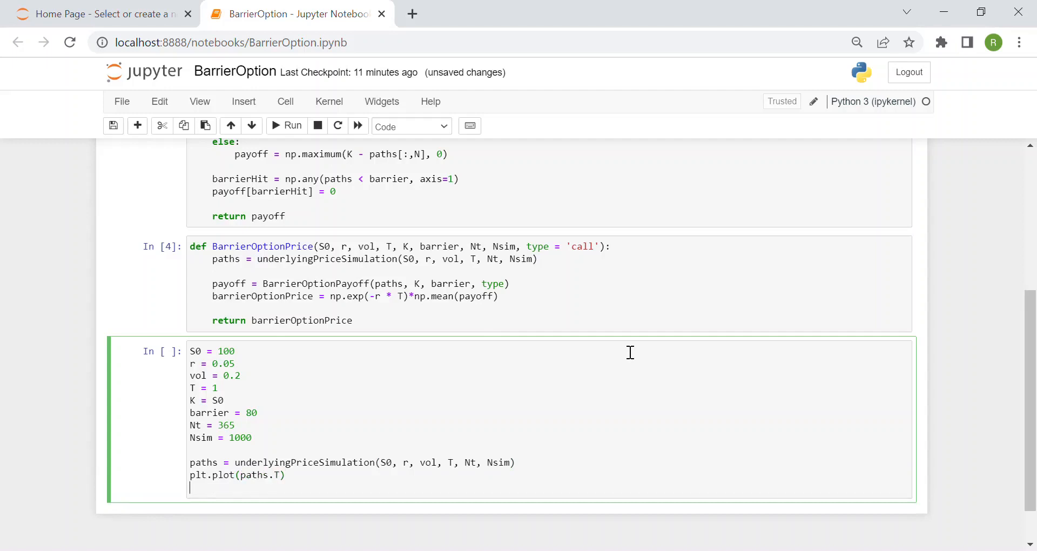
{"action": "type", "text": "plt.show()"}
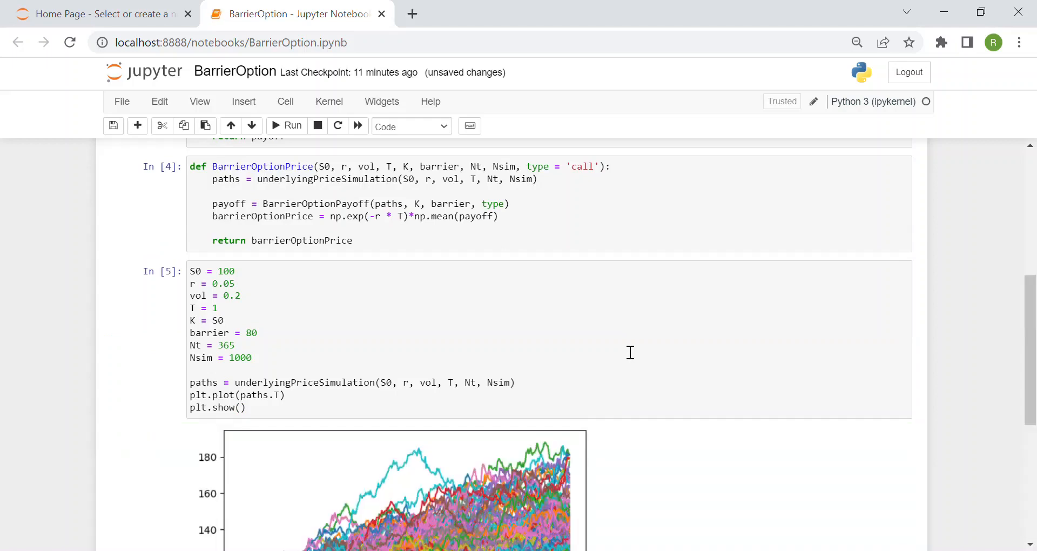
{"action": "scroll", "scroll_direction": "down", "scroll_amount": 3}
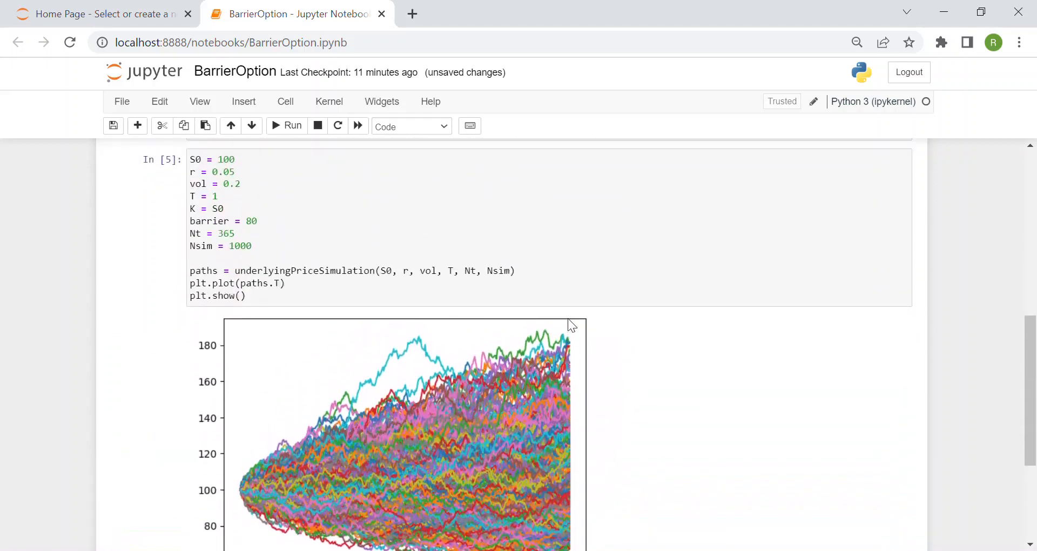
{"action": "scroll", "scroll_direction": "down", "scroll_amount": 3}
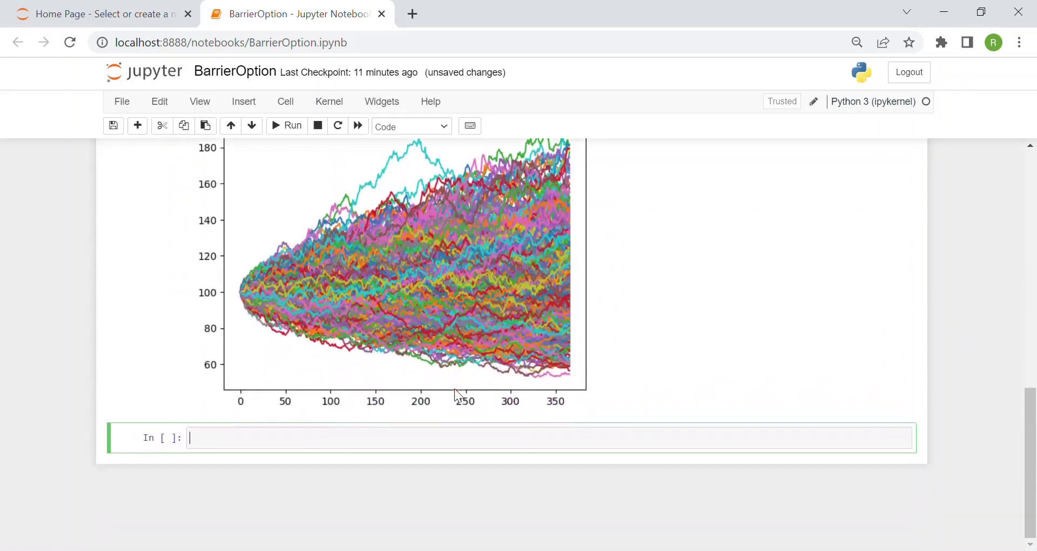
{"action": "mouse_move", "coordinate": [274, 388]}
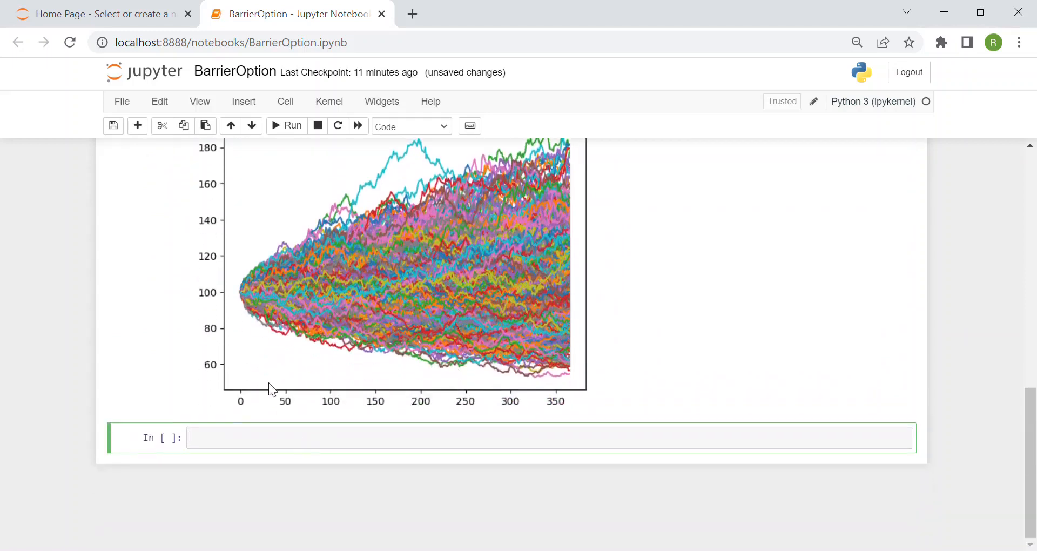
{"action": "mouse_move", "coordinate": [570, 274]}
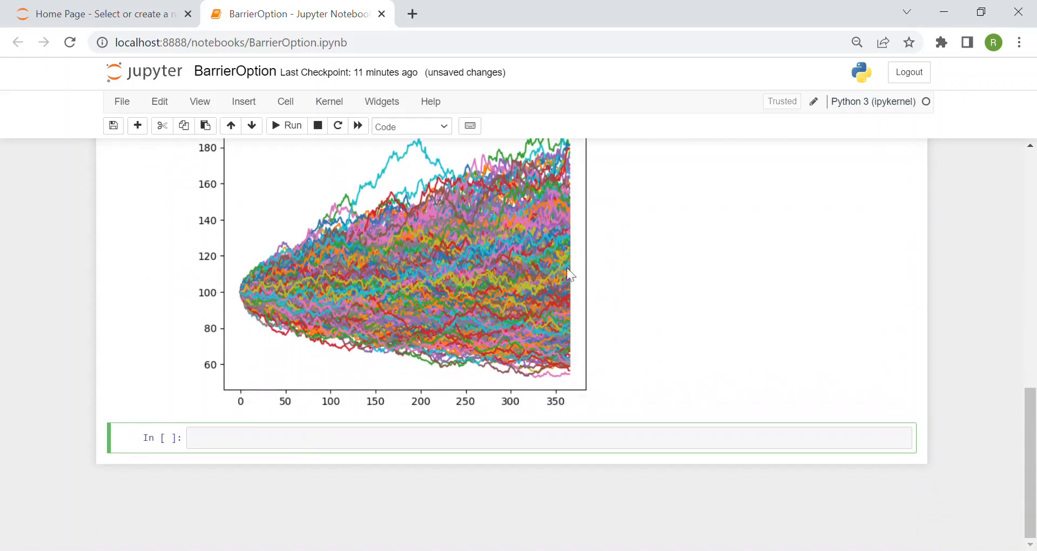
{"action": "mouse_move", "coordinate": [395, 437]}
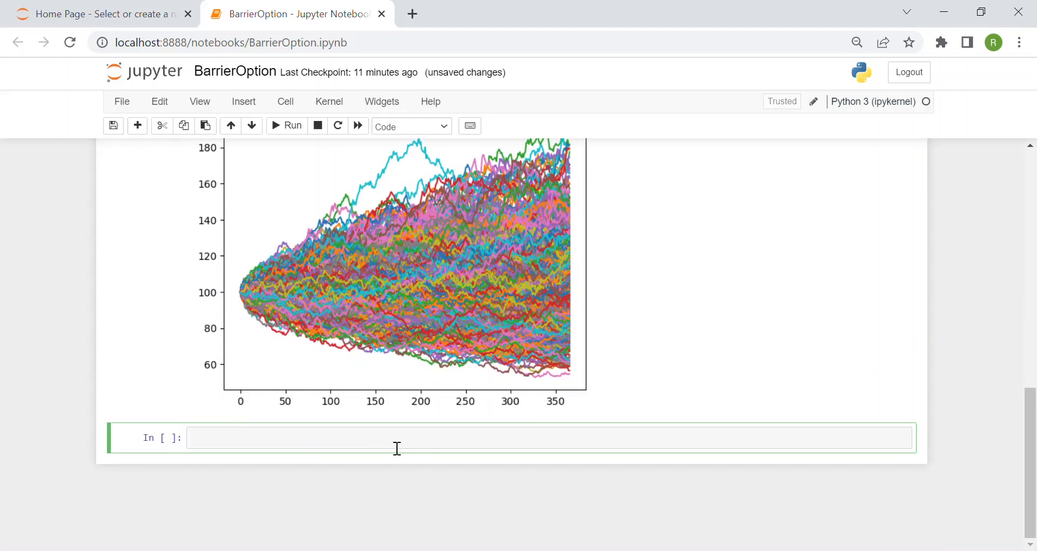
Type barrierOptionPrice = BarrierOptionPrice(S0, r, vol, T, K, barrier, Nt, Nsim).
{"action": "type", "text": "b"}
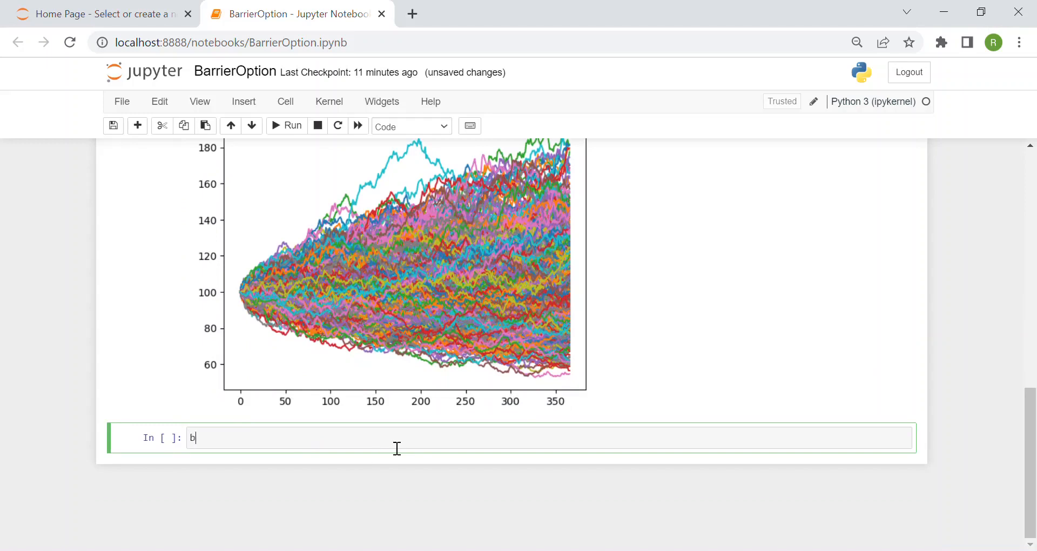
{"action": "type", "text": "arrierOptio"}
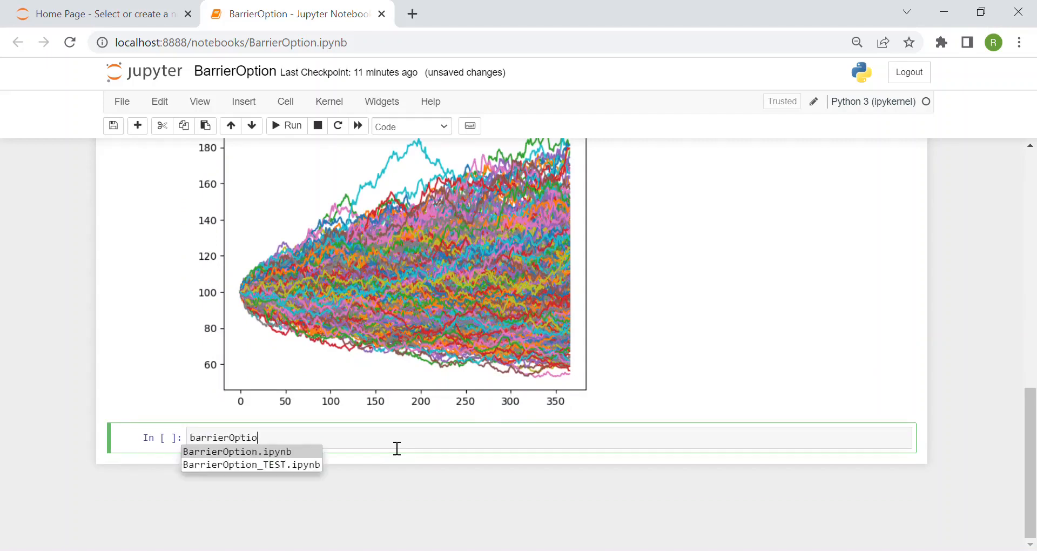
{"action": "type", "text": "nPrice"}
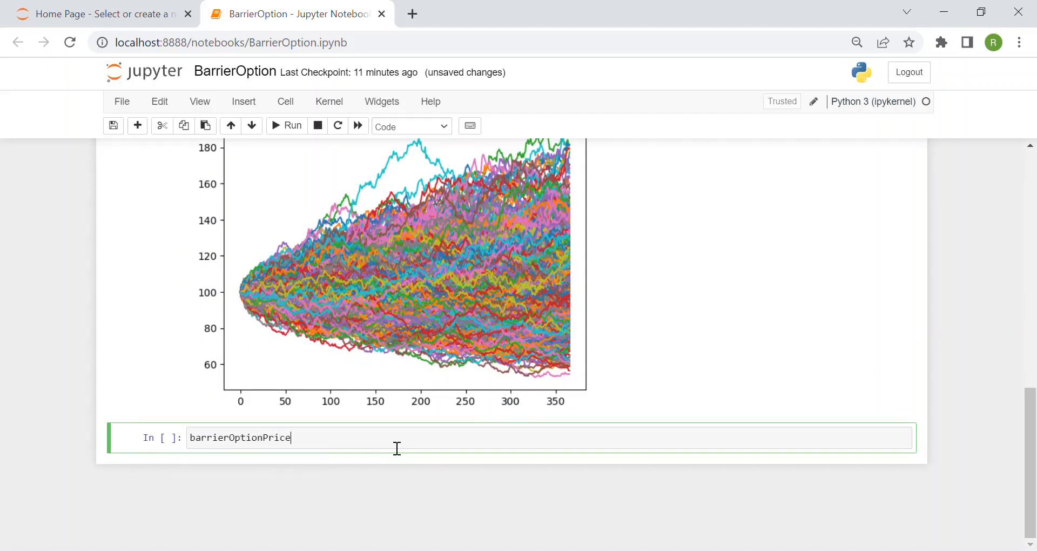
{"action": "type", "text": "= Ba"}
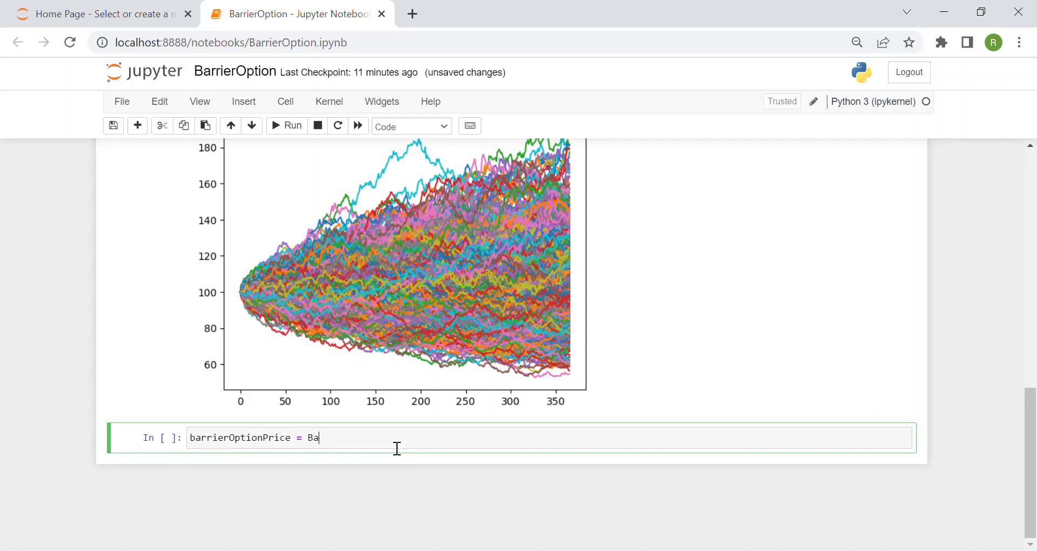
{"action": "type", "text": "rrierOption"}
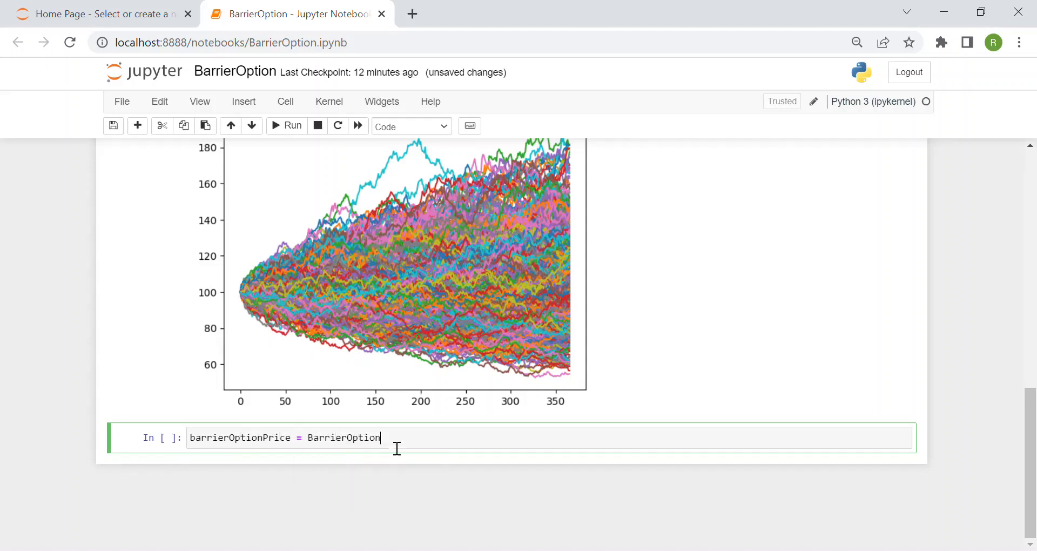
{"action": "type", "text": "P"}
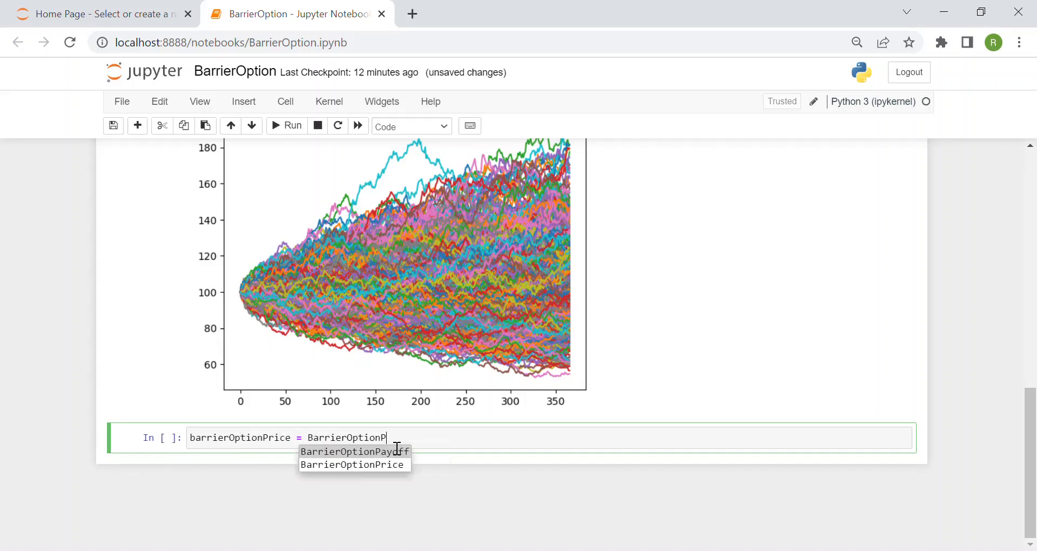
{"action": "left_click", "coordinate": [352, 464]}
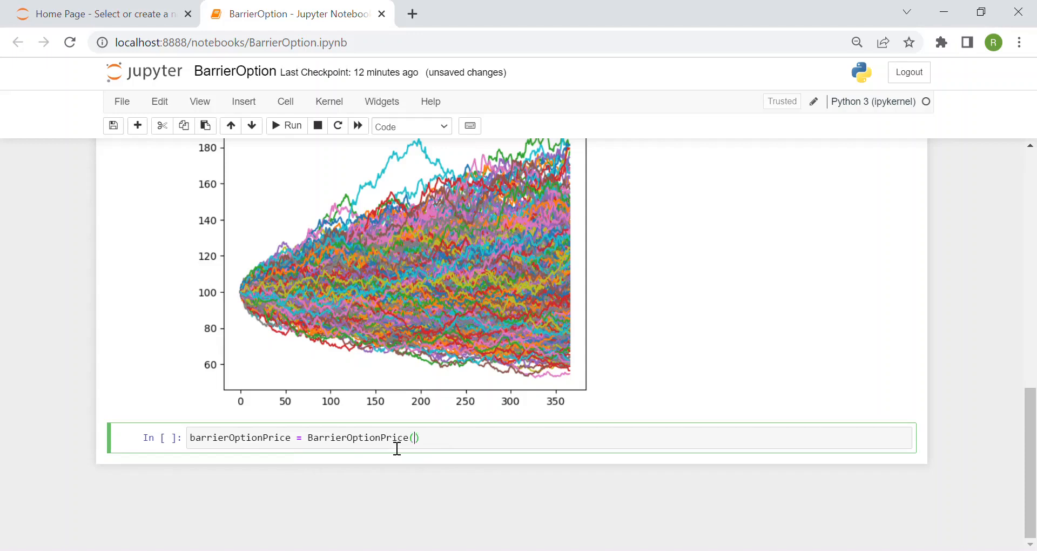
{"action": "type", "text": "S0, r, v"}
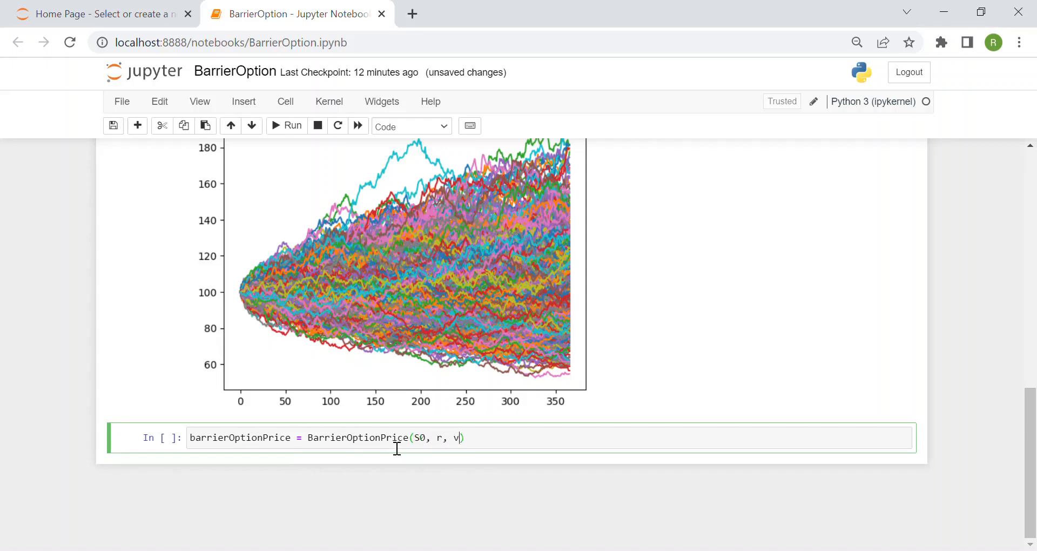
{"action": "type", "text": "ol, T,"}
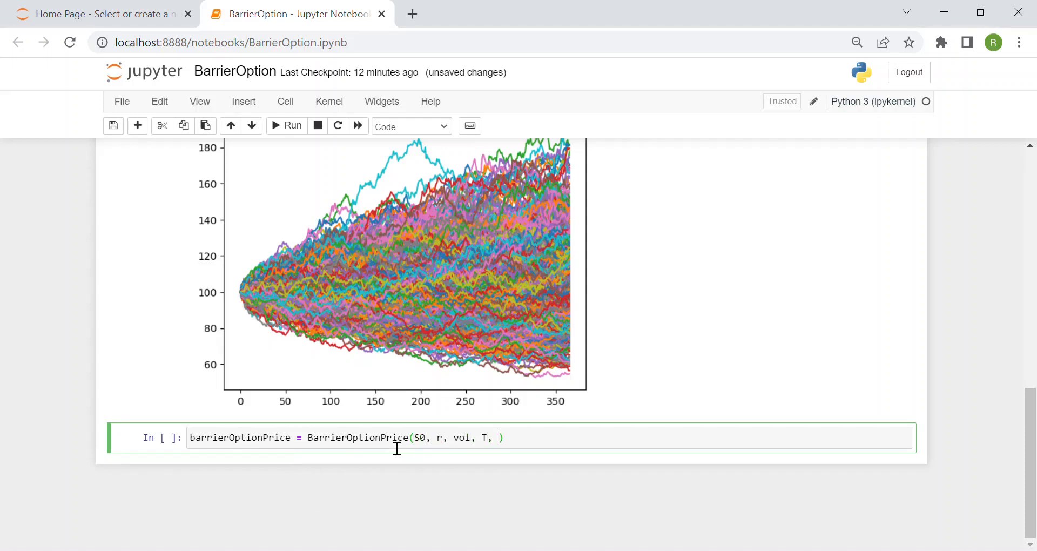
{"action": "type", "text": "K, barrier"}
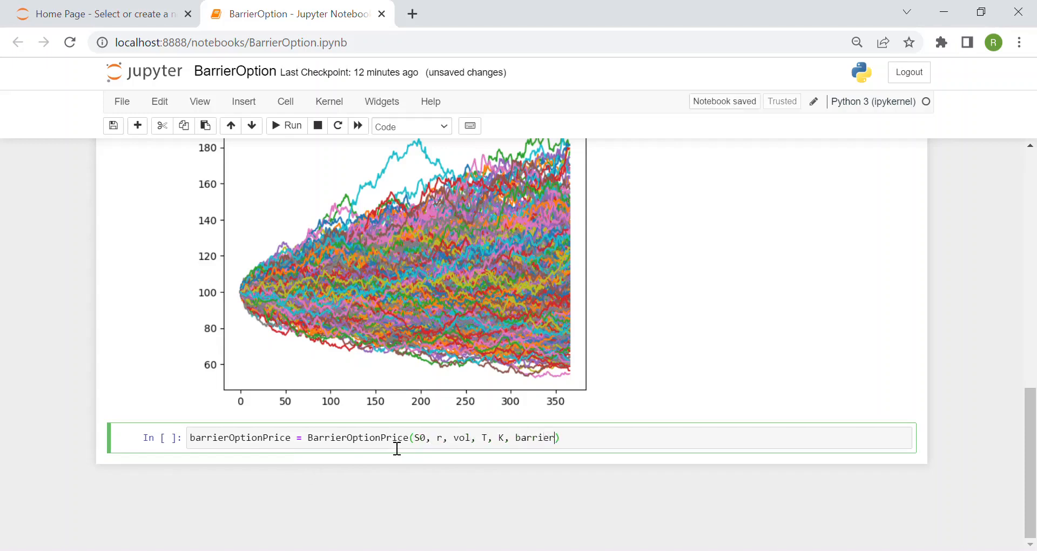
{"action": "type", "text": ", Nt,"}
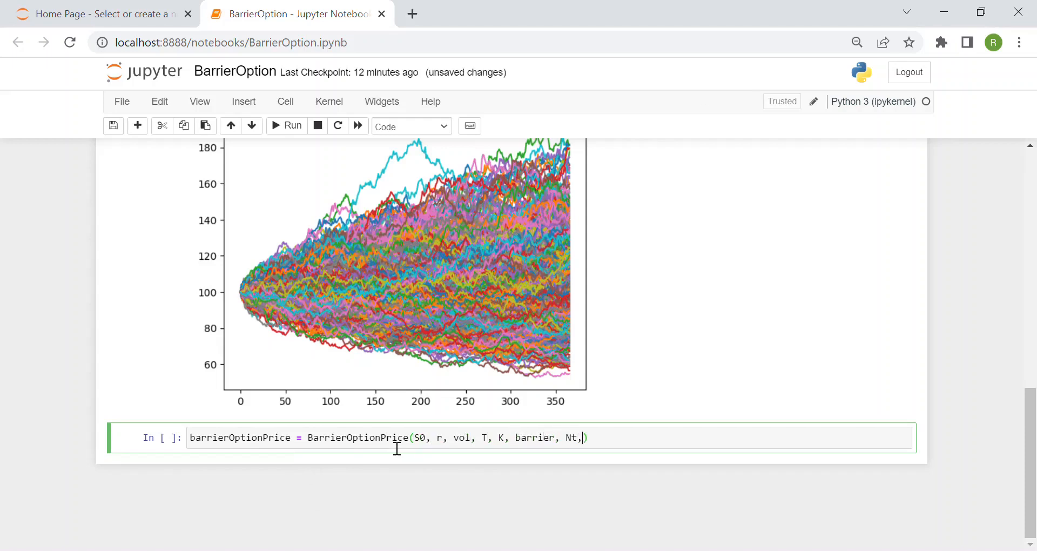
{"action": "type", "text": "ns"}
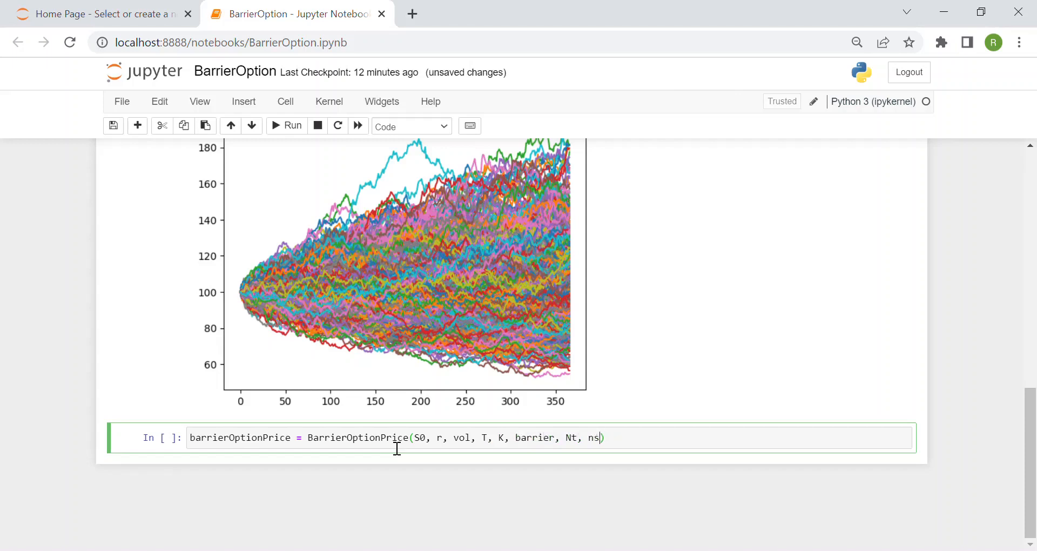
{"action": "type", "text": "im"}
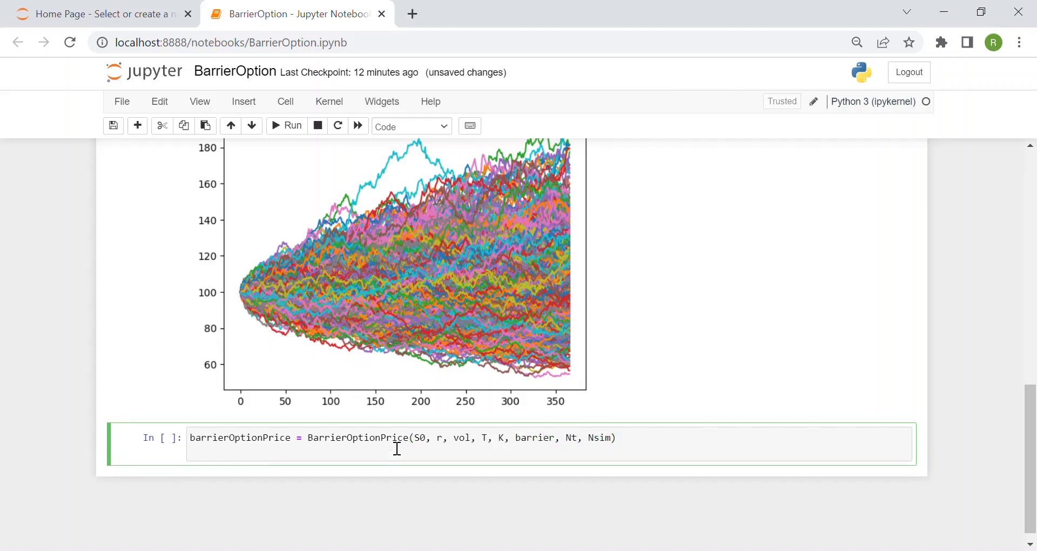
{"action": "type", "text": "barrierOptionPrice"}
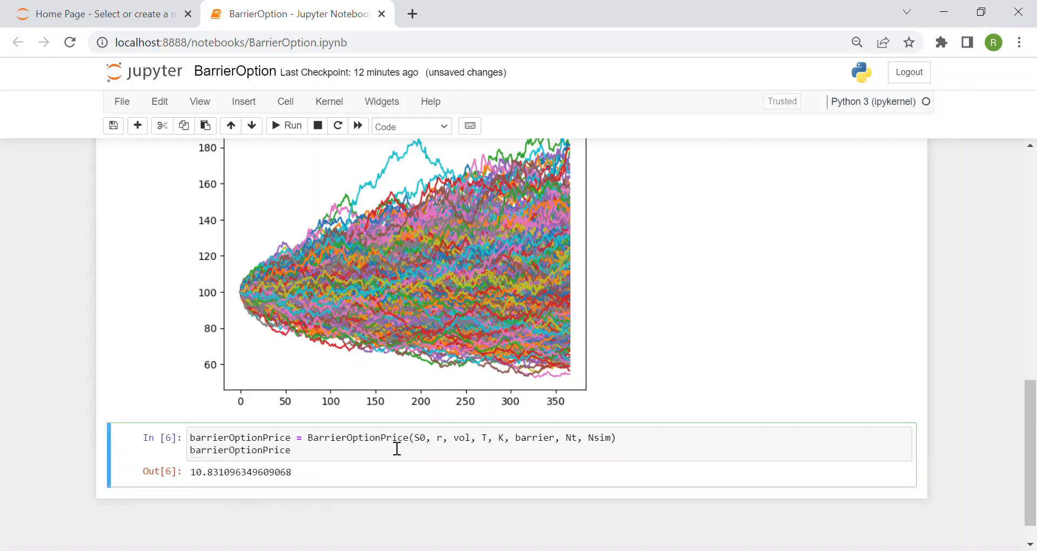
{"action": "mouse_move", "coordinate": [202, 465]}
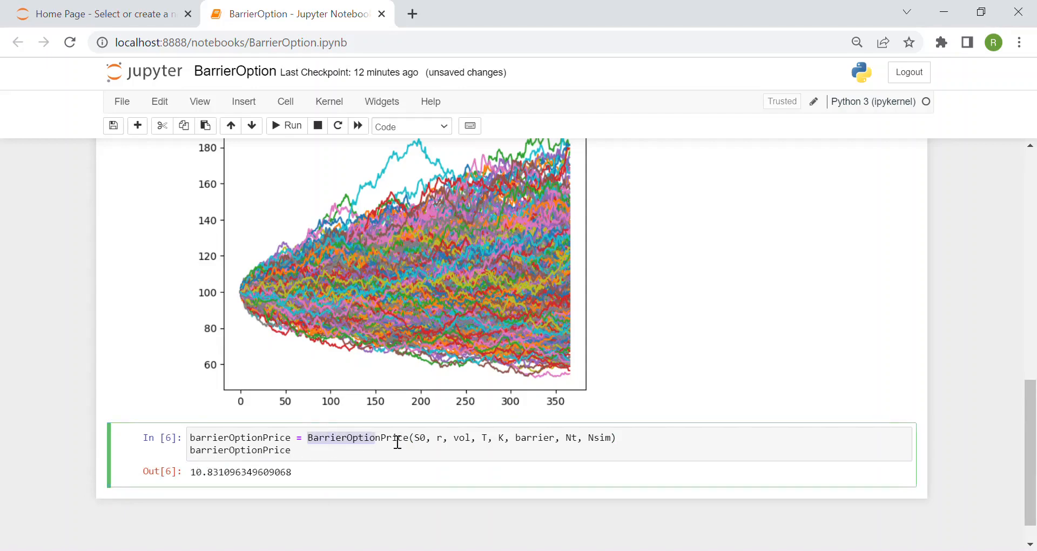
Scroll up and rerun the cell, refreshing the simulated price paths plot.
{"action": "scroll", "scroll_direction": "up", "scroll_amount": 3}
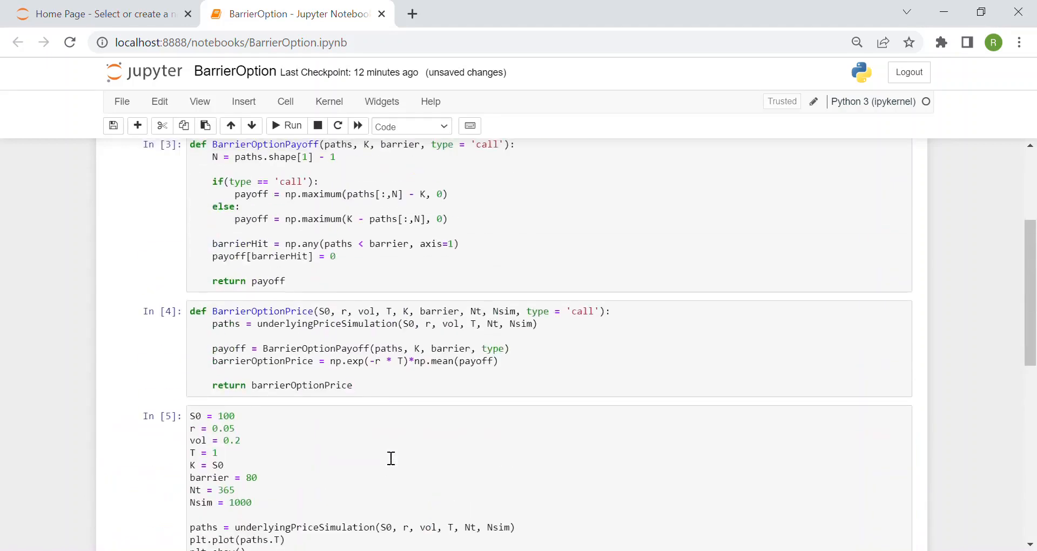
{"action": "left_click", "coordinate": [292, 125]}
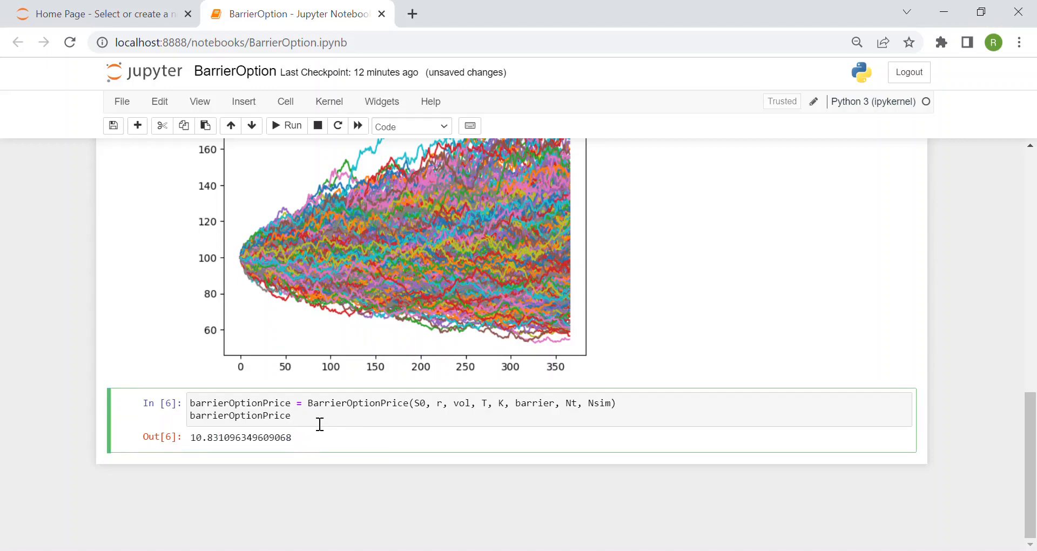
Rerun the pricing cell four times, ending with an estimate of about 9.16.
{"action": "left_click", "coordinate": [291, 126]}
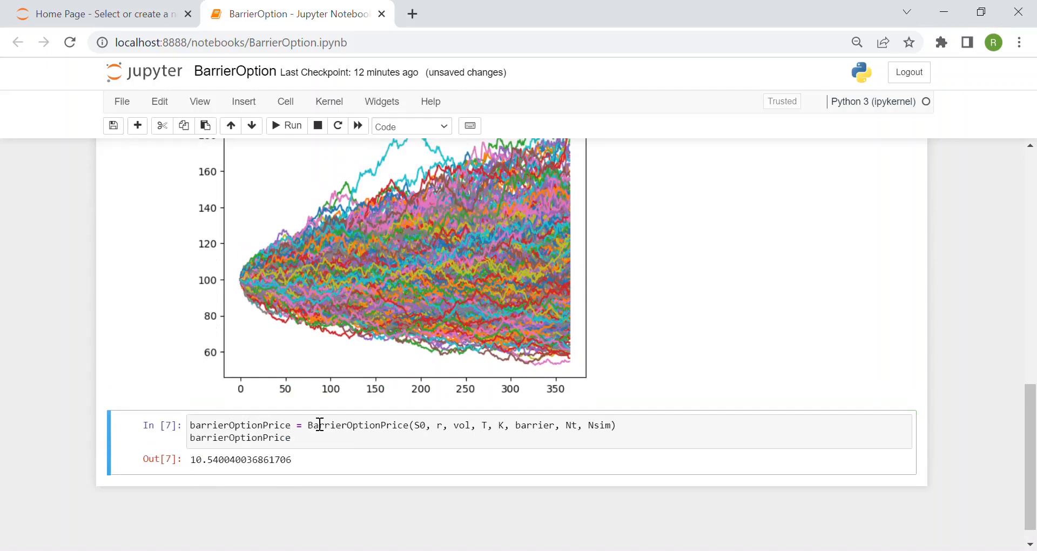
{"action": "left_click", "coordinate": [285, 126]}
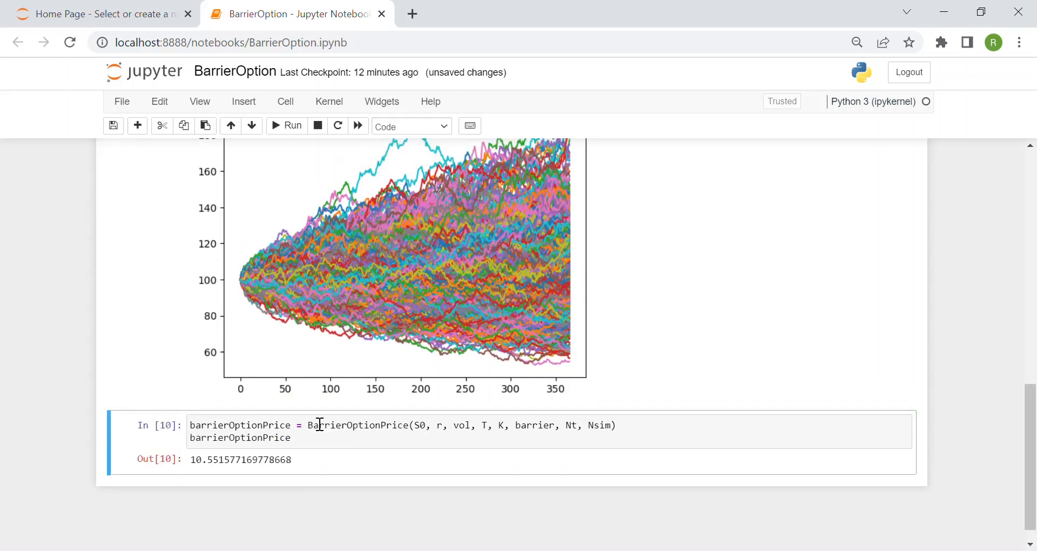
{"action": "left_click", "coordinate": [287, 126]}
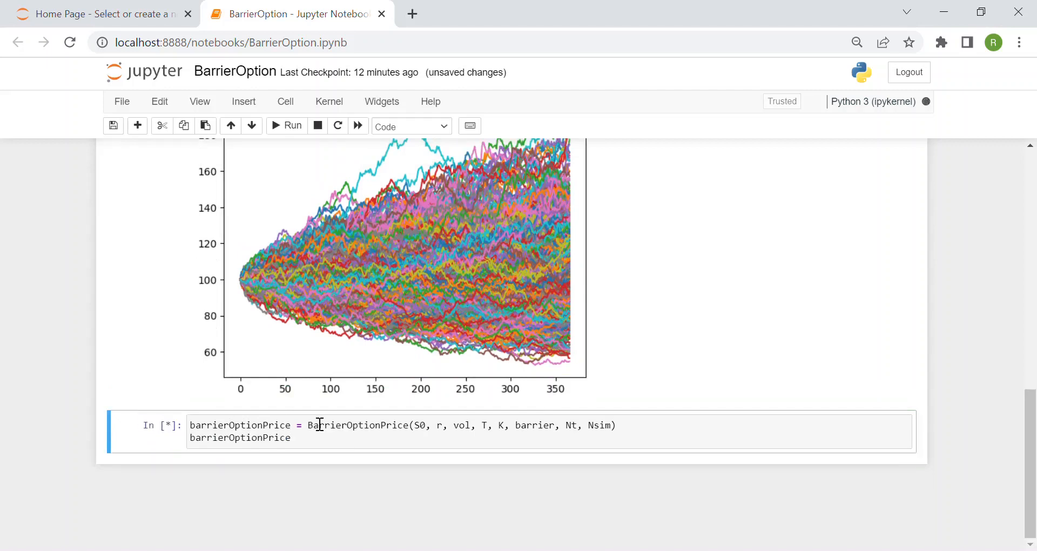
{"action": "left_click", "coordinate": [285, 126]}
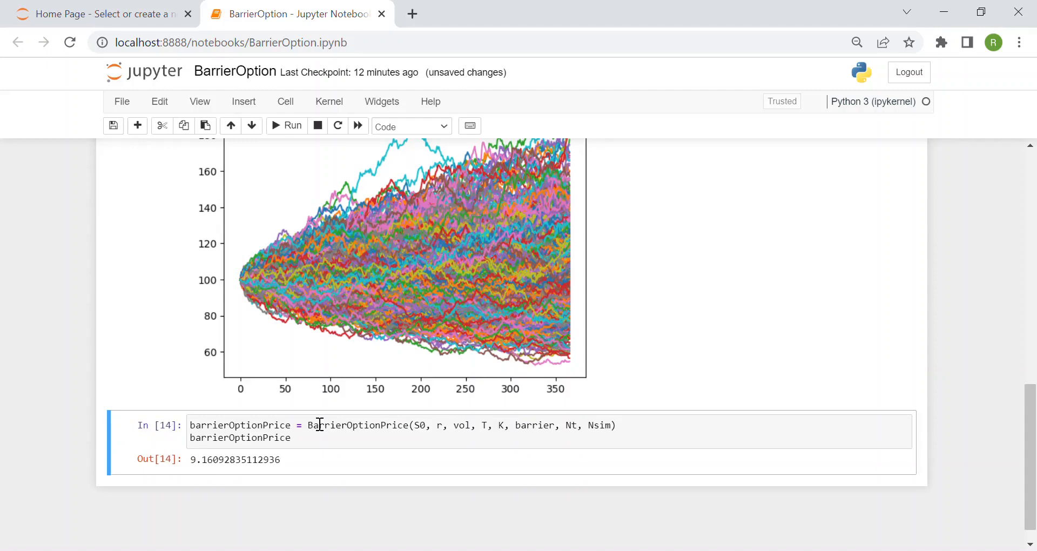